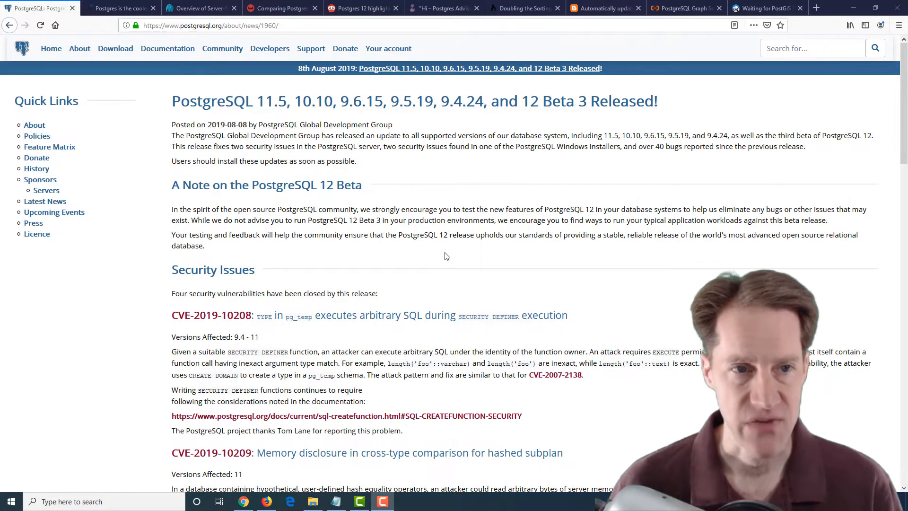
{"action": "mouse_move", "coordinate": [409, 130]}
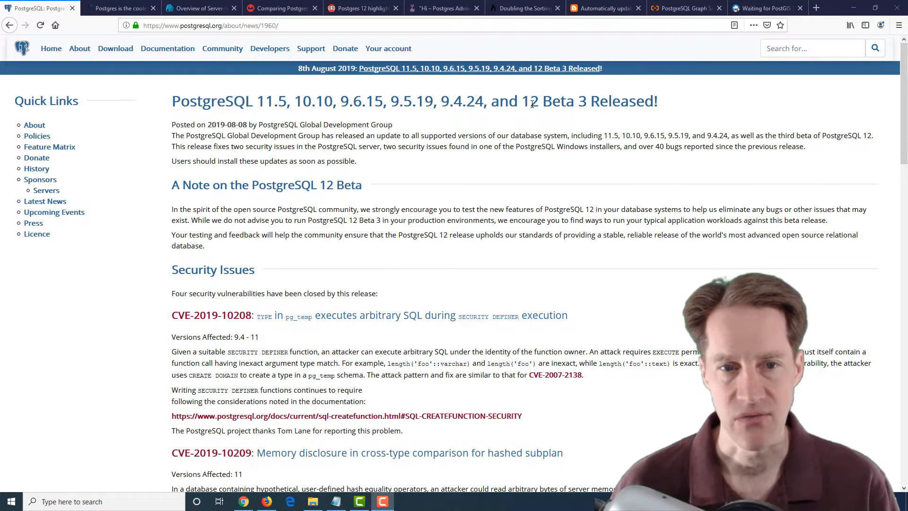
Scroll through the remainder of the currently open Postgres article before moving on.
{"action": "scroll", "scroll_direction": "down", "scroll_amount": 3}
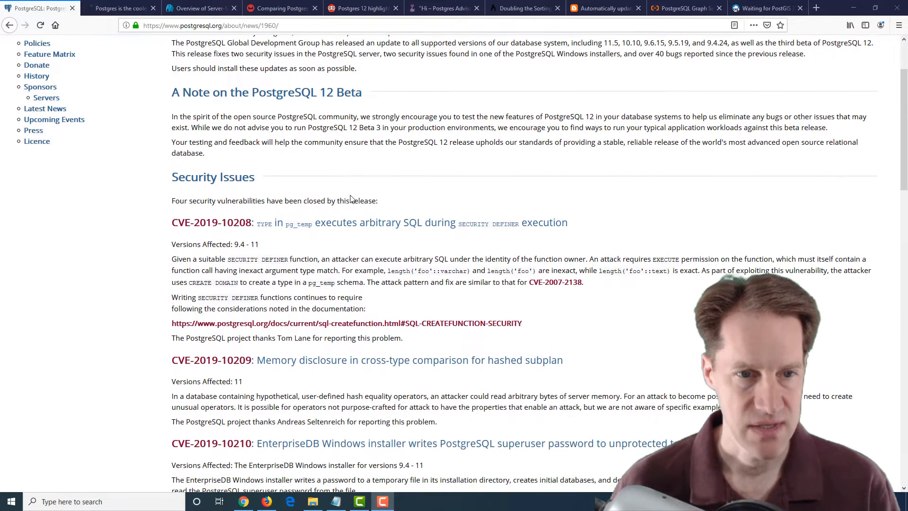
{"action": "scroll", "scroll_direction": "up", "scroll_amount": 3}
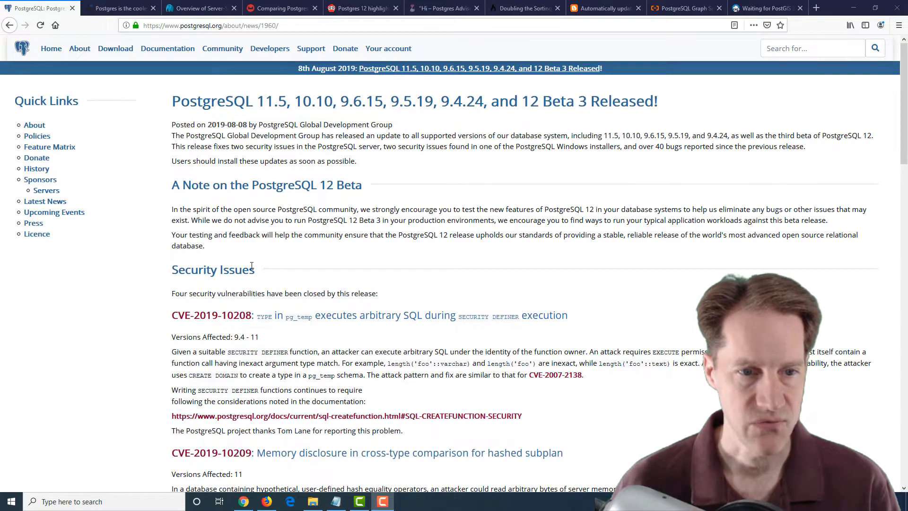
{"action": "mouse_move", "coordinate": [340, 258]}
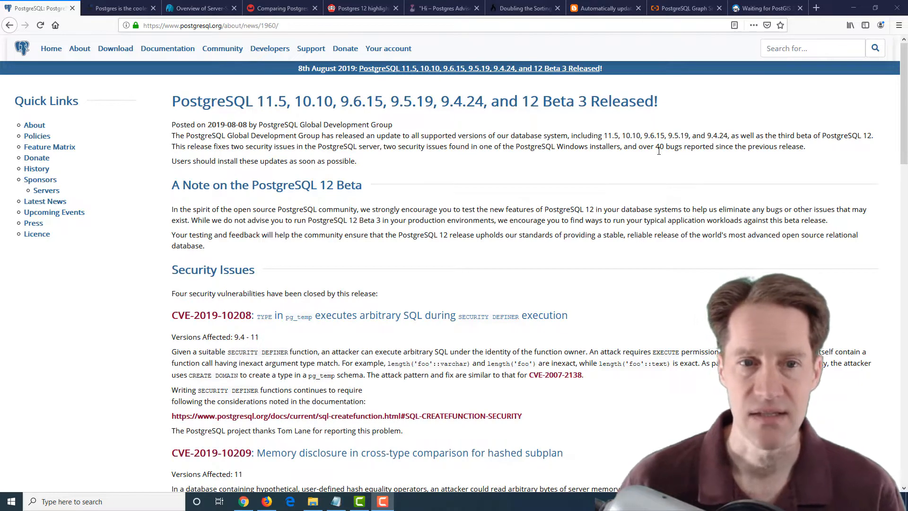
{"action": "scroll", "scroll_direction": "down", "scroll_amount": 3}
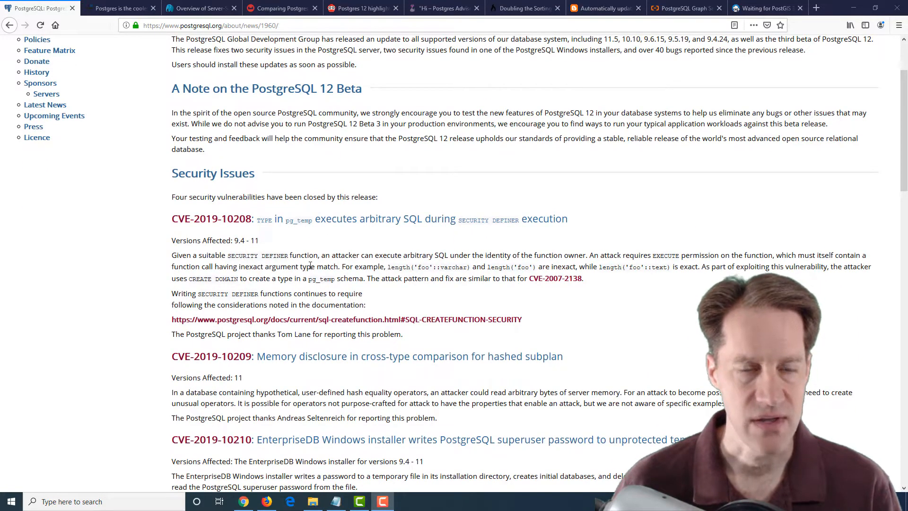
{"action": "mouse_move", "coordinate": [353, 226]}
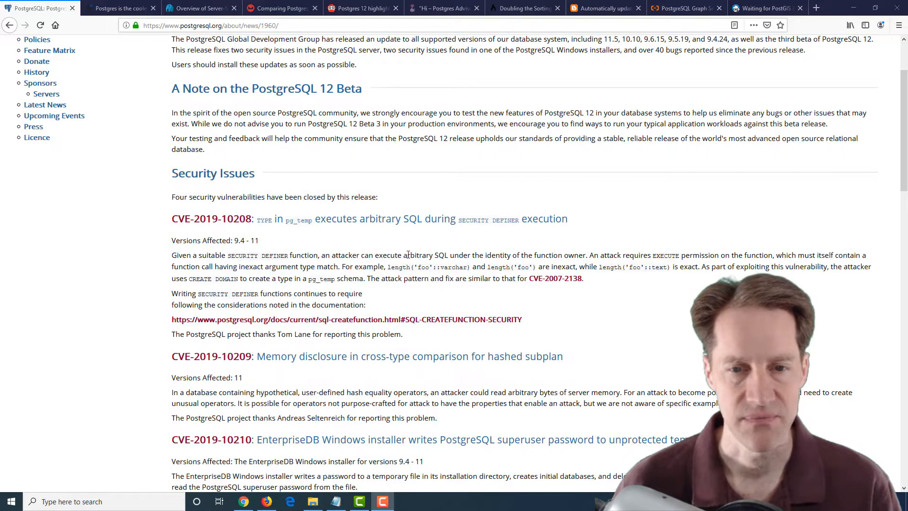
{"action": "scroll", "scroll_direction": "down", "scroll_amount": 3}
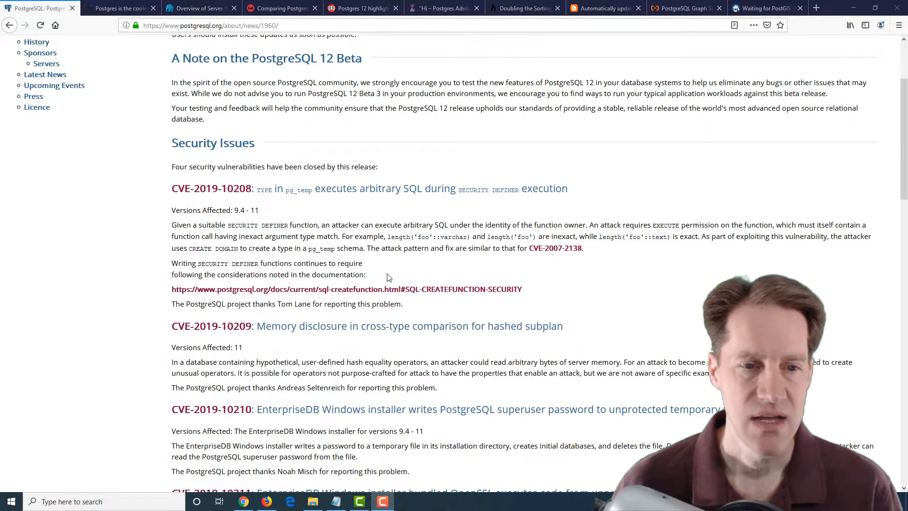
{"action": "scroll", "scroll_direction": "down", "scroll_amount": 3}
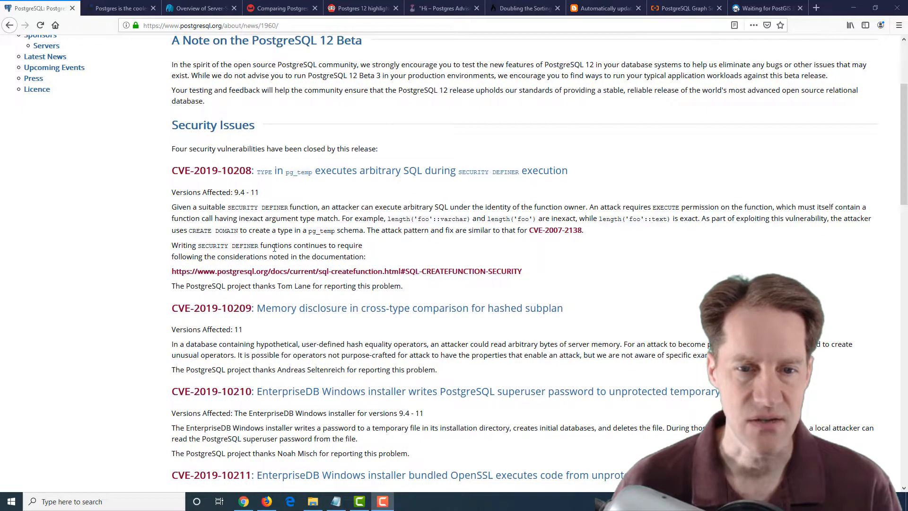
{"action": "mouse_move", "coordinate": [424, 268]}
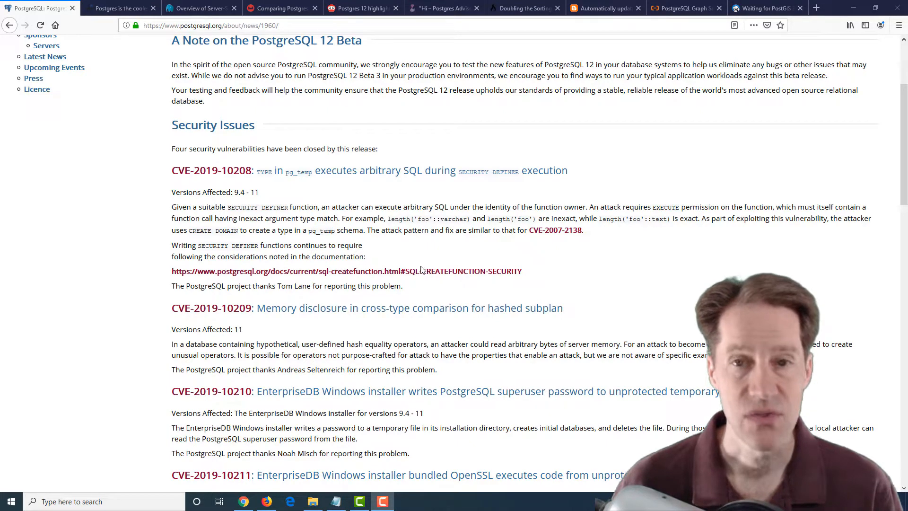
{"action": "mouse_move", "coordinate": [337, 284]}
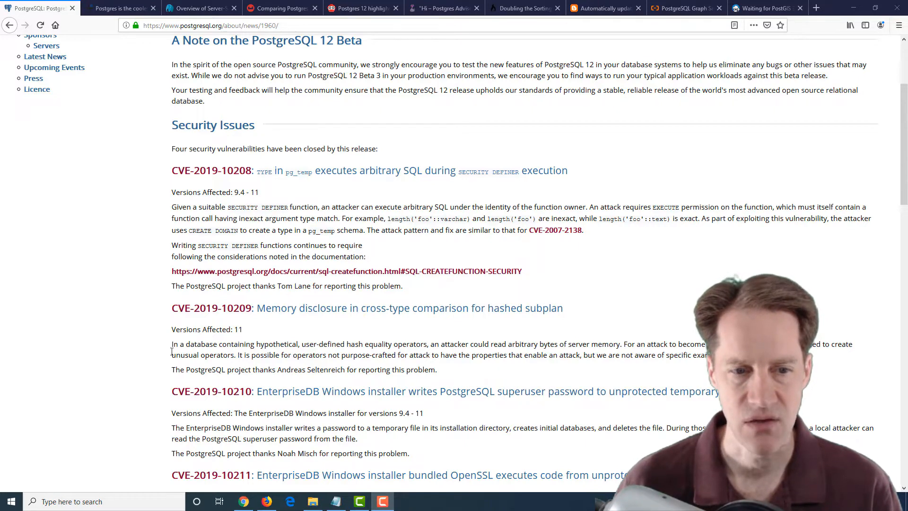
{"action": "scroll", "scroll_direction": "down", "scroll_amount": 3}
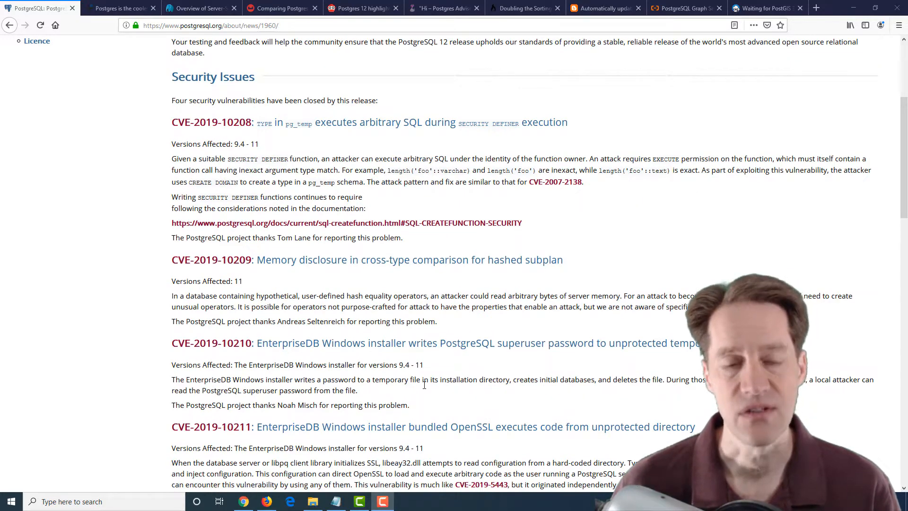
{"action": "scroll", "scroll_direction": "down", "scroll_amount": 3}
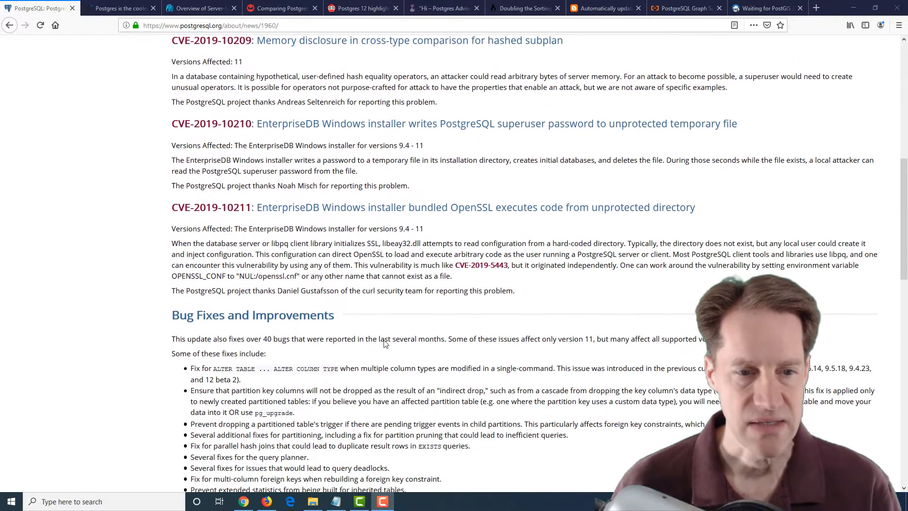
{"action": "scroll", "scroll_direction": "down", "scroll_amount": 3}
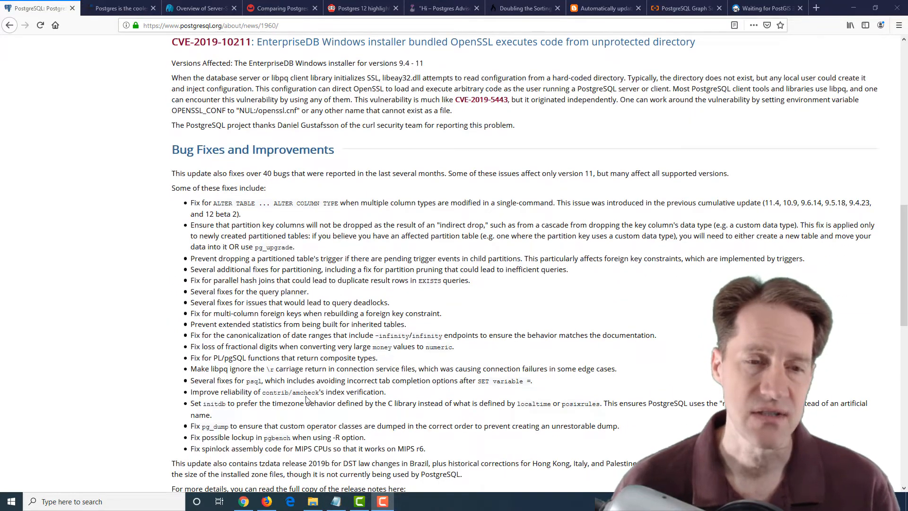
{"action": "scroll", "scroll_direction": "up", "scroll_amount": 3}
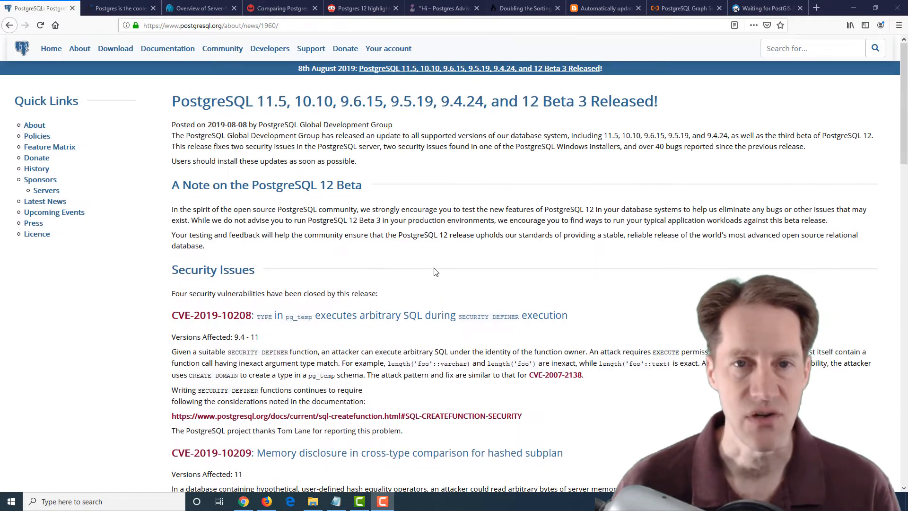
{"action": "mouse_move", "coordinate": [267, 85]}
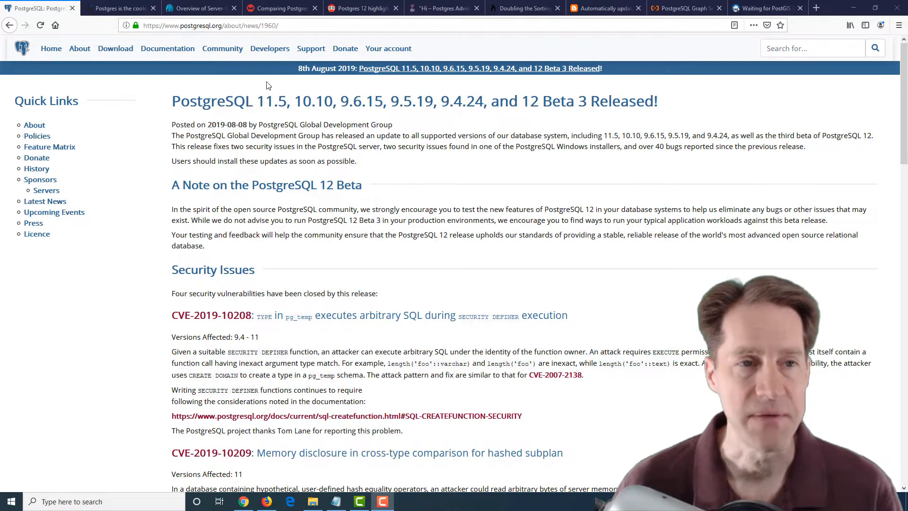
Bring up the 2ndQuadrant 'Reason #5: It can not be bought' post and highlight MySQL in its opening.
{"action": "left_click", "coordinate": [120, 8]}
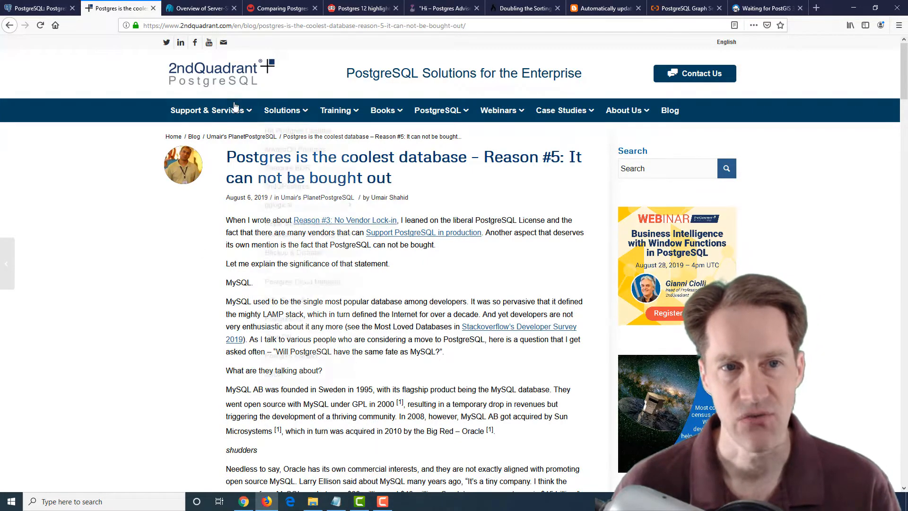
{"action": "mouse_move", "coordinate": [187, 319]}
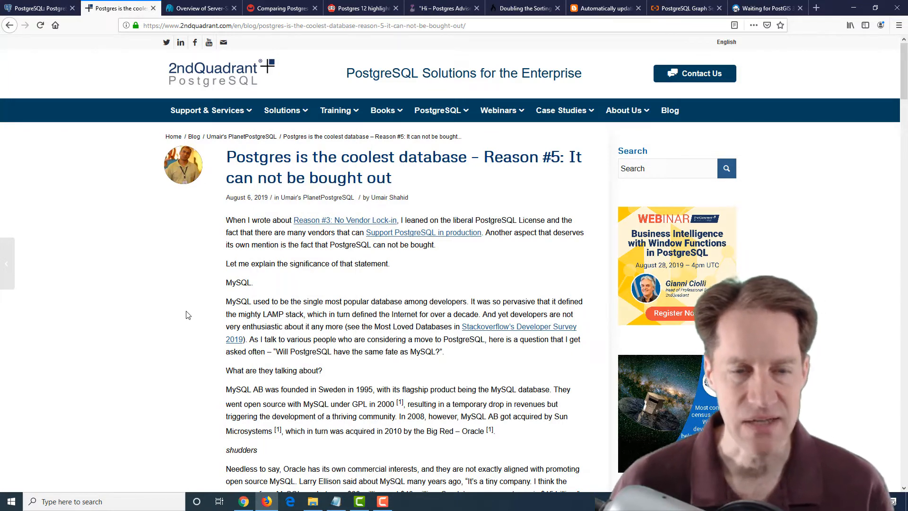
{"action": "mouse_move", "coordinate": [218, 290]}
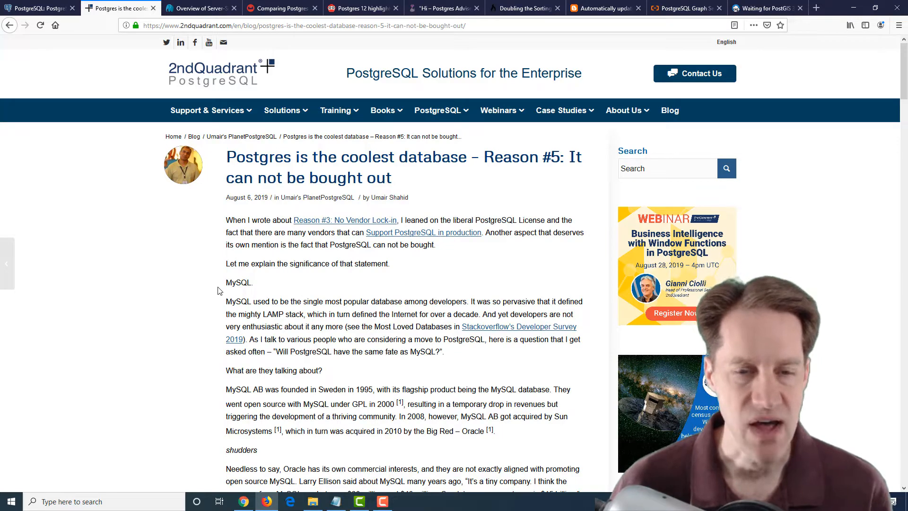
{"action": "mouse_move", "coordinate": [301, 226]}
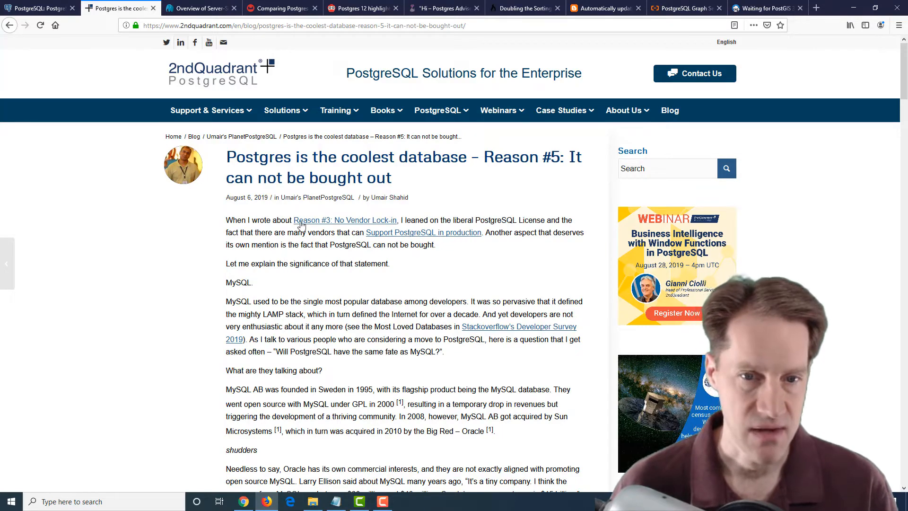
{"action": "mouse_move", "coordinate": [198, 299]}
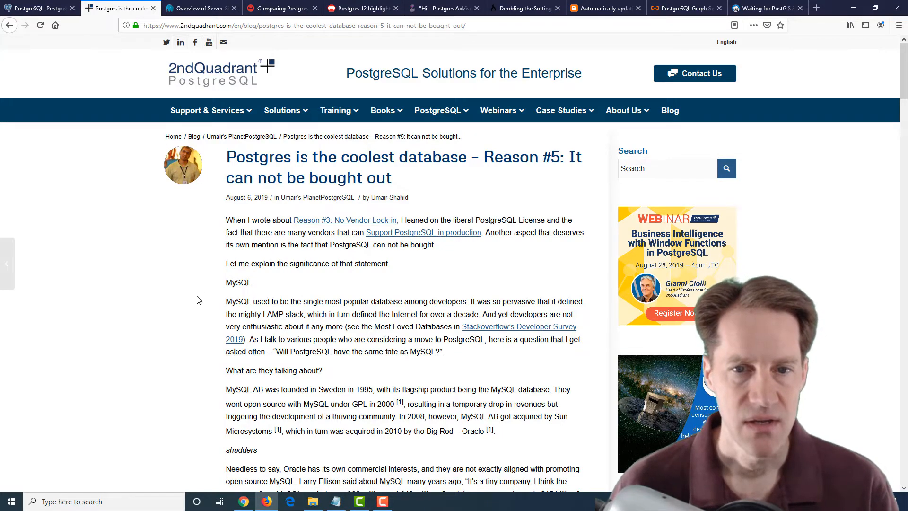
{"action": "scroll", "scroll_direction": "down", "scroll_amount": 3}
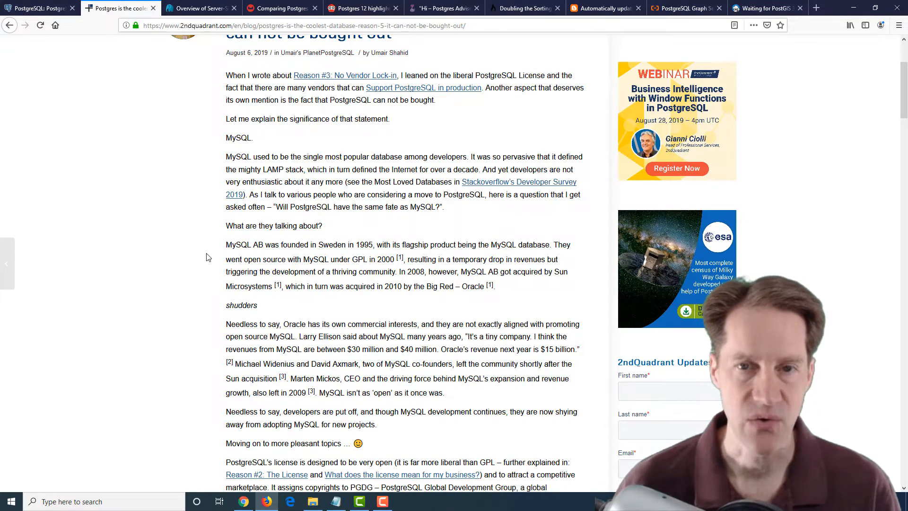
{"action": "scroll", "scroll_direction": "up", "scroll_amount": 3}
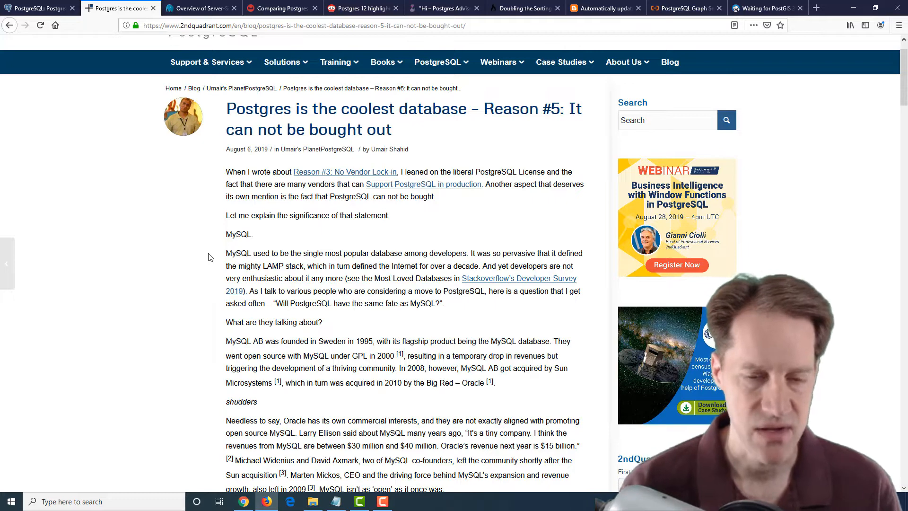
{"action": "double_click", "coordinate": [238, 234]}
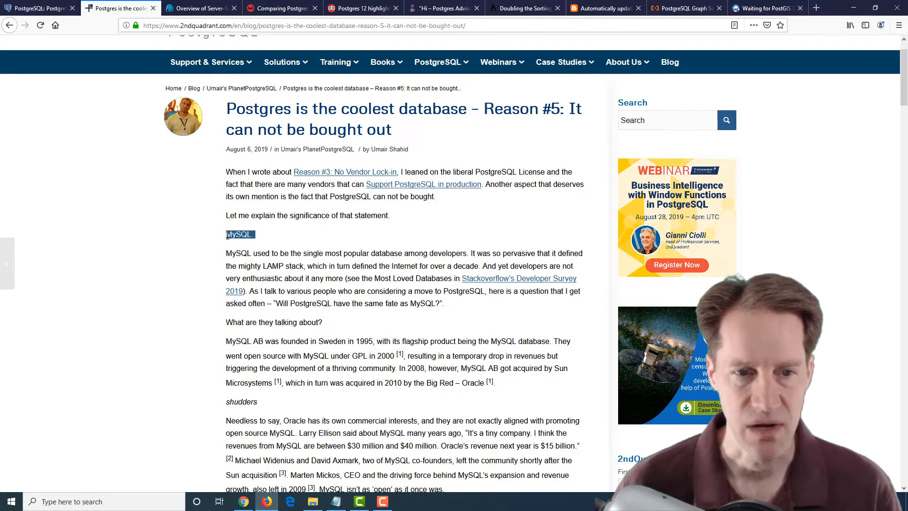
{"action": "left_click", "coordinate": [201, 284]}
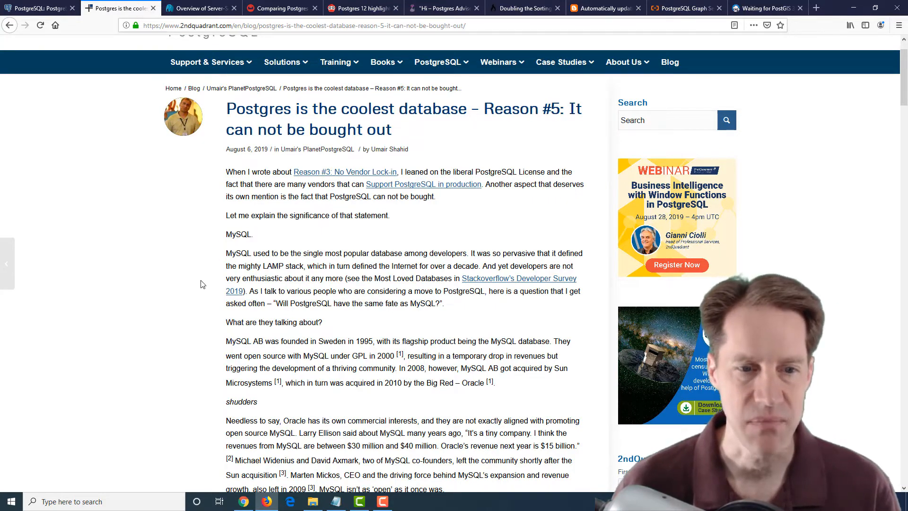
Read the Reason #5 post through to its end.
{"action": "scroll", "scroll_direction": "down", "scroll_amount": 3}
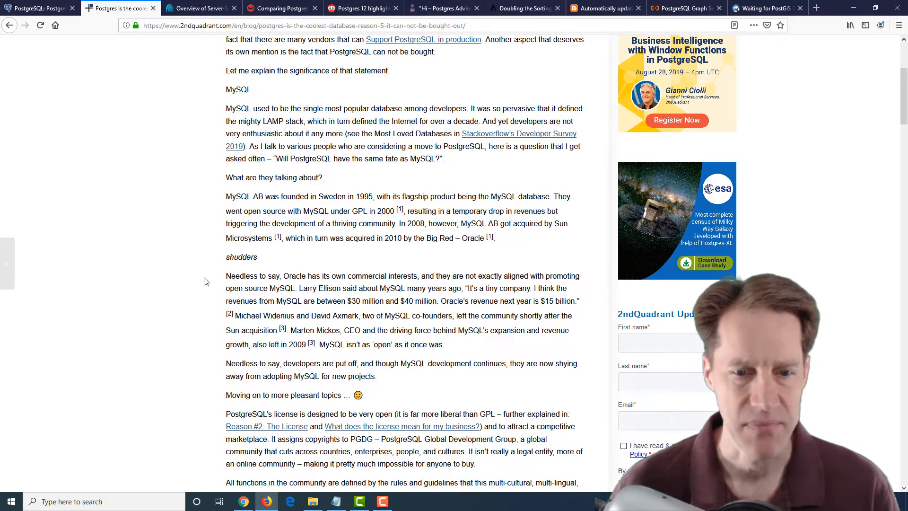
{"action": "scroll", "scroll_direction": "down", "scroll_amount": 3}
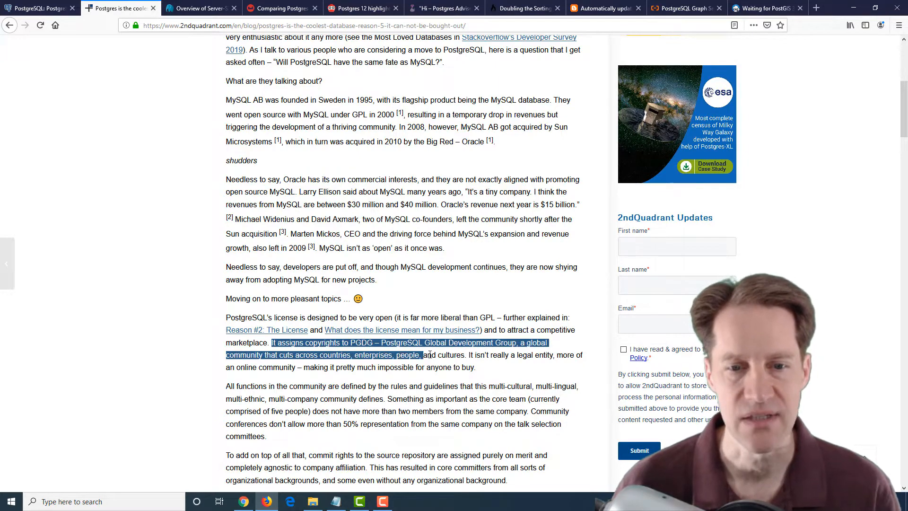
{"action": "scroll", "scroll_direction": "down", "scroll_amount": 3}
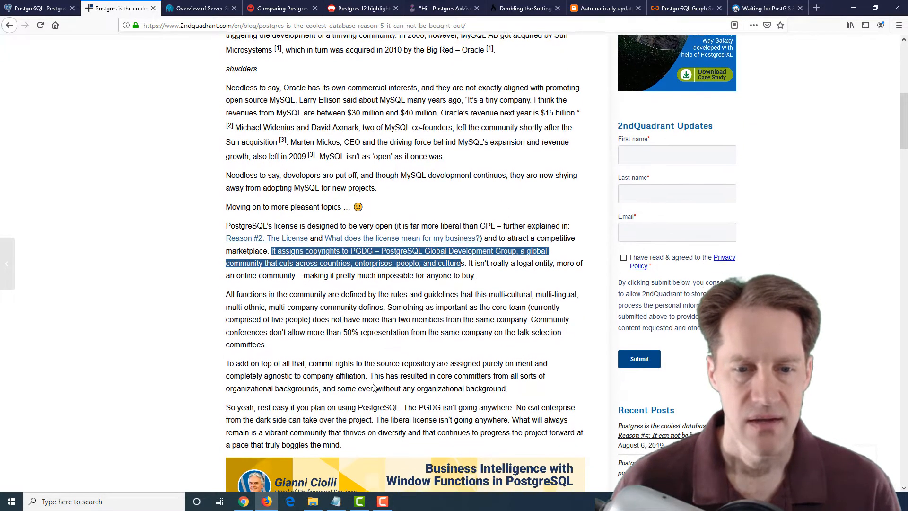
{"action": "scroll", "scroll_direction": "down", "scroll_amount": 3}
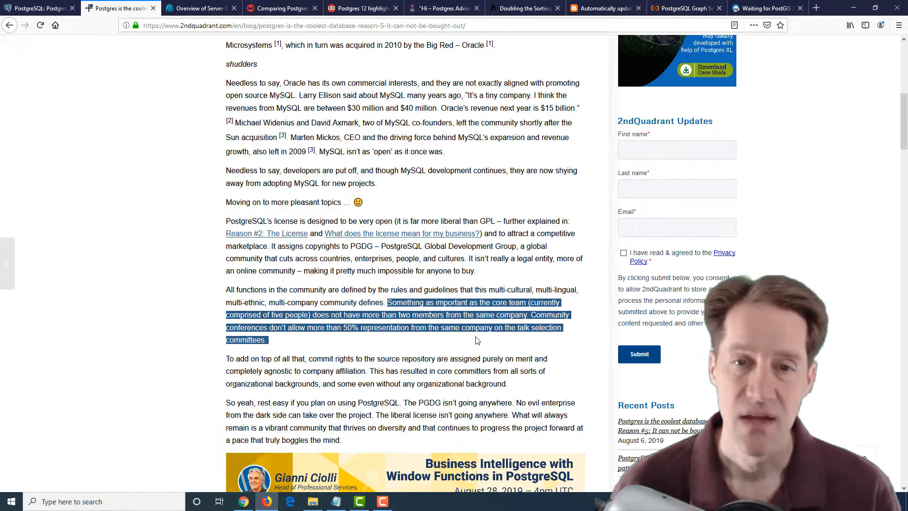
{"action": "scroll", "scroll_direction": "down", "scroll_amount": 3}
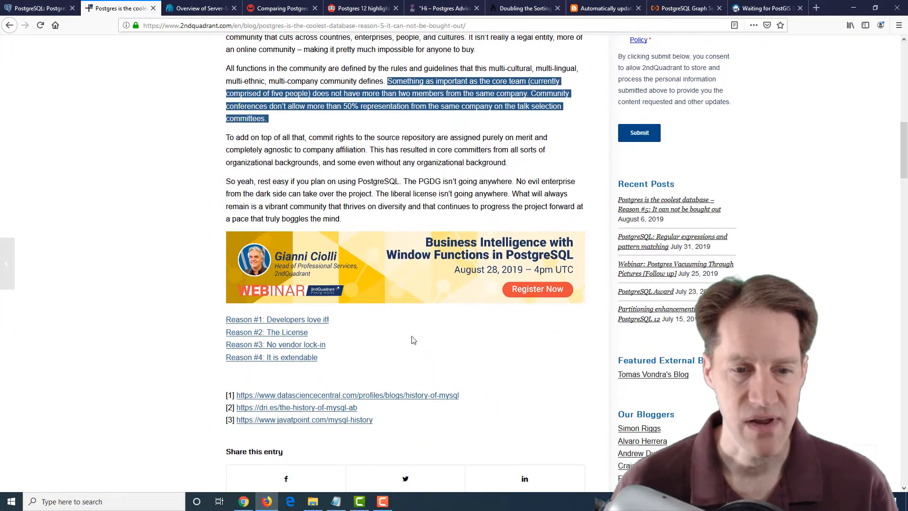
{"action": "scroll", "scroll_direction": "down", "scroll_amount": 3}
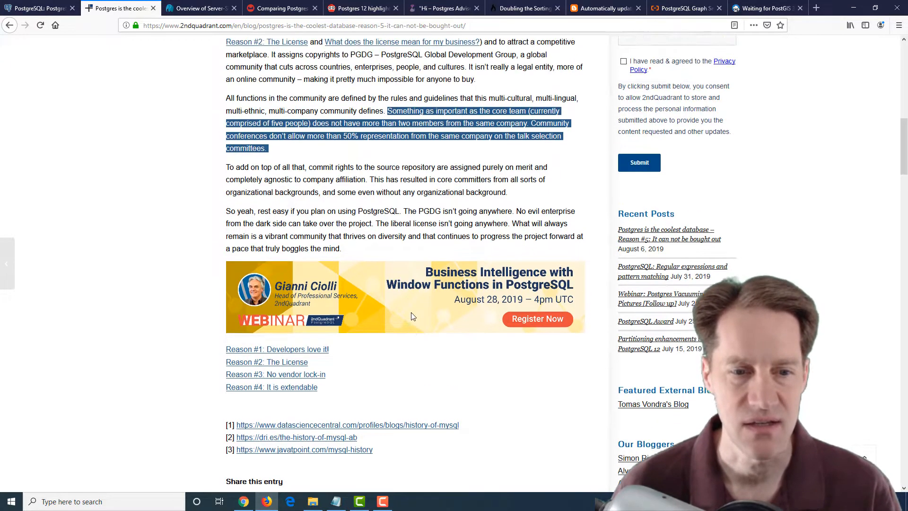
{"action": "scroll", "scroll_direction": "up", "scroll_amount": 3}
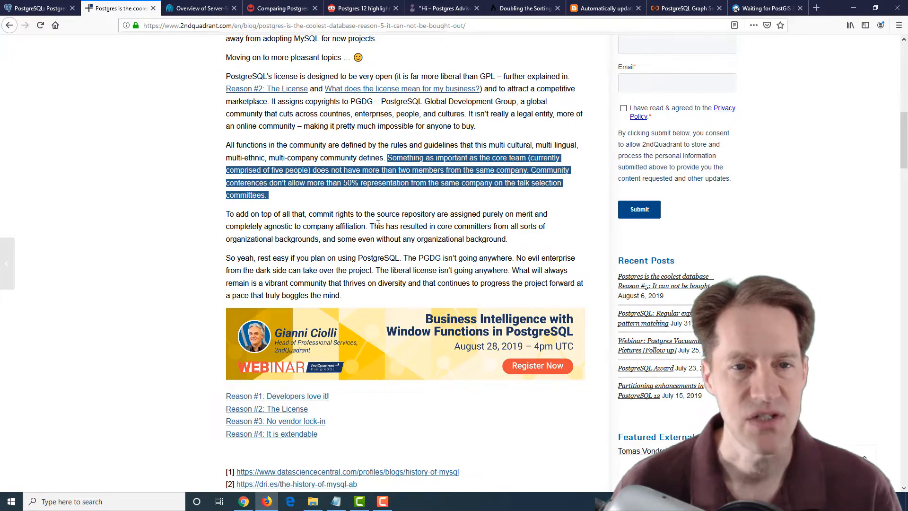
Bring up the pgDash server-side programming article, highlighting the SQL Functions heading and LANGUAGE SQL.
{"action": "left_click", "coordinate": [199, 8]}
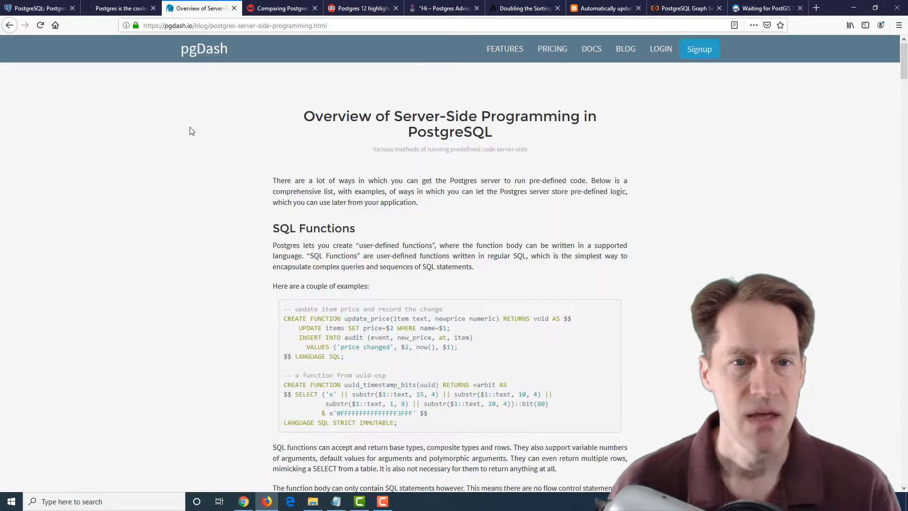
{"action": "mouse_move", "coordinate": [184, 168]}
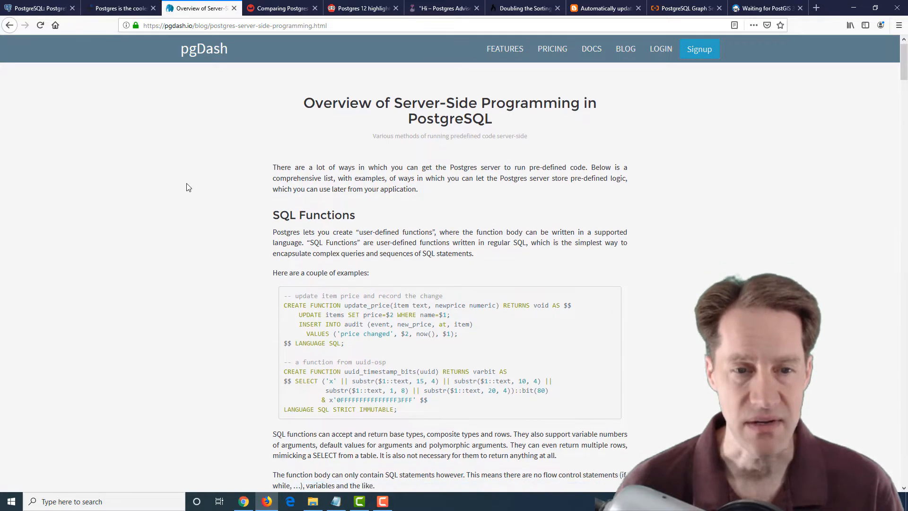
{"action": "double_click", "coordinate": [328, 227]}
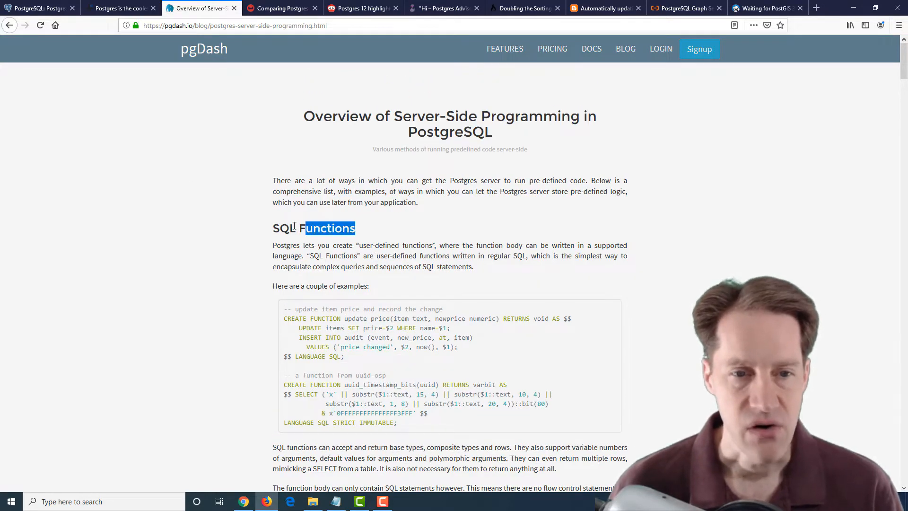
{"action": "double_click", "coordinate": [284, 227]}
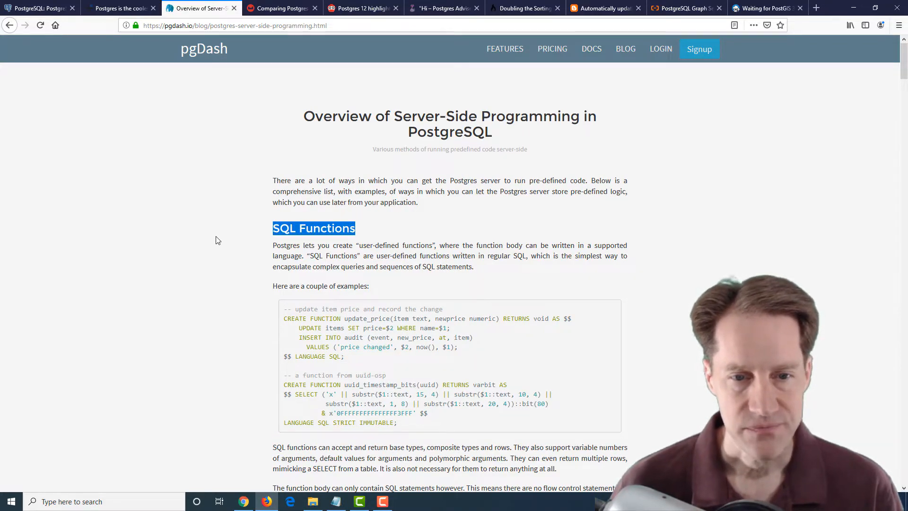
{"action": "scroll", "scroll_direction": "down", "scroll_amount": 3}
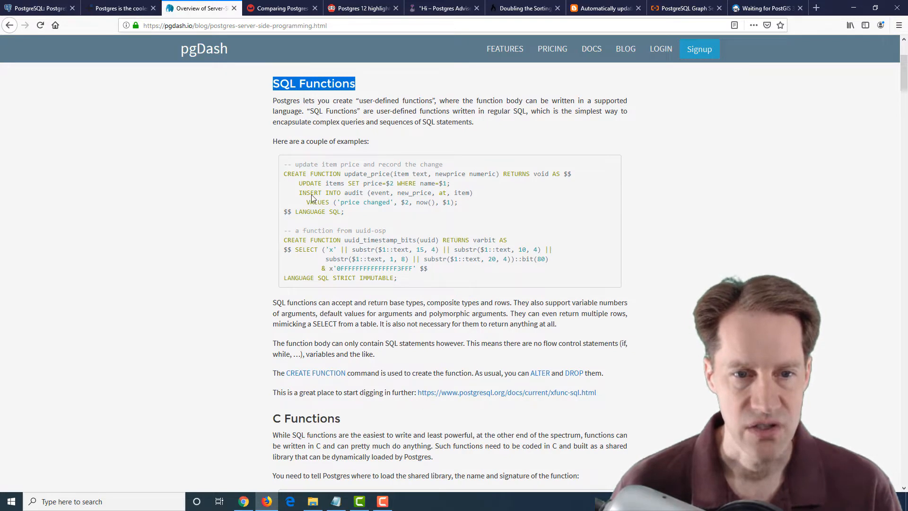
{"action": "double_click", "coordinate": [310, 211]}
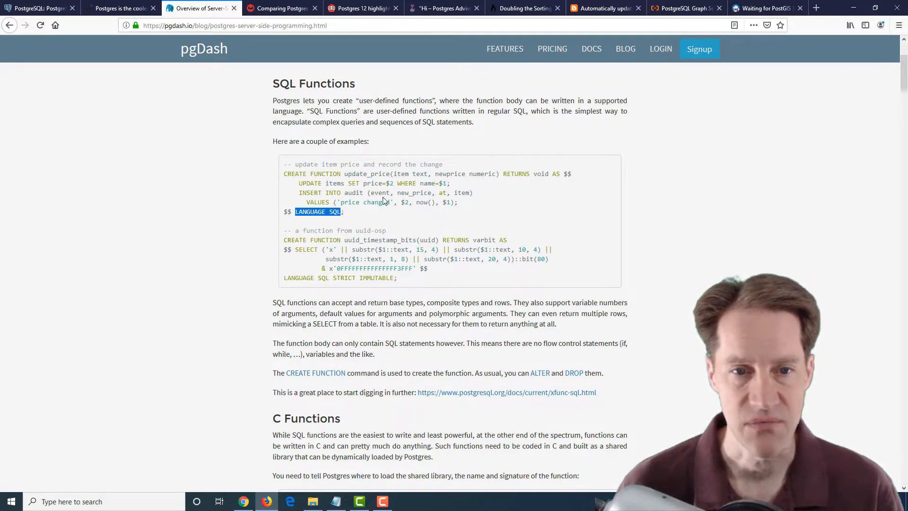
{"action": "mouse_move", "coordinate": [353, 184]}
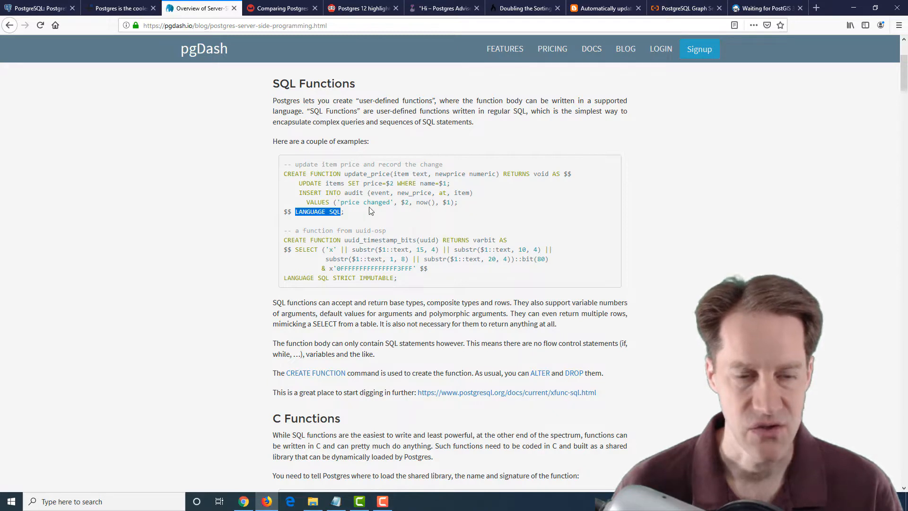
Read the SQL Functions examples, highlighting the no-flow-control sentence and the second example's SQL language line.
{"action": "scroll", "scroll_direction": "down", "scroll_amount": 3}
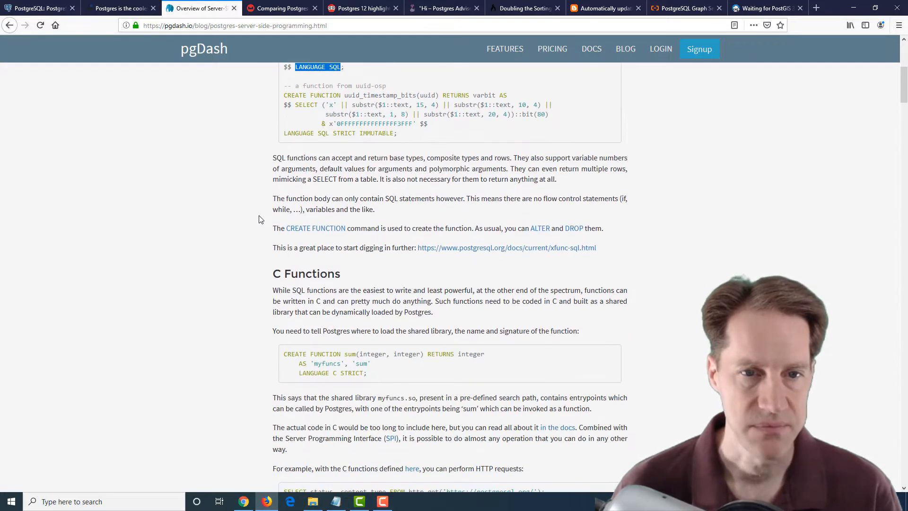
{"action": "left_click_drag", "start_coordinate": [304, 198], "coordinate": [374, 209]}
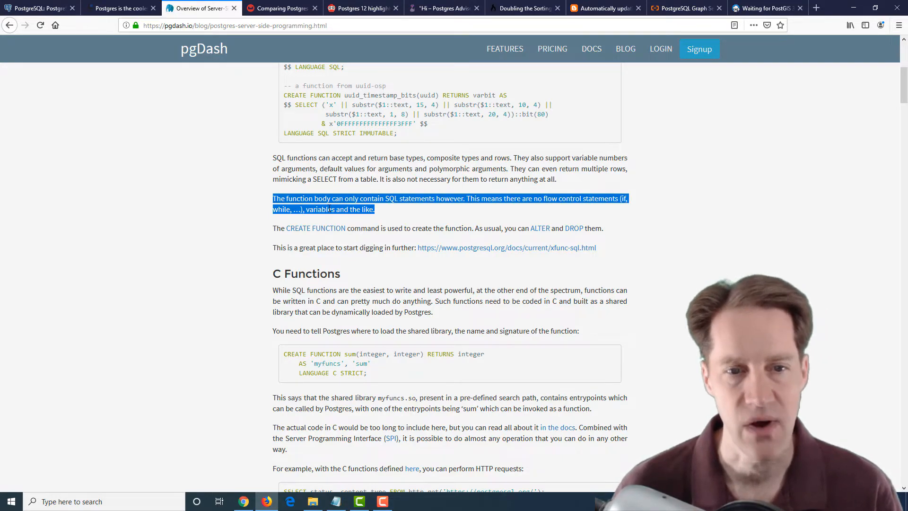
{"action": "left_click", "coordinate": [263, 211]}
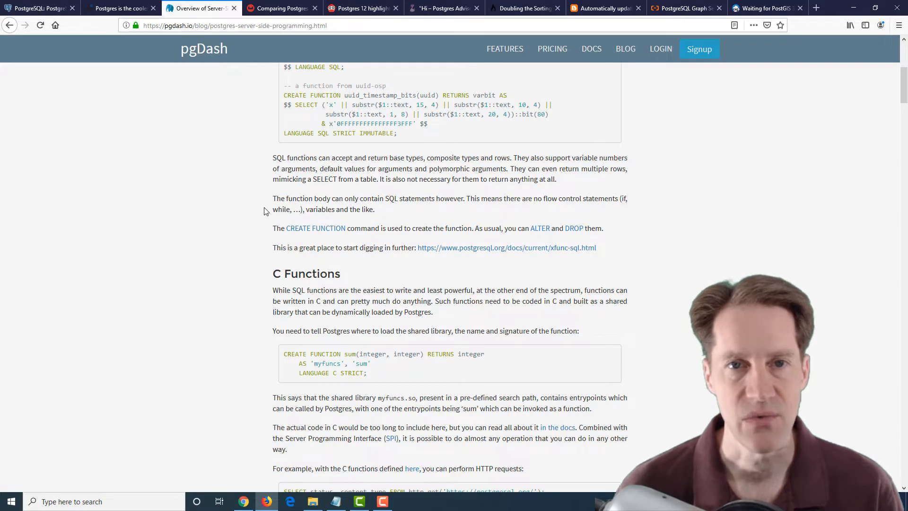
{"action": "mouse_move", "coordinate": [306, 208]}
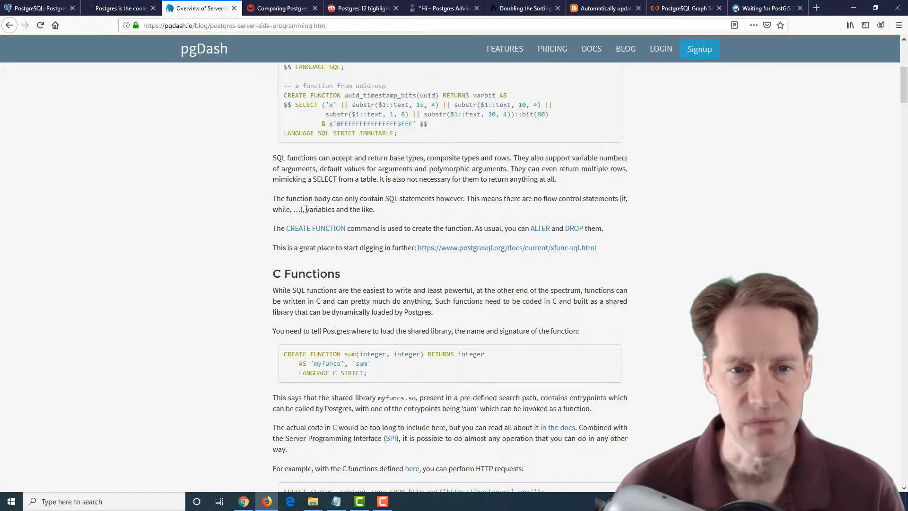
{"action": "mouse_move", "coordinate": [328, 132]}
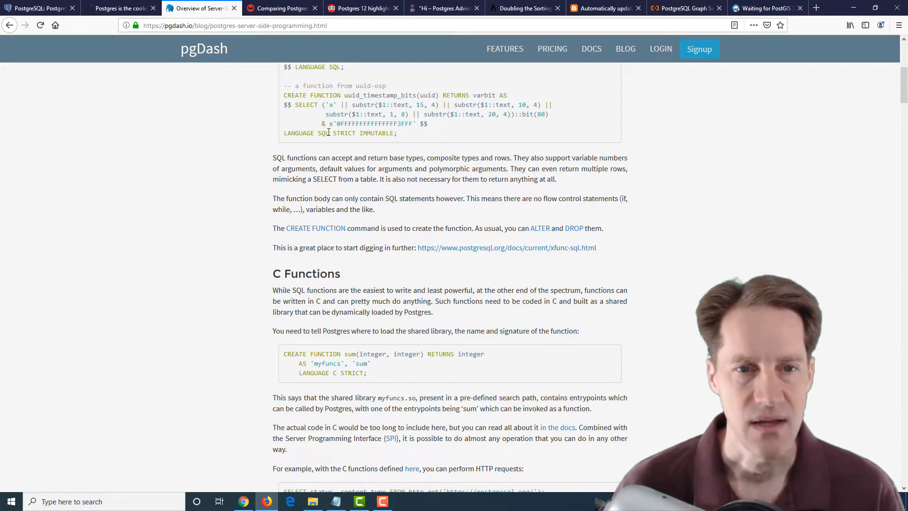
{"action": "double_click", "coordinate": [323, 132]}
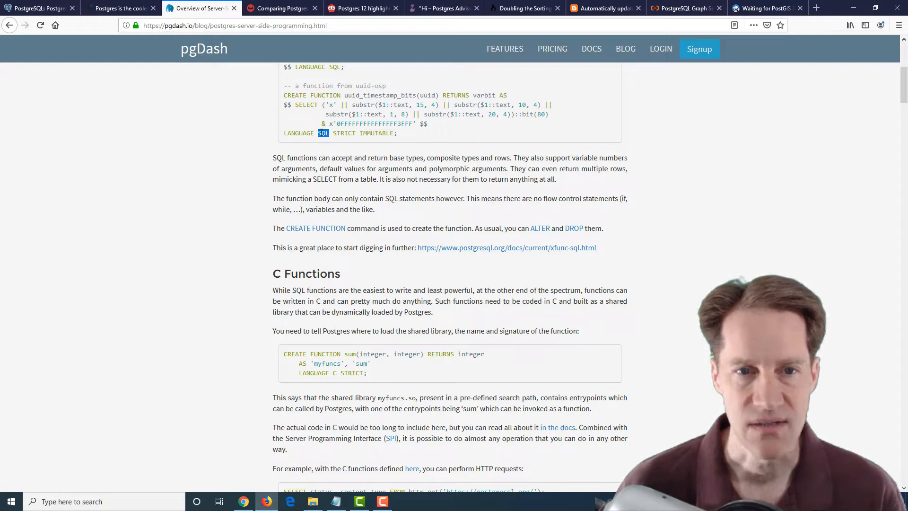
{"action": "scroll", "scroll_direction": "up", "scroll_amount": 3}
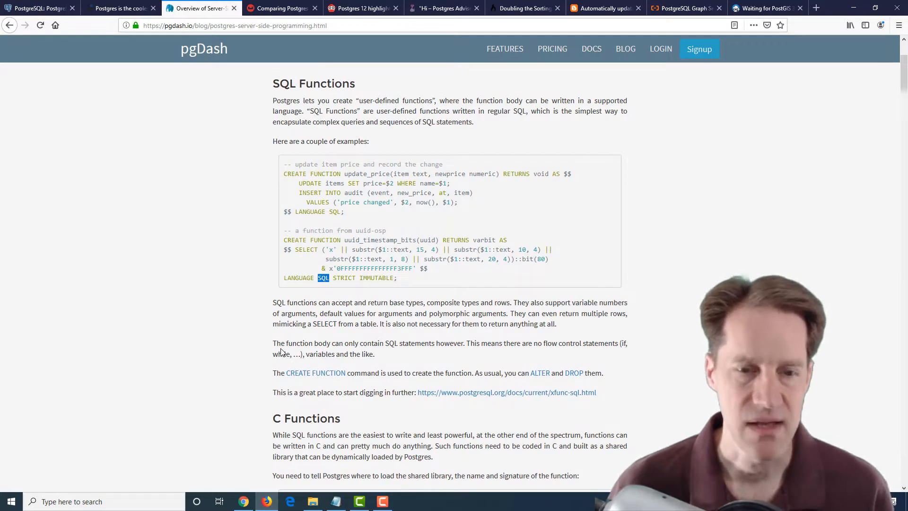
{"action": "scroll", "scroll_direction": "down", "scroll_amount": 3}
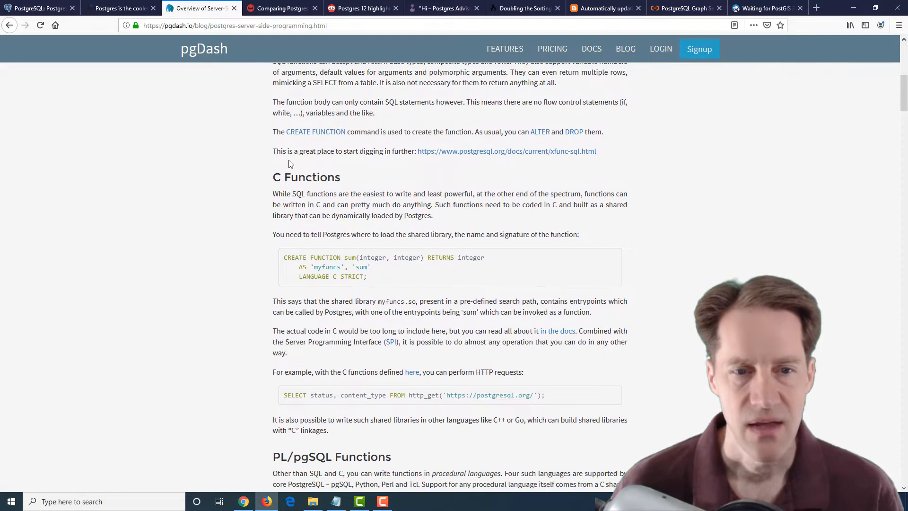
Reach C Functions, highlighting its heading, the myfuncs library name and the sum entry point.
{"action": "double_click", "coordinate": [314, 178]}
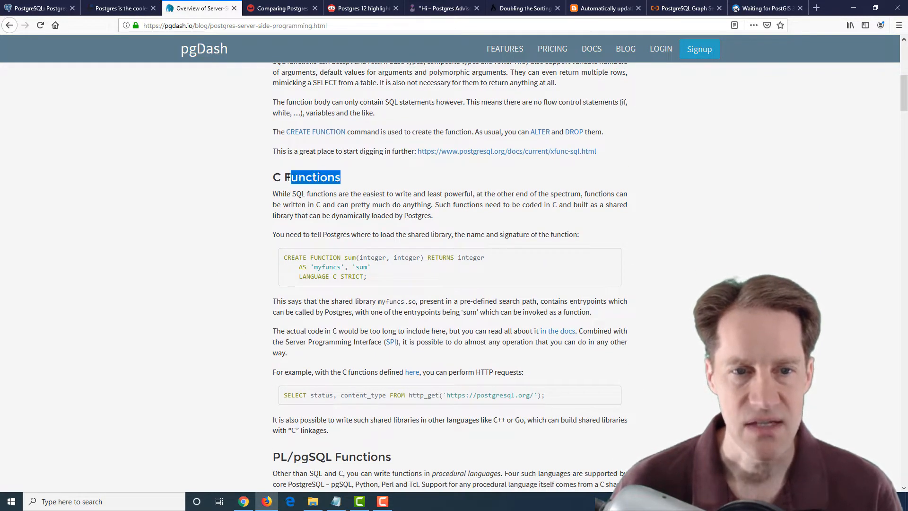
{"action": "triple_click", "coordinate": [306, 178]}
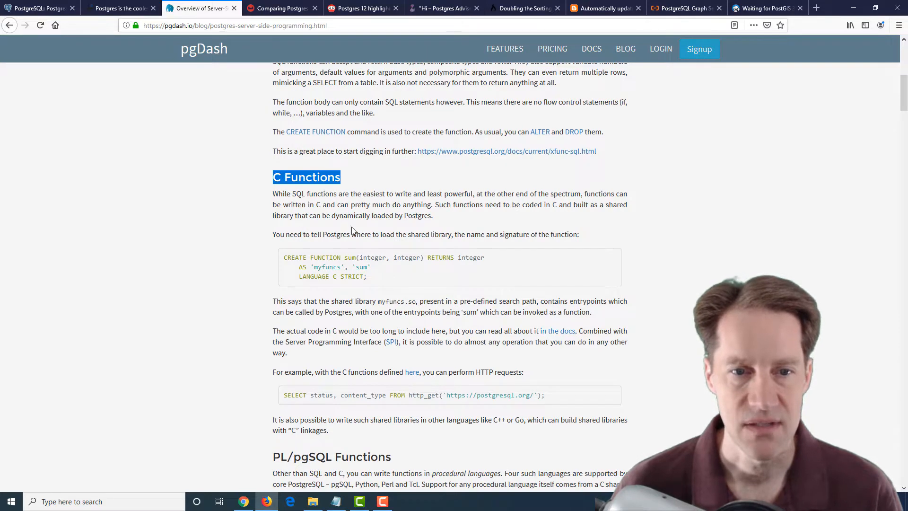
{"action": "mouse_move", "coordinate": [434, 204]}
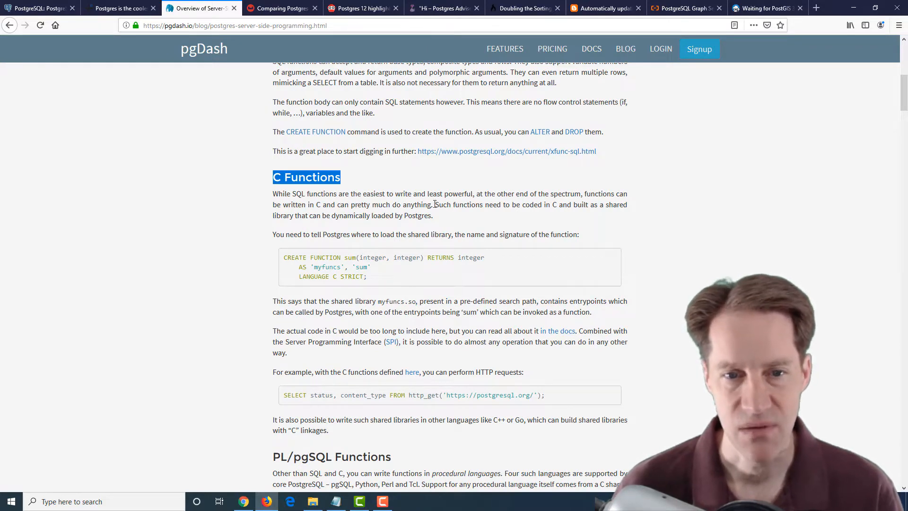
{"action": "scroll", "scroll_direction": "down", "scroll_amount": 3}
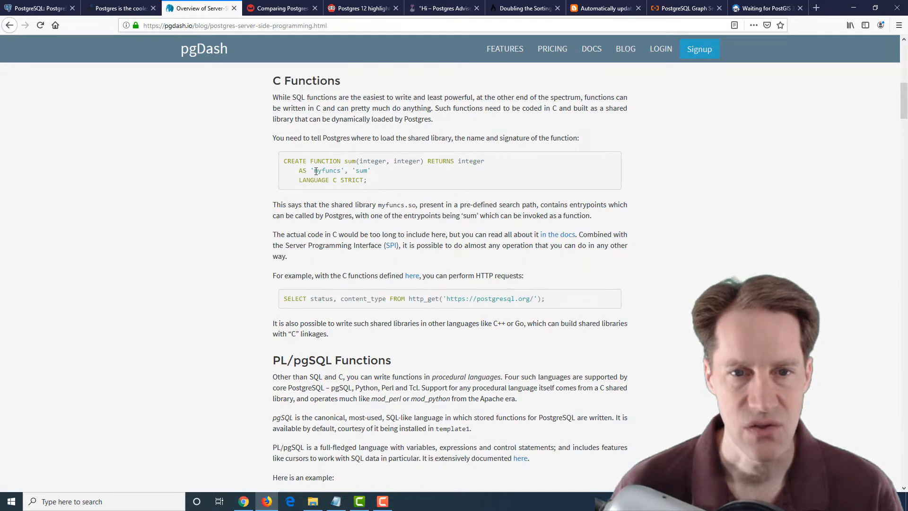
{"action": "double_click", "coordinate": [327, 171]}
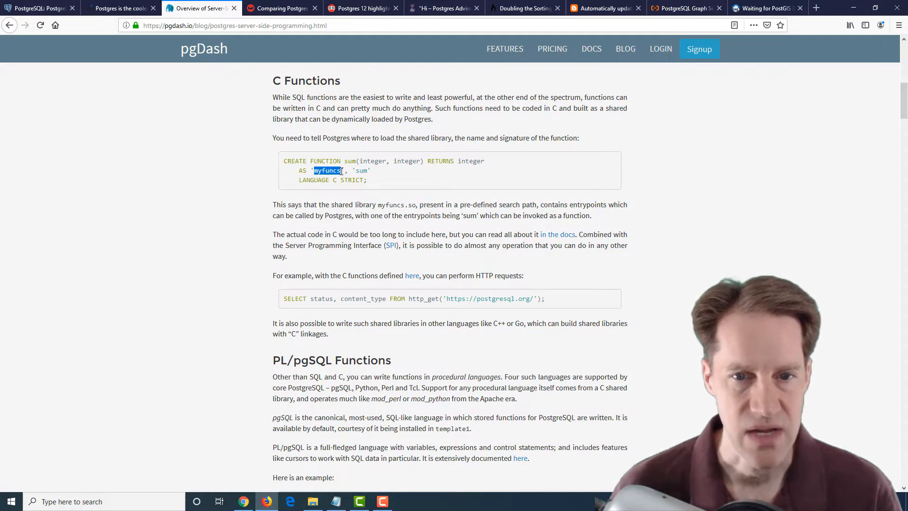
{"action": "double_click", "coordinate": [361, 170]}
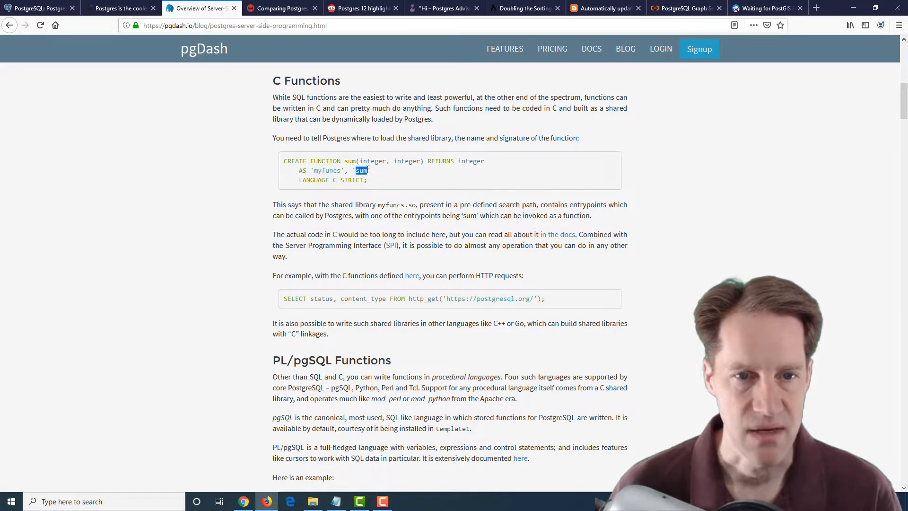
{"action": "mouse_move", "coordinate": [282, 248]}
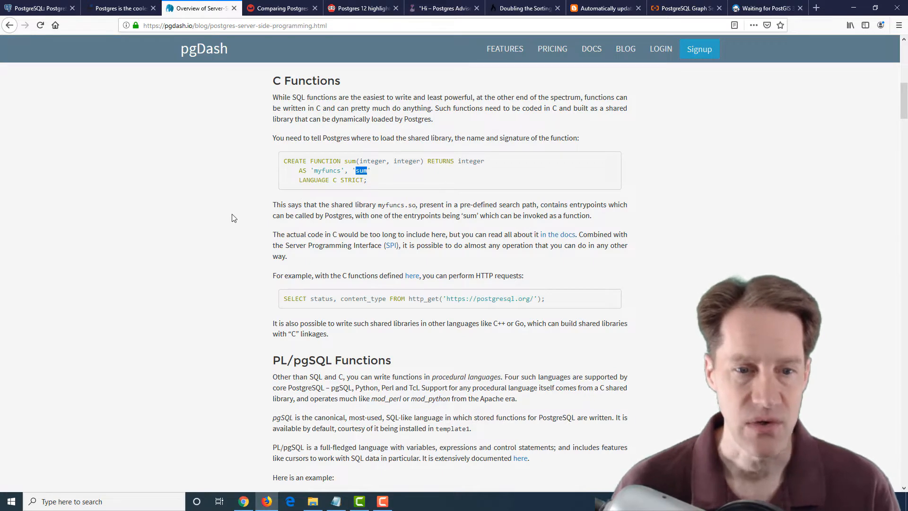
Scroll to the PL/pgSQL Functions repeat example and highlight plpgsql in its language line.
{"action": "scroll", "scroll_direction": "down", "scroll_amount": 3}
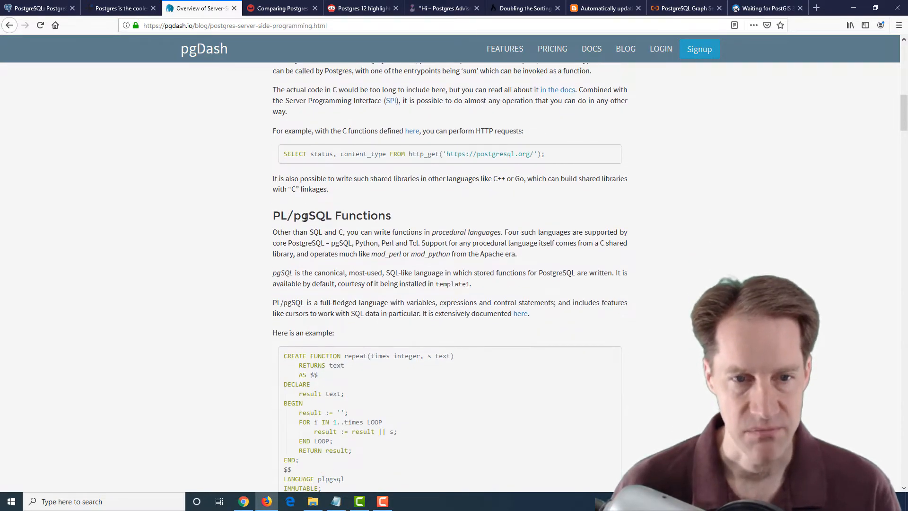
{"action": "scroll", "scroll_direction": "down", "scroll_amount": 3}
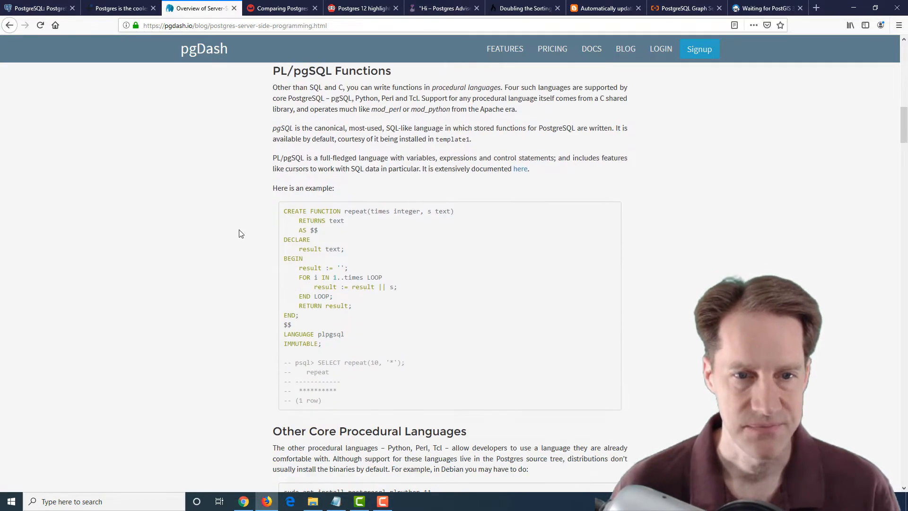
{"action": "double_click", "coordinate": [327, 334]}
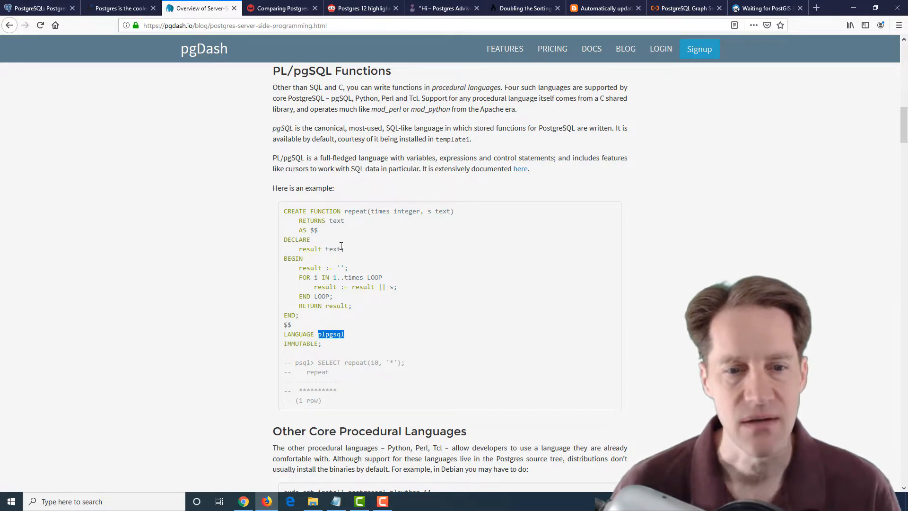
{"action": "mouse_move", "coordinate": [295, 268]}
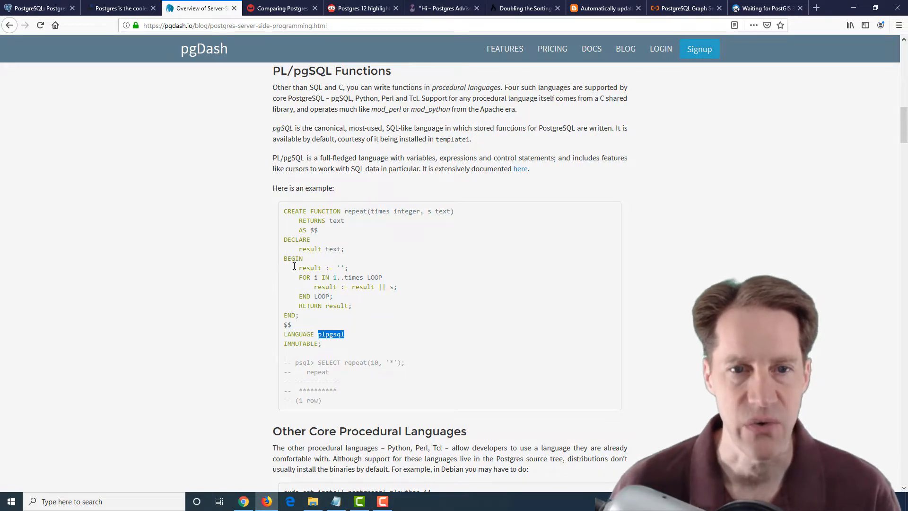
Read past the Python, Perl and Tcl examples, highlighting postgresql-plpython-11, into Non-Core Procedural Languages.
{"action": "scroll", "scroll_direction": "down", "scroll_amount": 3}
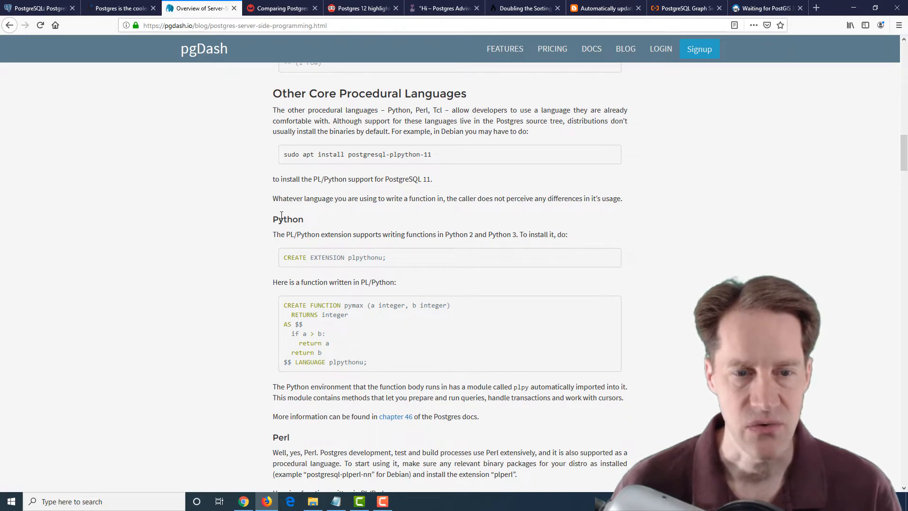
{"action": "scroll", "scroll_direction": "down", "scroll_amount": 3}
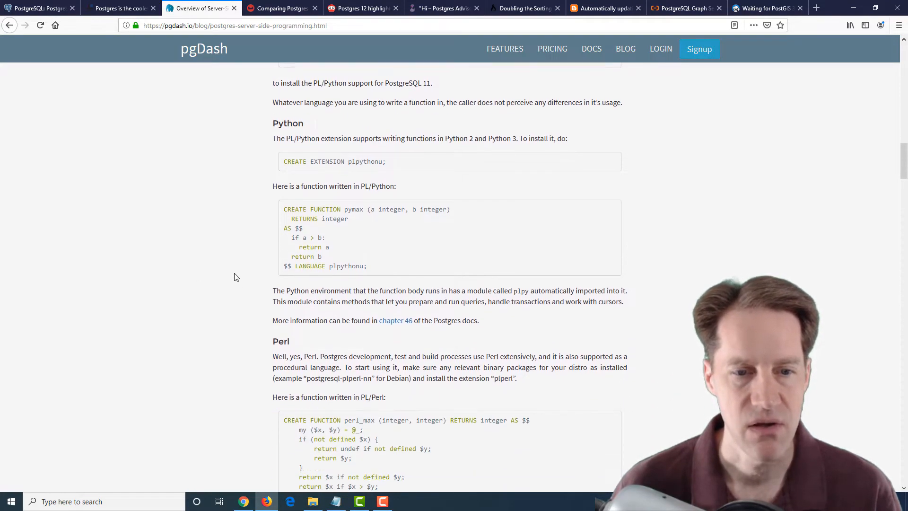
{"action": "scroll", "scroll_direction": "down", "scroll_amount": 3}
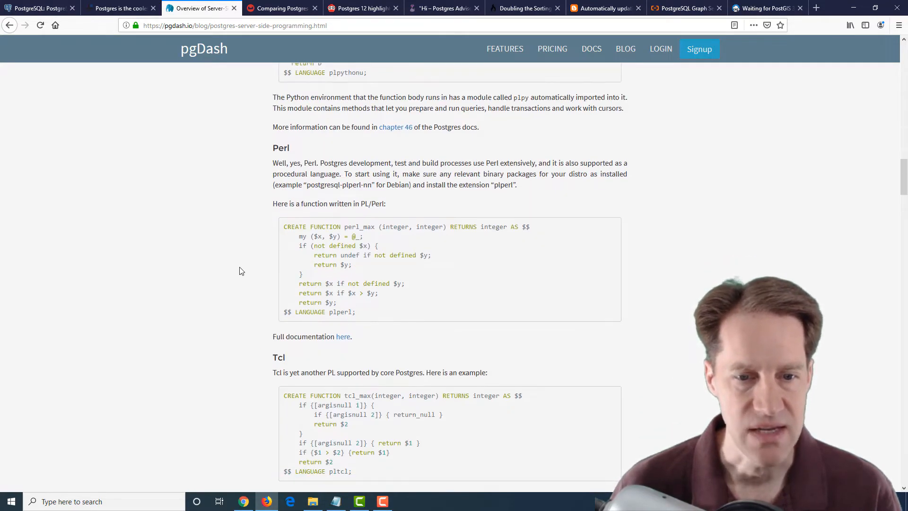
{"action": "scroll", "scroll_direction": "up", "scroll_amount": 3}
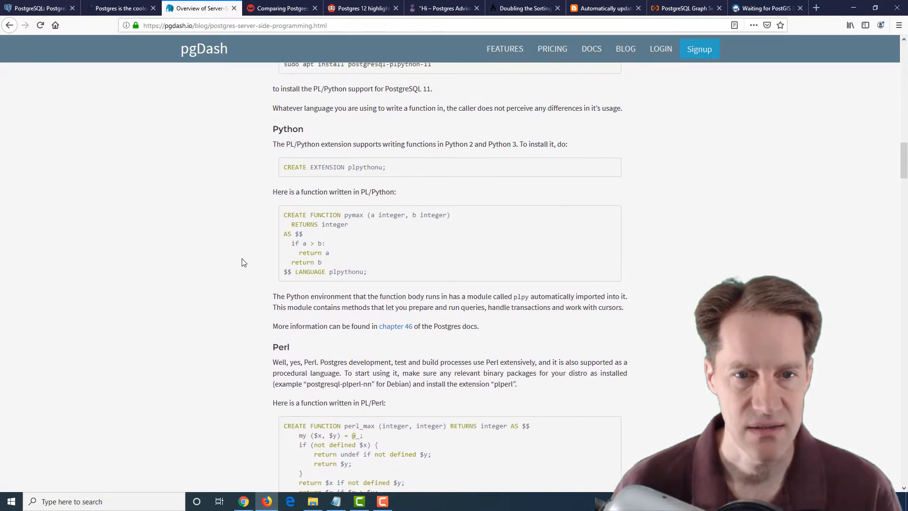
{"action": "scroll", "scroll_direction": "up", "scroll_amount": 3}
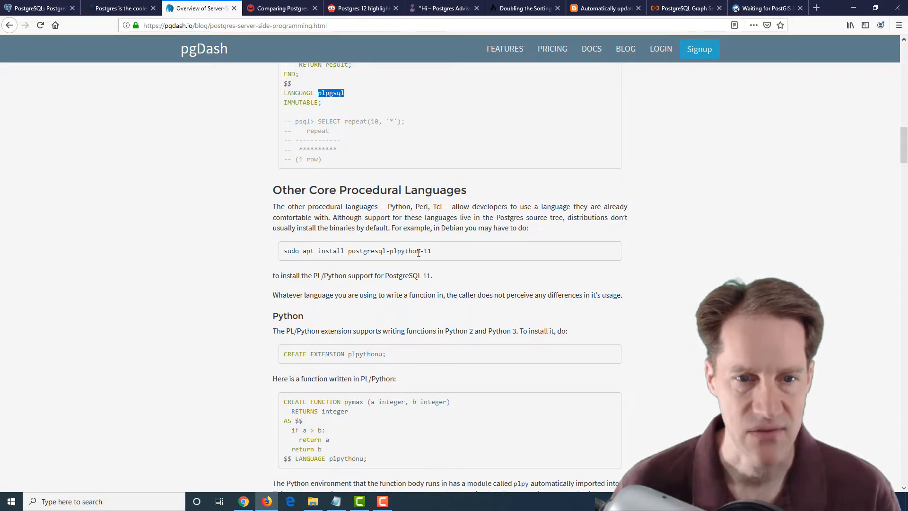
{"action": "double_click", "coordinate": [388, 251]}
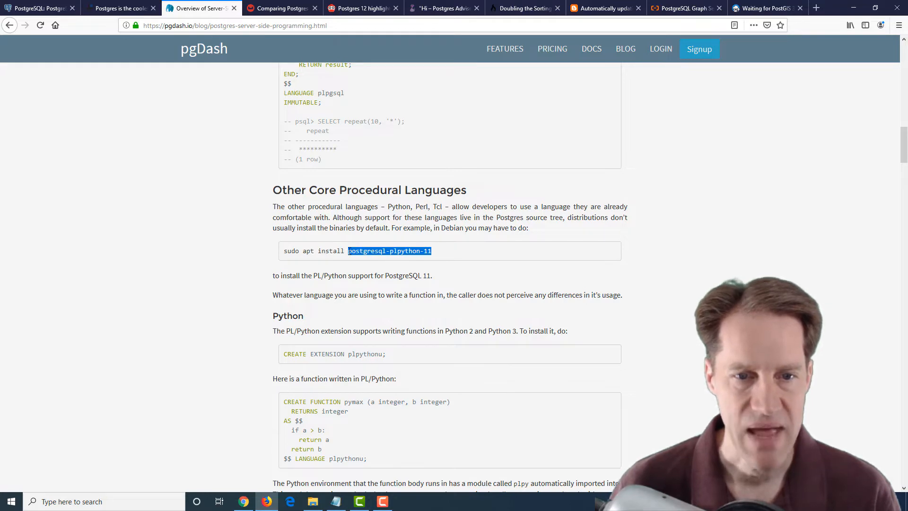
{"action": "scroll", "scroll_direction": "down", "scroll_amount": 3}
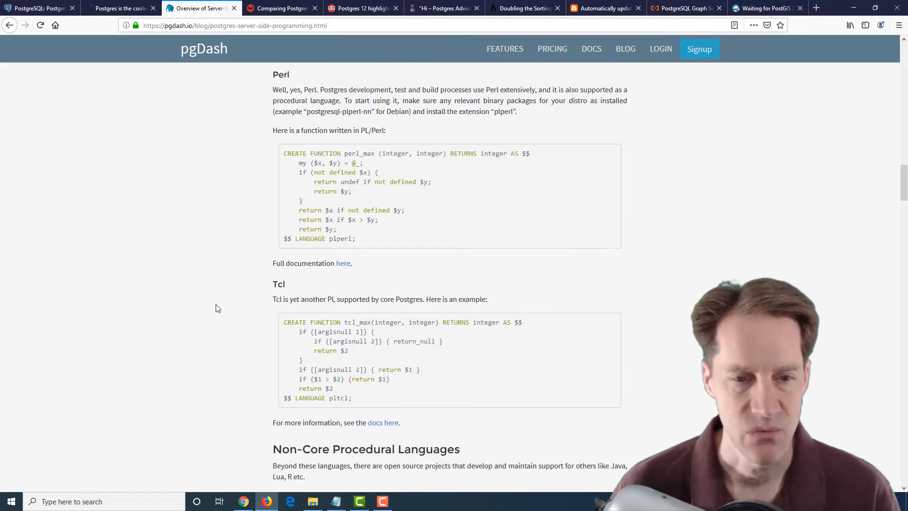
{"action": "scroll", "scroll_direction": "down", "scroll_amount": 3}
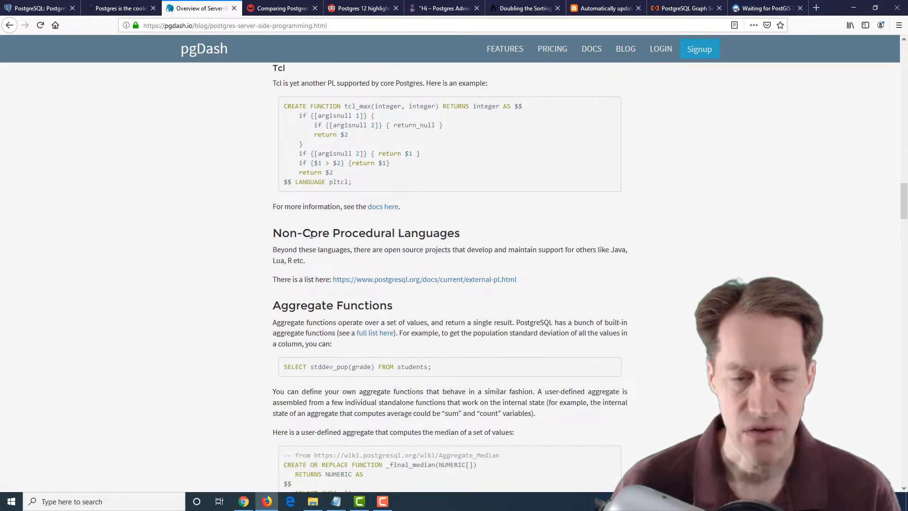
{"action": "mouse_move", "coordinate": [229, 278]}
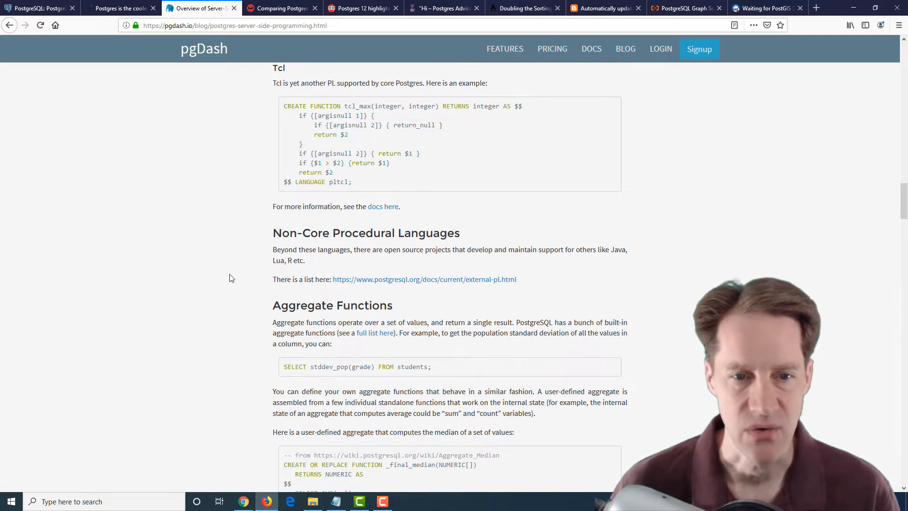
{"action": "scroll", "scroll_direction": "down", "scroll_amount": 3}
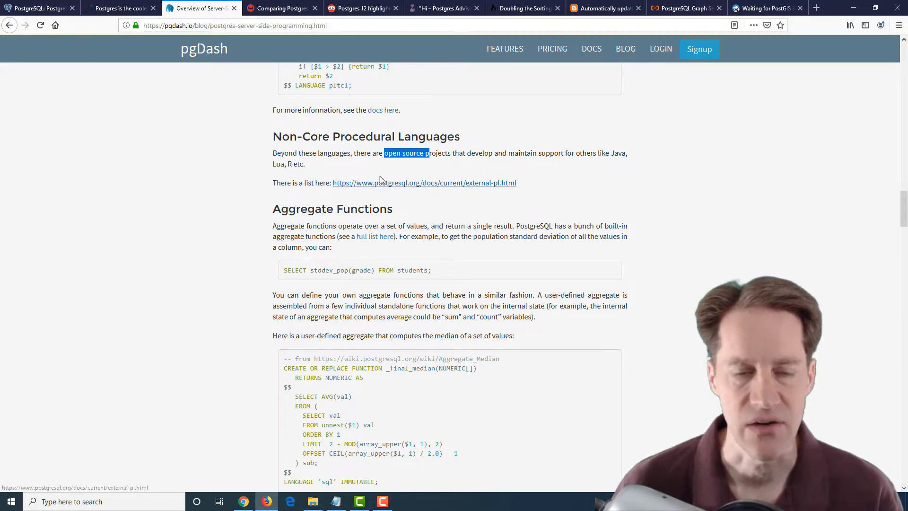
Highlight sql in the median function and scroll to the CREATE AGGREGATE example and its SELECT invocation.
{"action": "scroll", "scroll_direction": "down", "scroll_amount": 3}
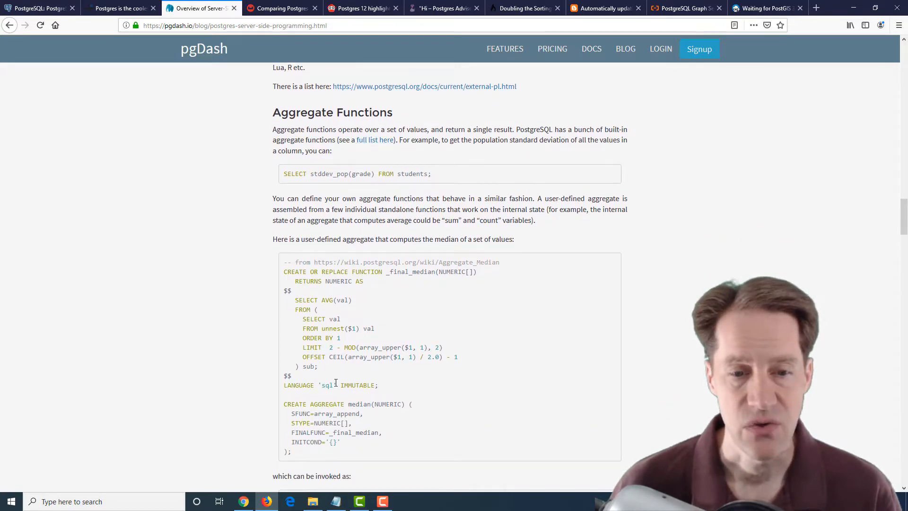
{"action": "double_click", "coordinate": [326, 385]}
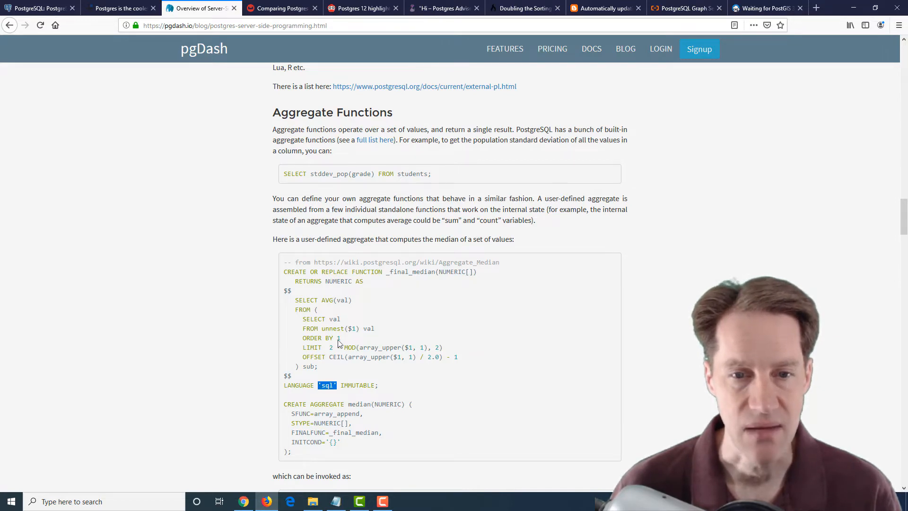
{"action": "scroll", "scroll_direction": "down", "scroll_amount": 3}
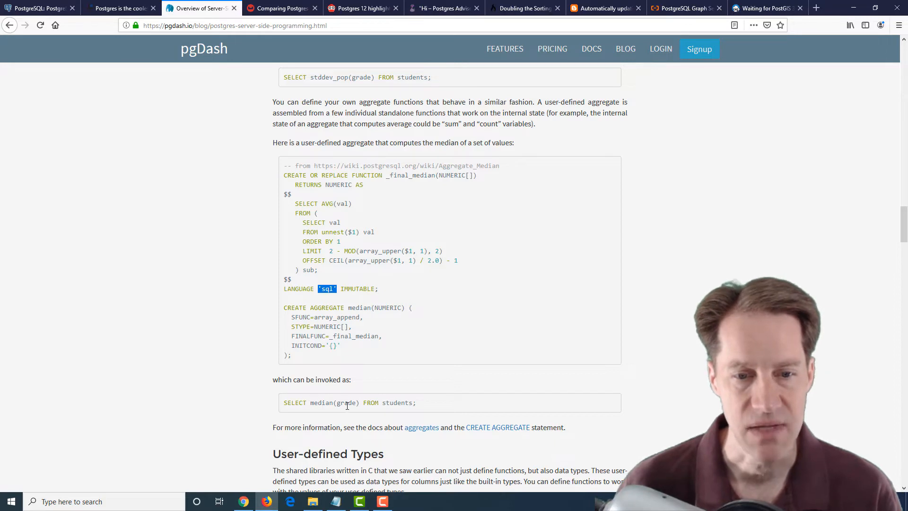
{"action": "mouse_move", "coordinate": [225, 304]}
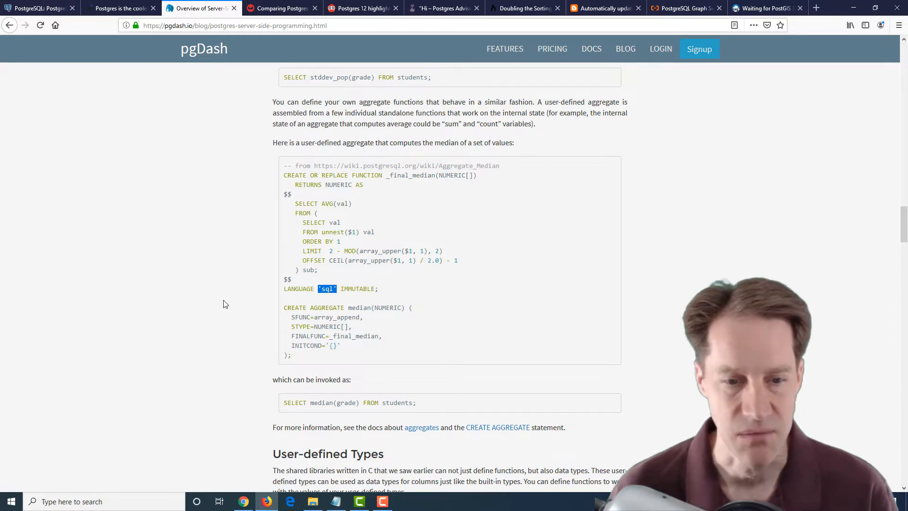
Scroll past User-defined Types and Operators to the Operator Classes and Triggers headings.
{"action": "scroll", "scroll_direction": "down", "scroll_amount": 3}
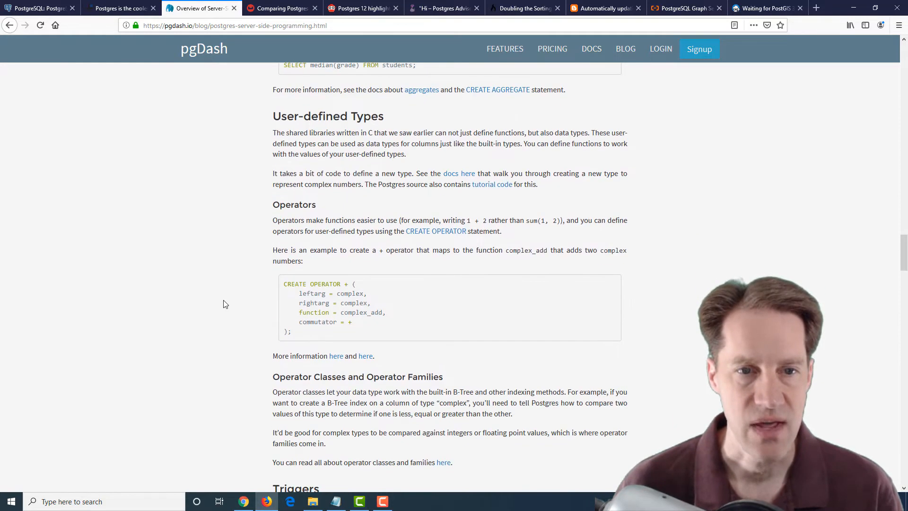
{"action": "mouse_move", "coordinate": [243, 221]}
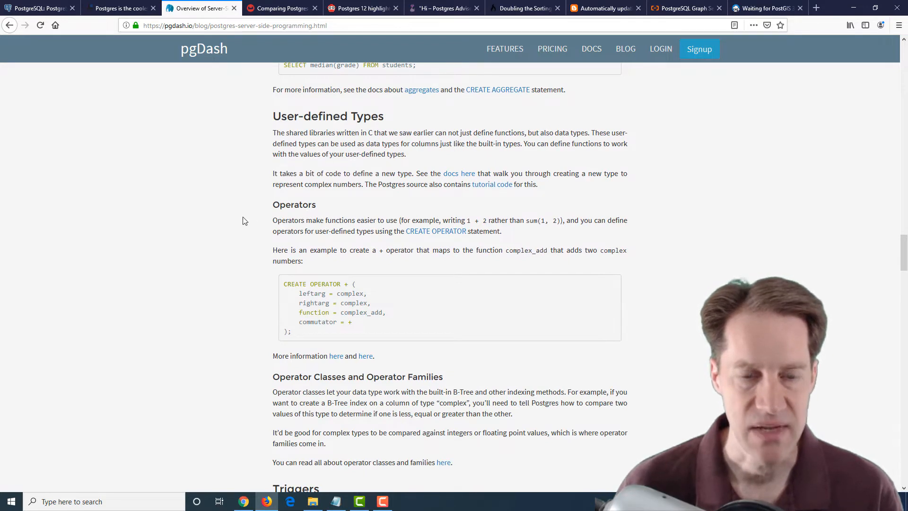
{"action": "mouse_move", "coordinate": [314, 189]}
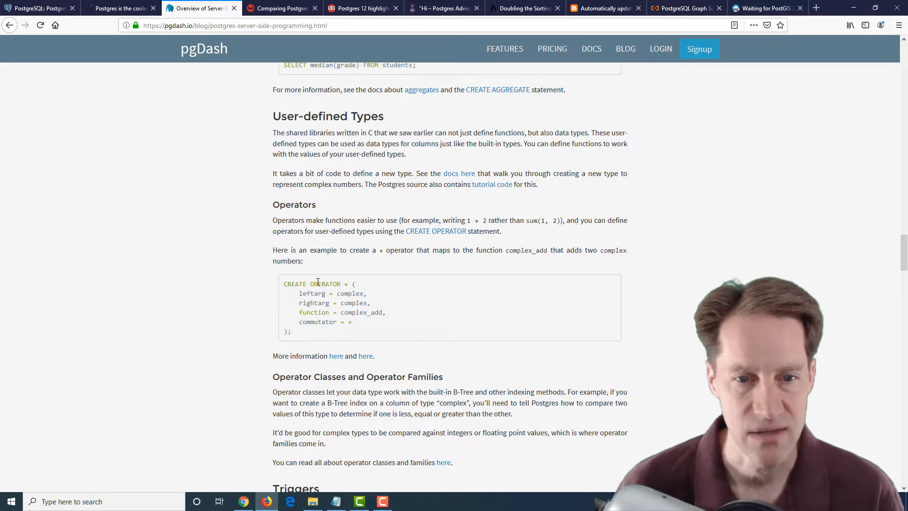
{"action": "scroll", "scroll_direction": "down", "scroll_amount": 3}
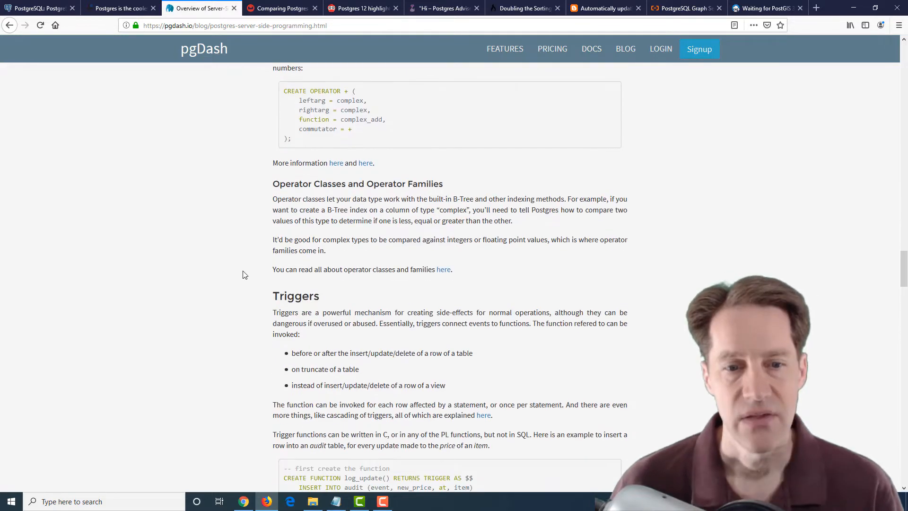
Read the audit trigger example, highlighting the items table name, and reach Event Triggers with its nodrop example.
{"action": "scroll", "scroll_direction": "down", "scroll_amount": 3}
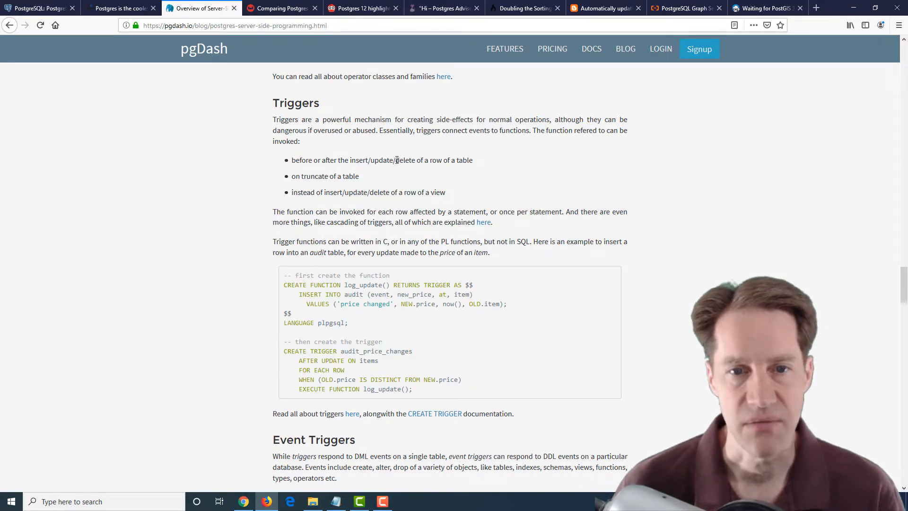
{"action": "mouse_move", "coordinate": [315, 176]}
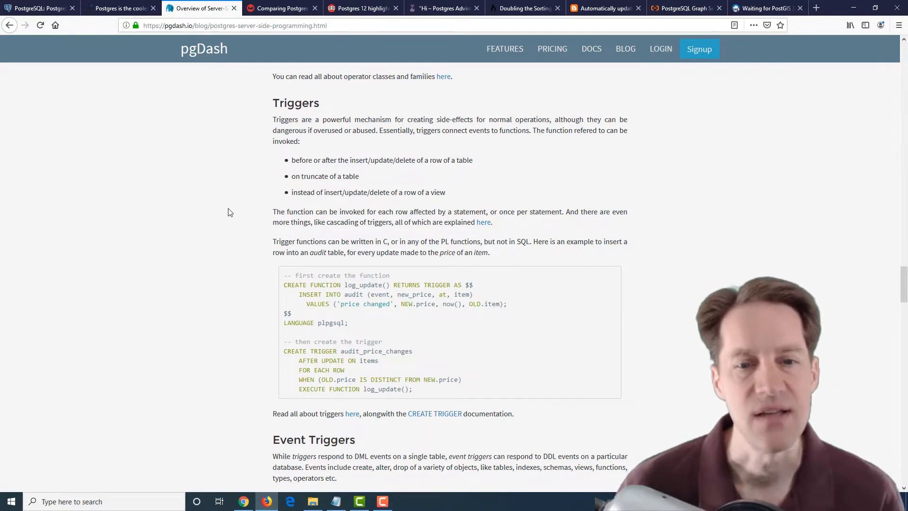
{"action": "mouse_move", "coordinate": [338, 367]}
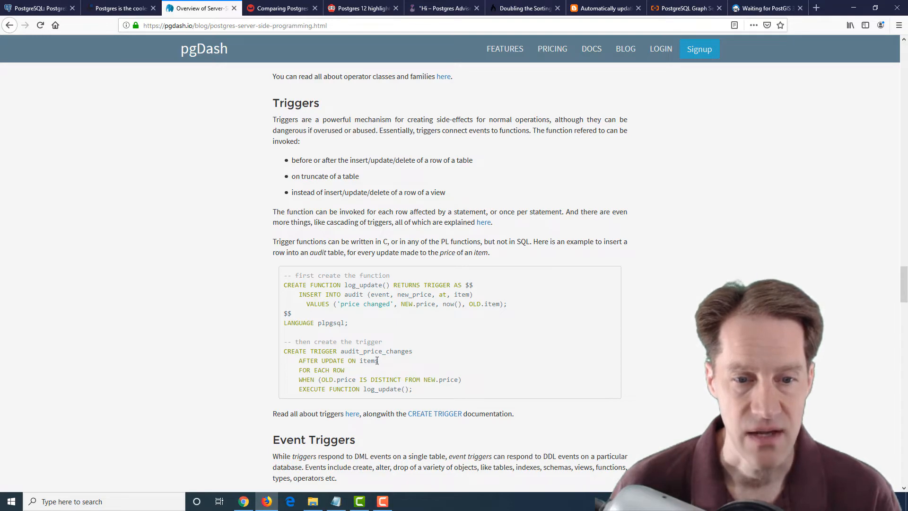
{"action": "double_click", "coordinate": [368, 360]}
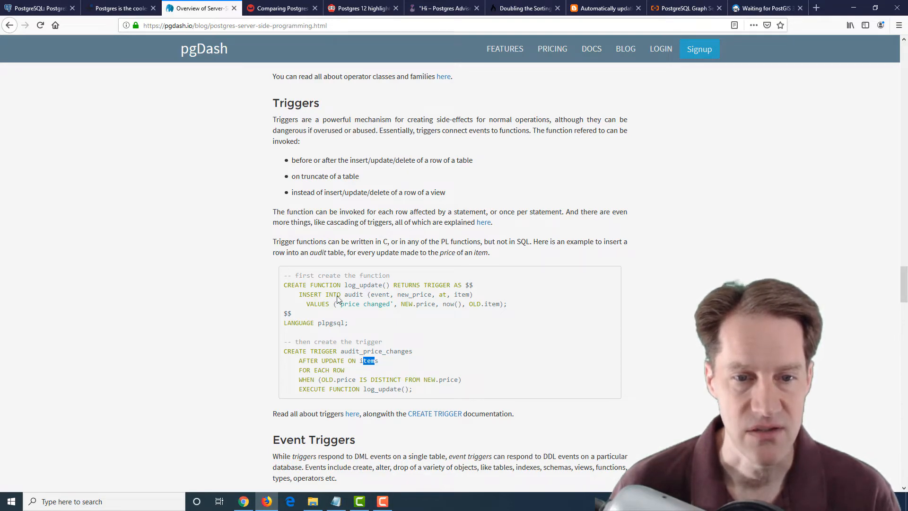
{"action": "scroll", "scroll_direction": "down", "scroll_amount": 3}
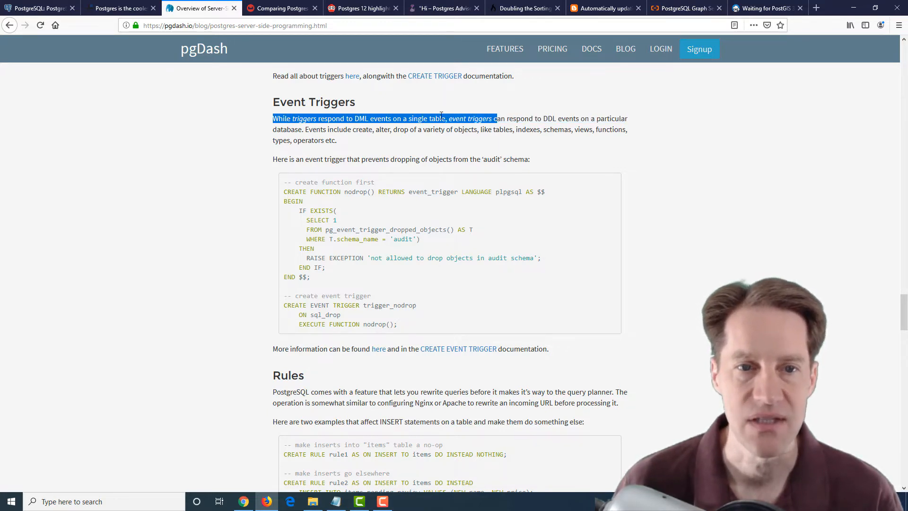
Scroll past the nodrop example into the Rules section and its two INSERT rule examples.
{"action": "scroll", "scroll_direction": "down", "scroll_amount": 3}
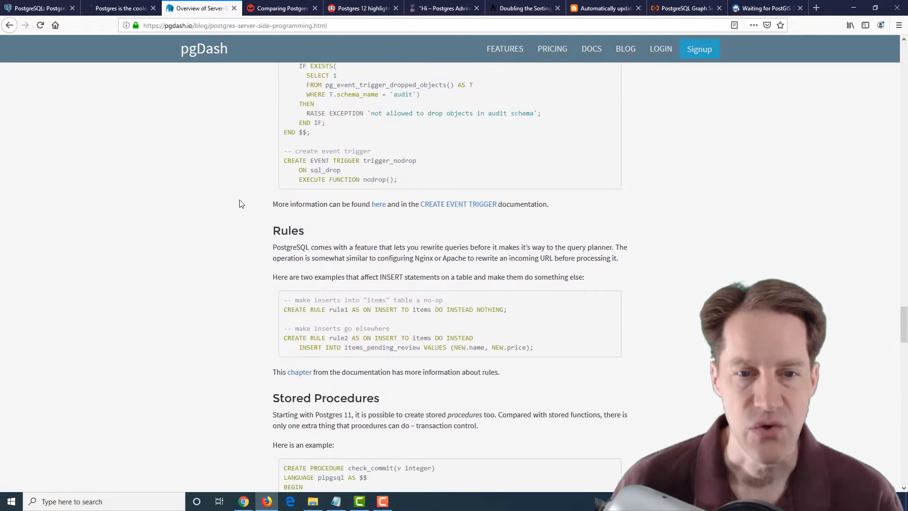
{"action": "scroll", "scroll_direction": "down", "scroll_amount": 3}
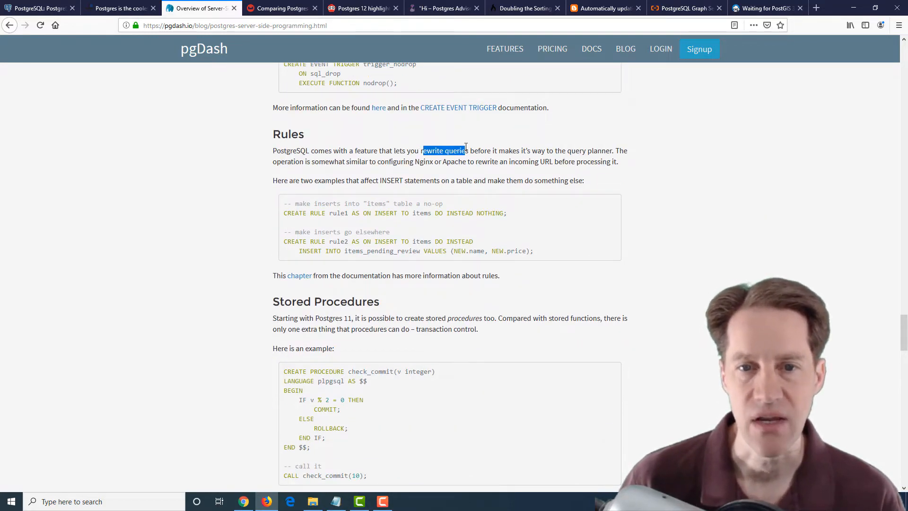
{"action": "left_click", "coordinate": [359, 204]}
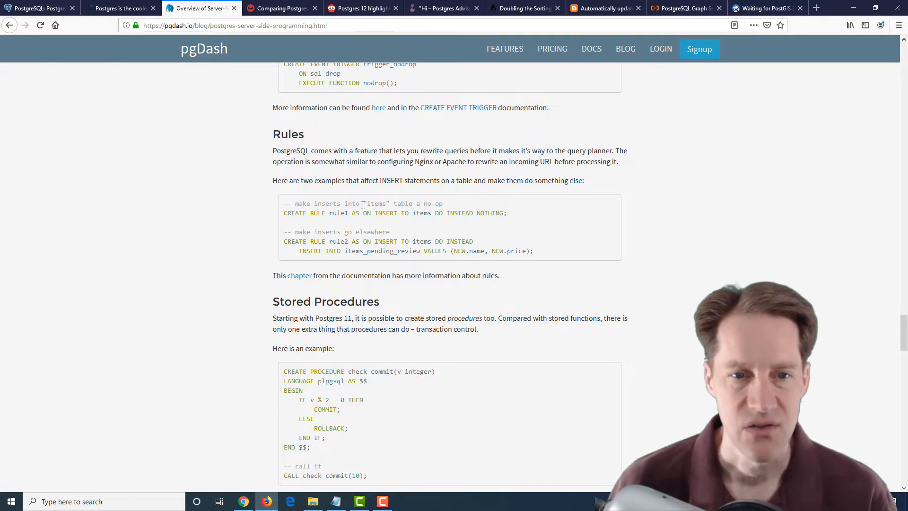
{"action": "mouse_move", "coordinate": [377, 214]}
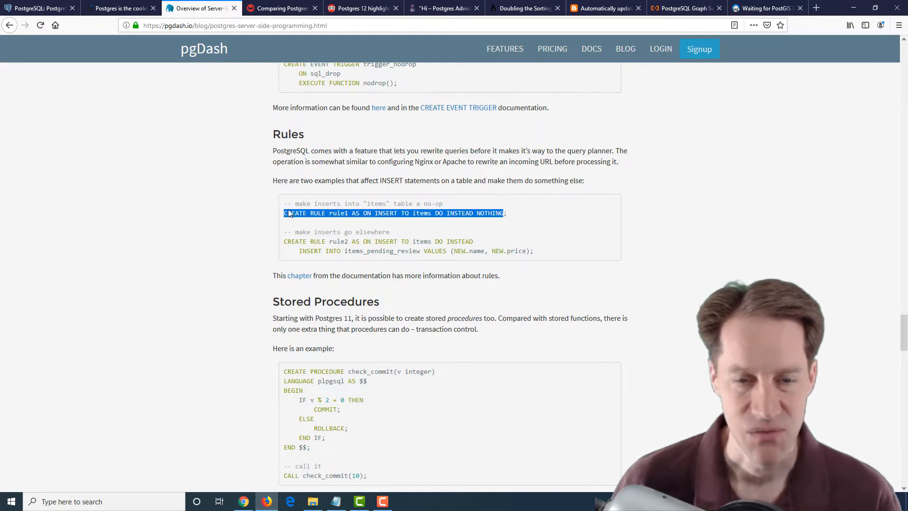
Scroll to the Stored Procedures check_commit example and the start of Other Exotic Things.
{"action": "scroll", "scroll_direction": "down", "scroll_amount": 3}
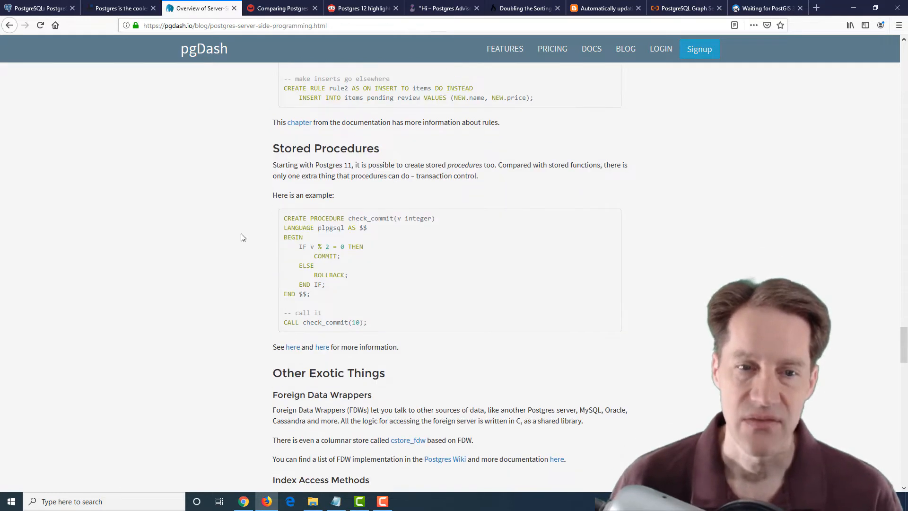
{"action": "scroll", "scroll_direction": "down", "scroll_amount": 3}
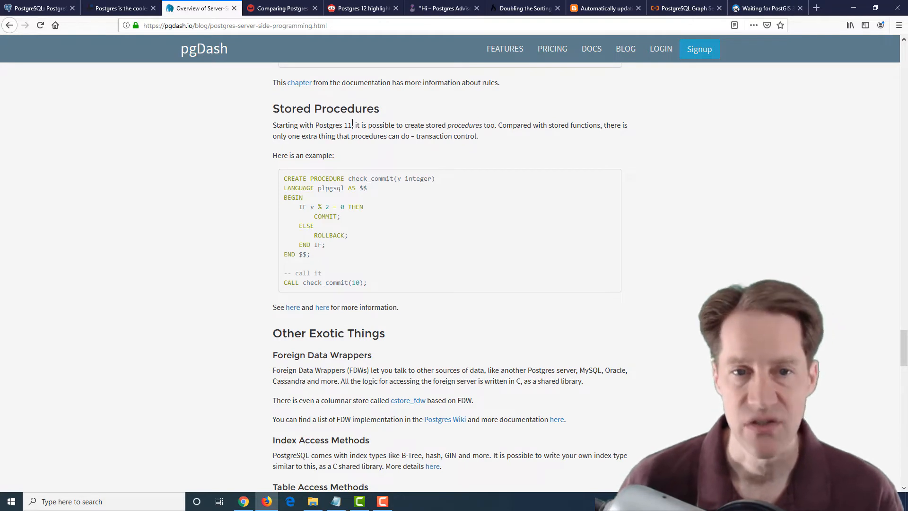
{"action": "mouse_move", "coordinate": [273, 134]}
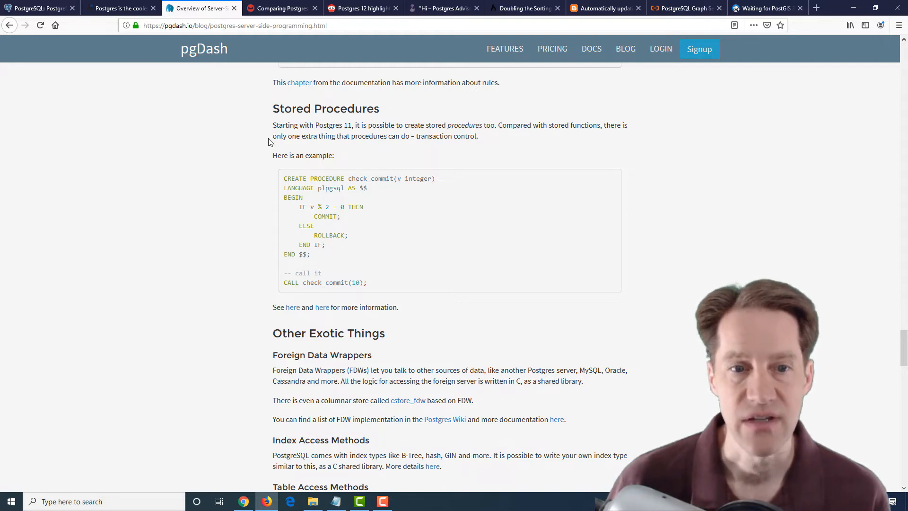
{"action": "mouse_move", "coordinate": [322, 214]}
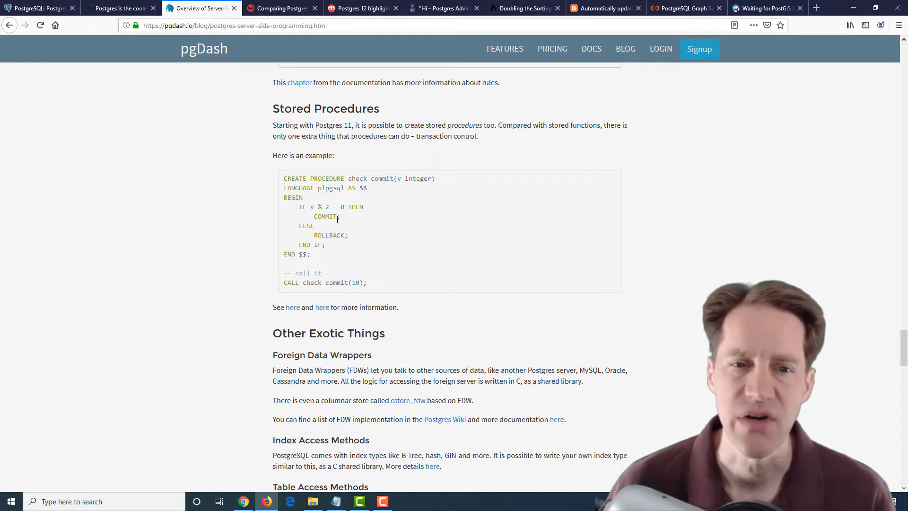
{"action": "mouse_move", "coordinate": [363, 248]}
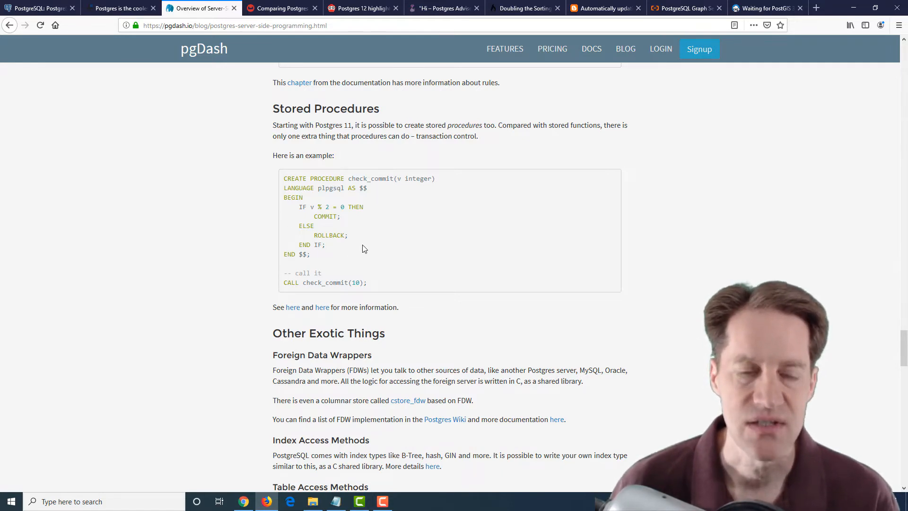
{"action": "mouse_move", "coordinate": [341, 232]}
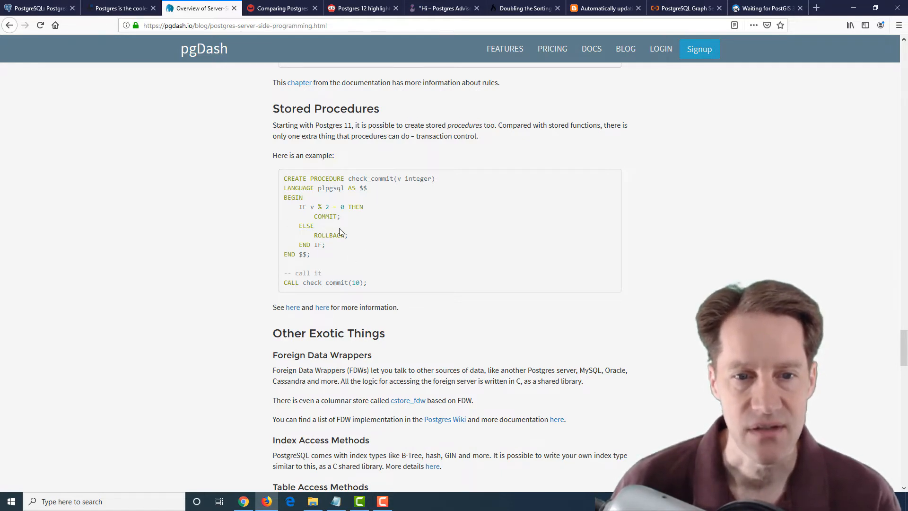
{"action": "mouse_move", "coordinate": [207, 227]}
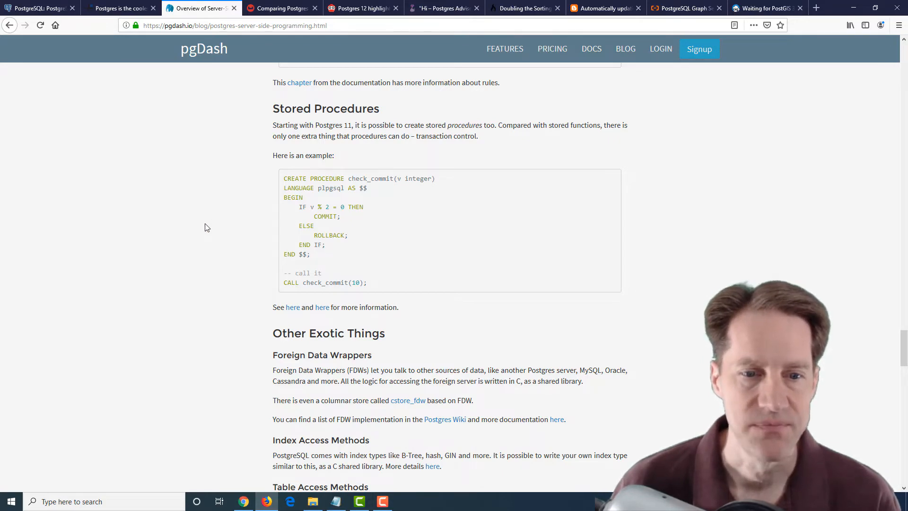
Read Other Exotic Things and Extensions, highlighting PostgreSQL 12, then bring up the Comparing Postgres JSONB with NoSQL article.
{"action": "scroll", "scroll_direction": "down", "scroll_amount": 3}
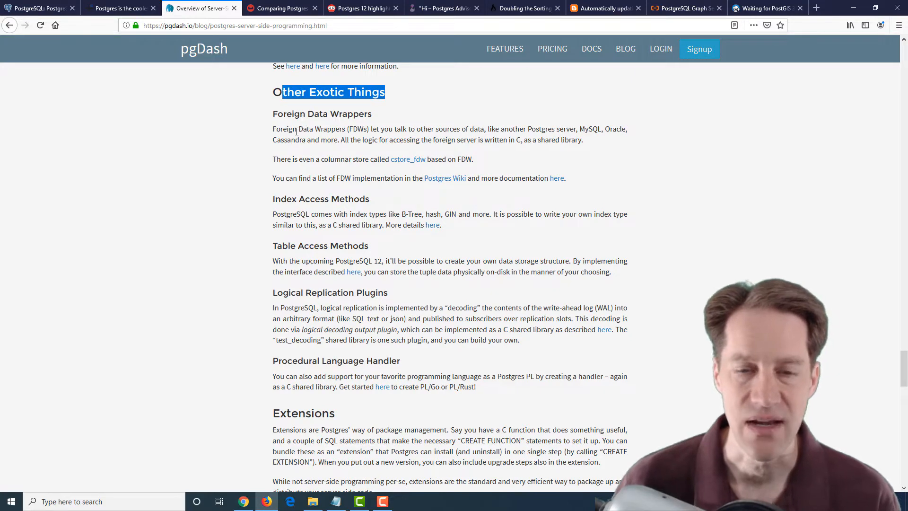
{"action": "mouse_move", "coordinate": [322, 140]}
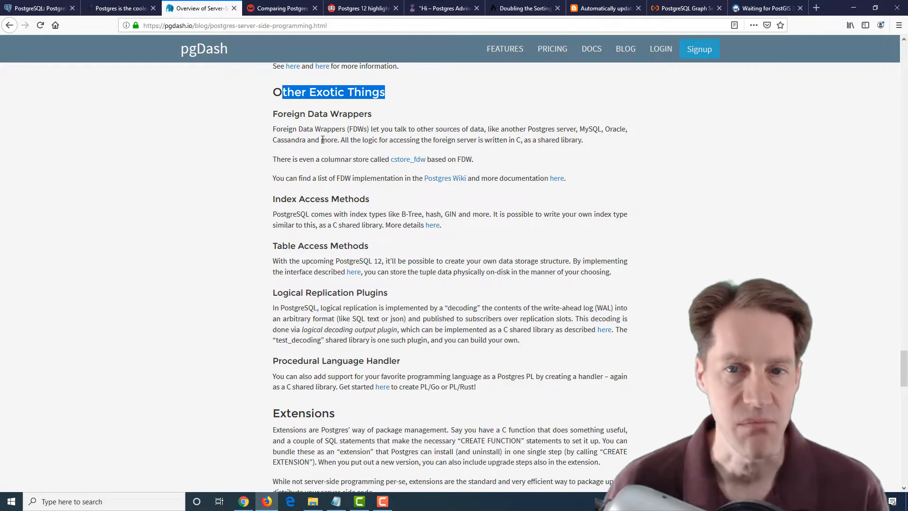
{"action": "mouse_move", "coordinate": [323, 176]}
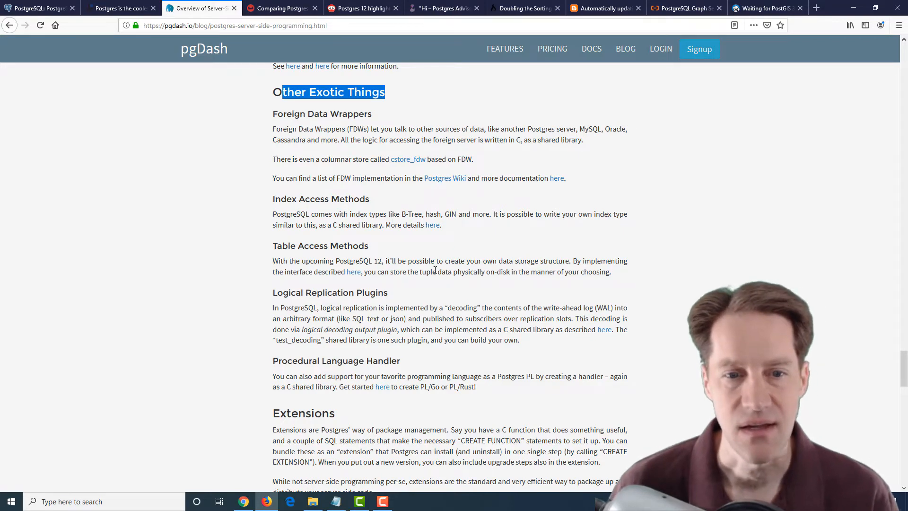
{"action": "double_click", "coordinate": [354, 261]}
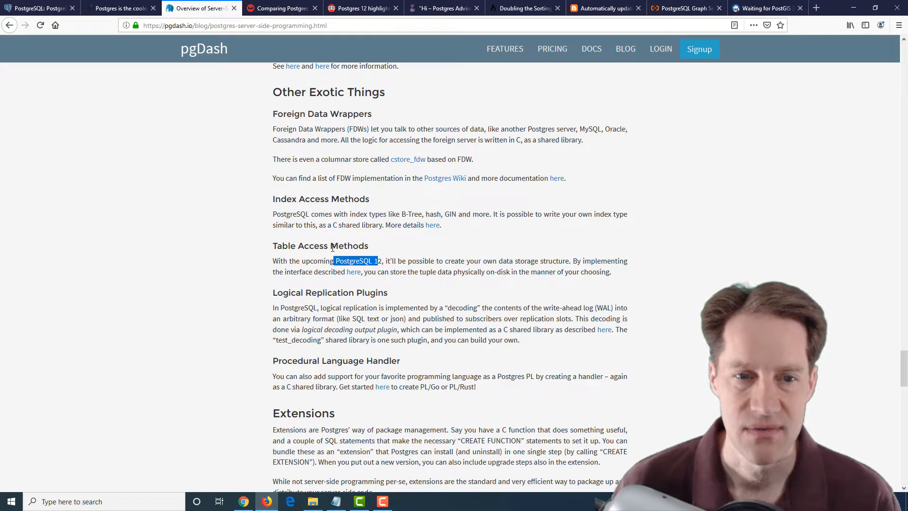
{"action": "mouse_move", "coordinate": [320, 317]}
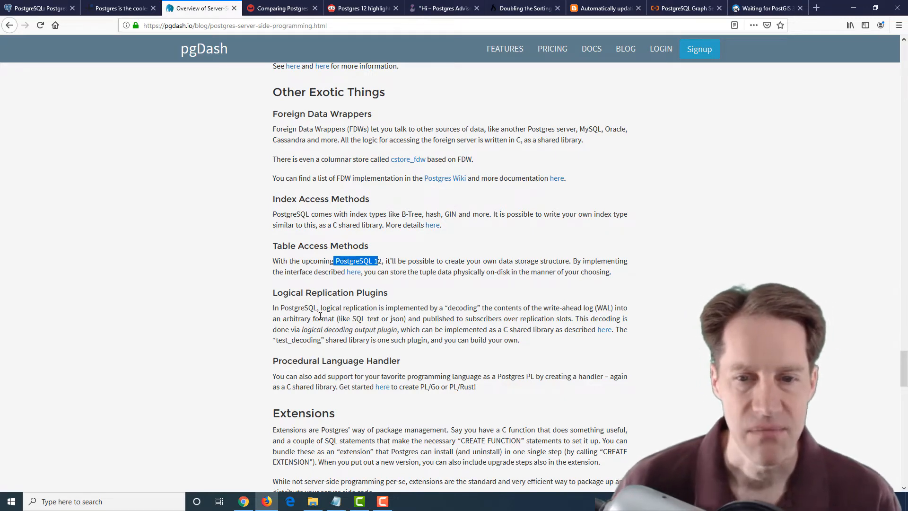
{"action": "mouse_move", "coordinate": [451, 305]}
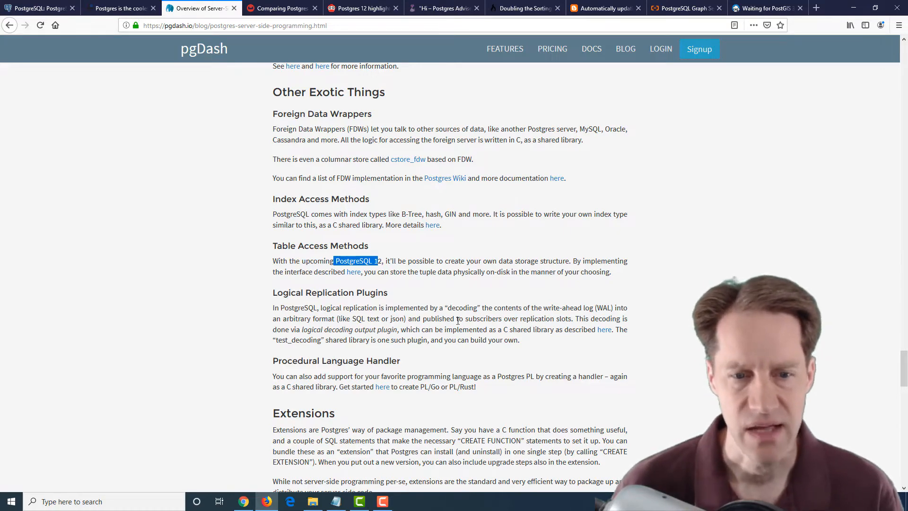
{"action": "scroll", "scroll_direction": "down", "scroll_amount": 3}
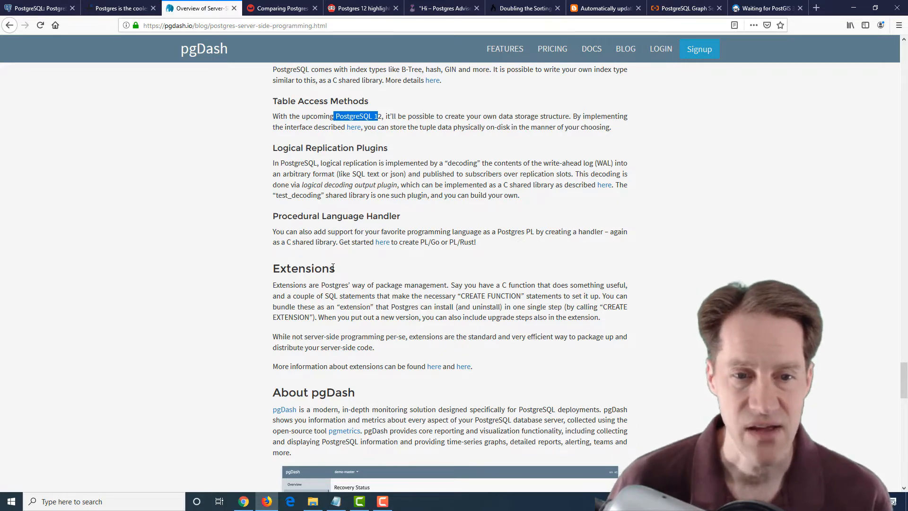
{"action": "double_click", "coordinate": [303, 268]}
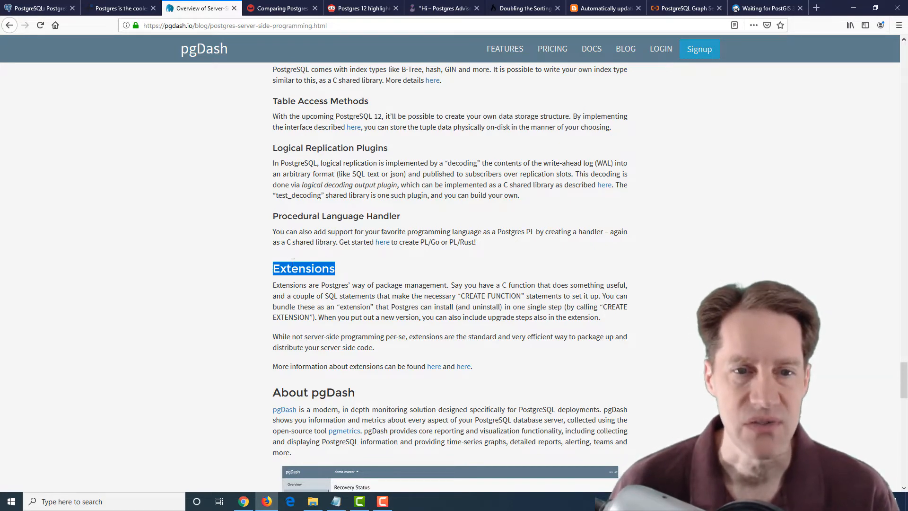
{"action": "mouse_move", "coordinate": [364, 267]}
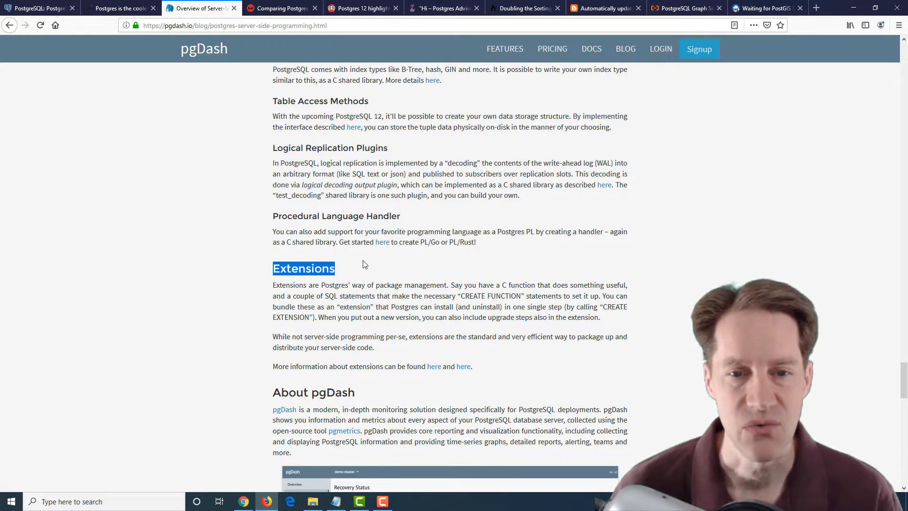
{"action": "mouse_move", "coordinate": [374, 261]}
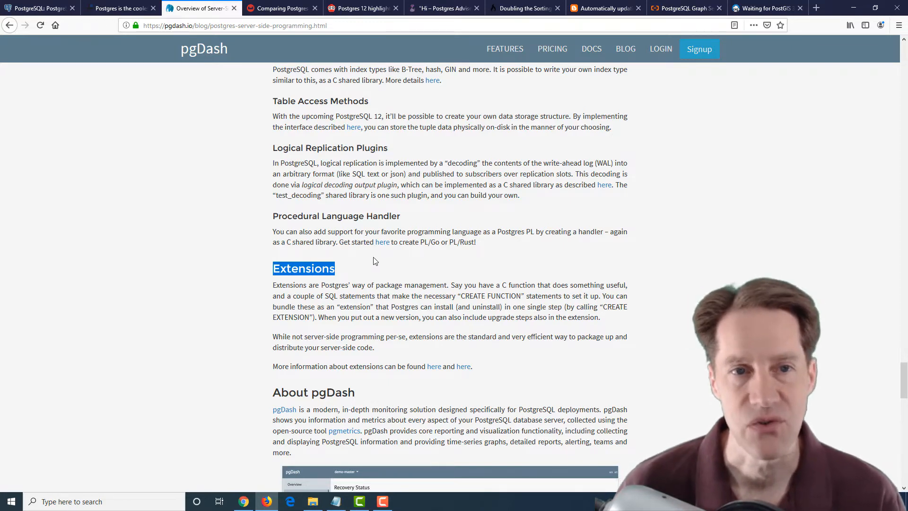
{"action": "left_click", "coordinate": [279, 8]}
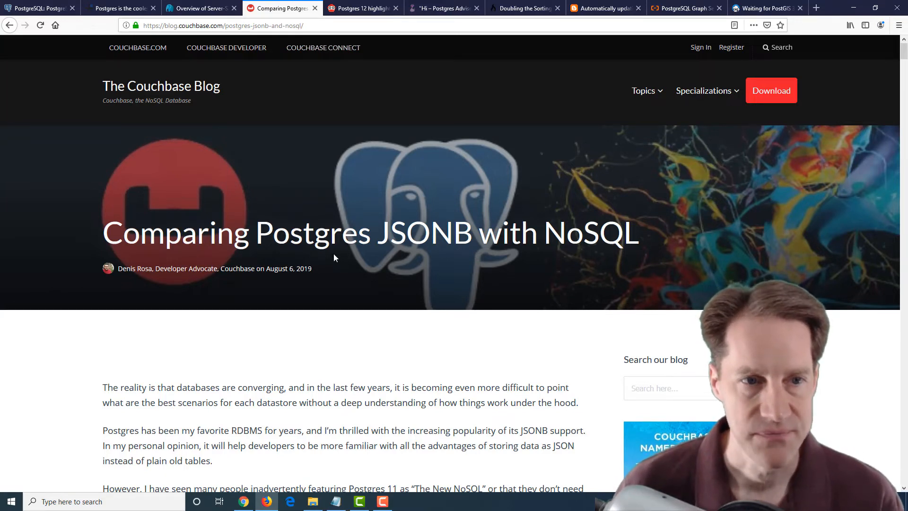
{"action": "left_click", "coordinate": [203, 26]}
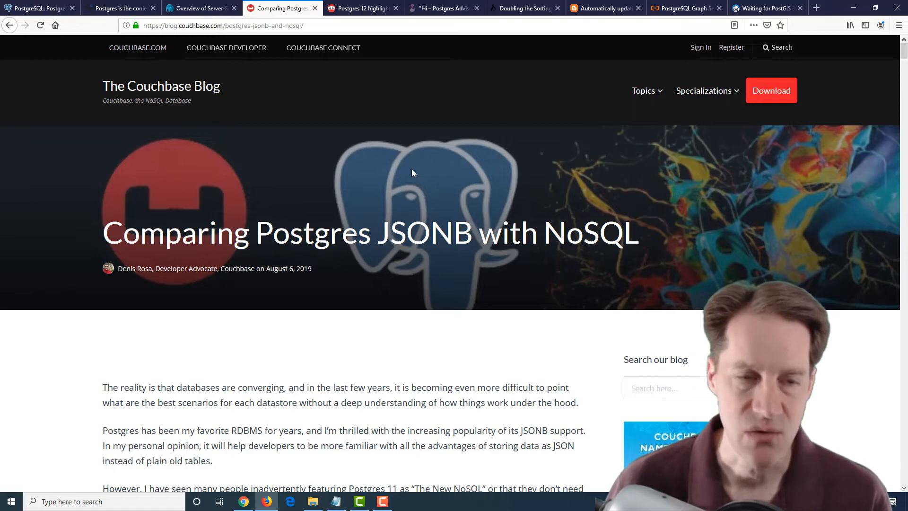
{"action": "mouse_move", "coordinate": [372, 369]}
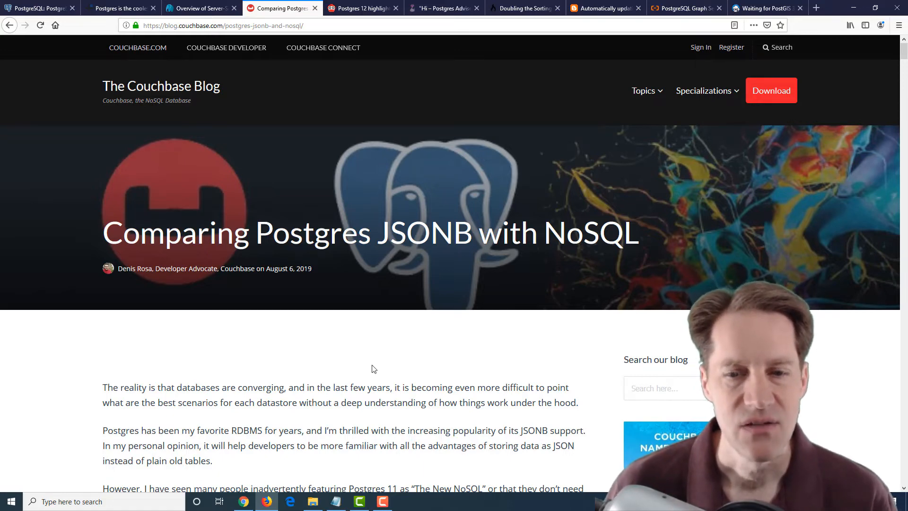
{"action": "scroll", "scroll_direction": "down", "scroll_amount": 3}
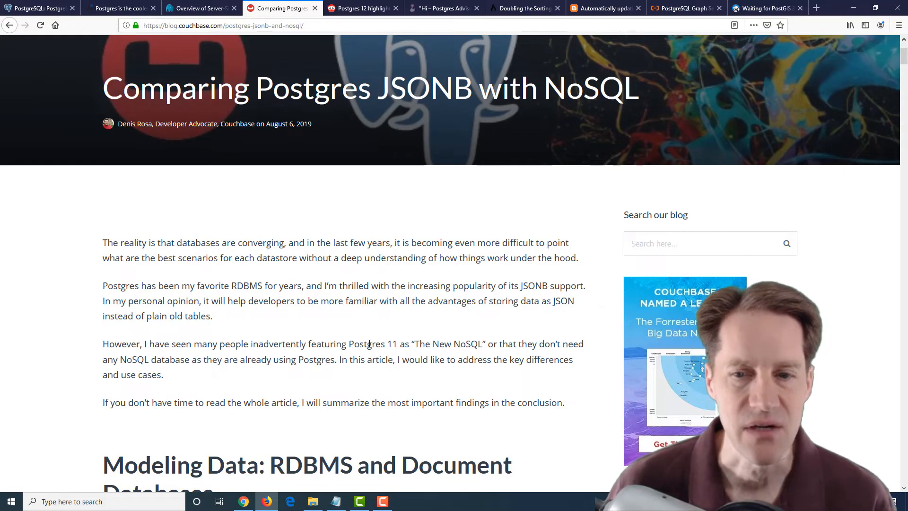
{"action": "scroll", "scroll_direction": "up", "scroll_amount": 3}
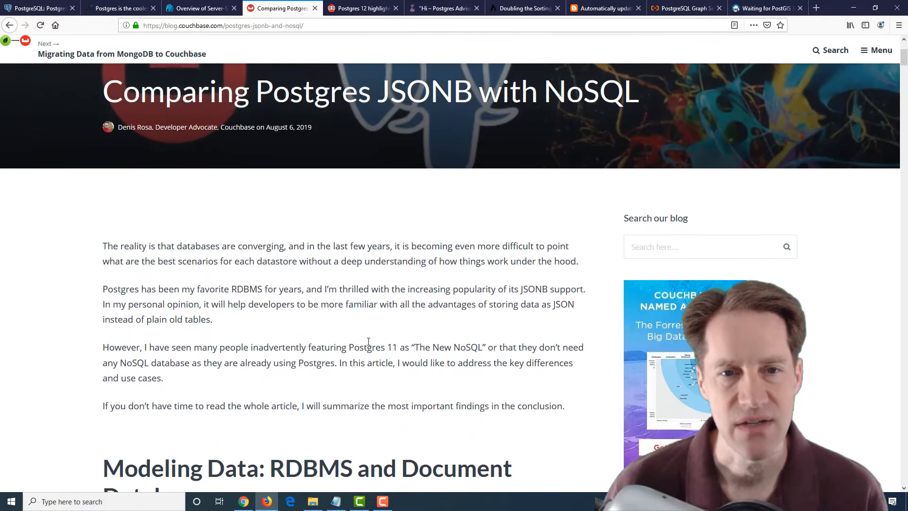
{"action": "scroll", "scroll_direction": "up", "scroll_amount": 3}
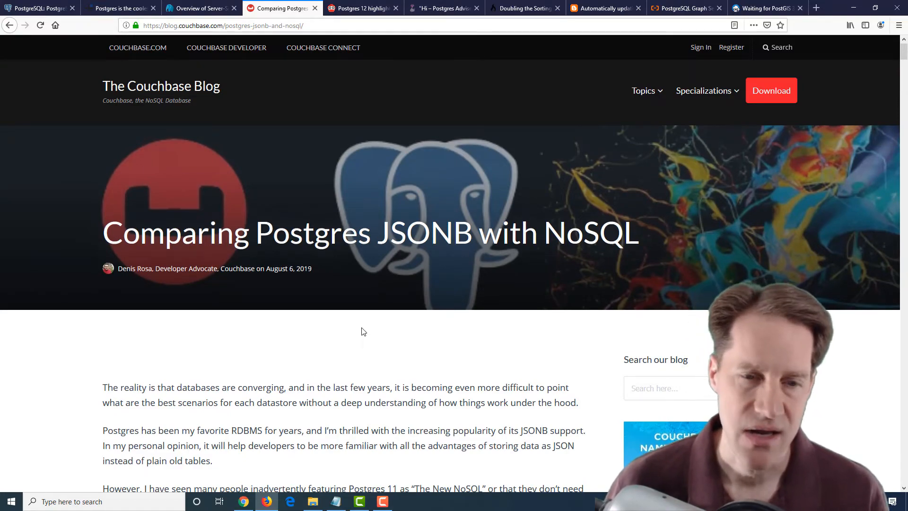
{"action": "scroll", "scroll_direction": "down", "scroll_amount": 3}
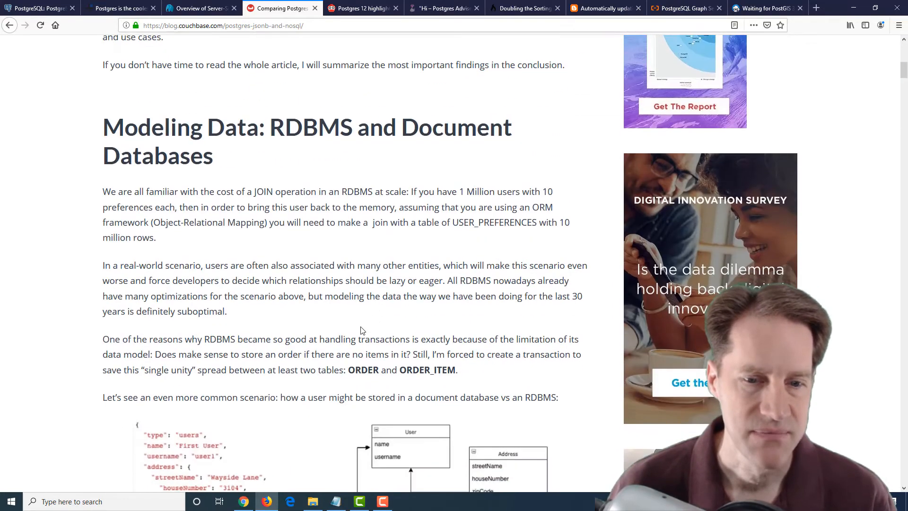
{"action": "scroll", "scroll_direction": "down", "scroll_amount": 3}
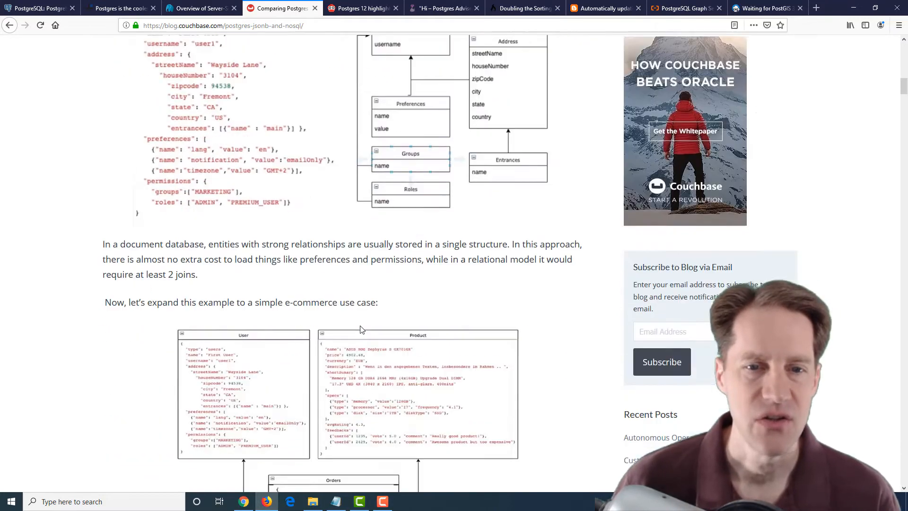
{"action": "scroll", "scroll_direction": "down", "scroll_amount": 3}
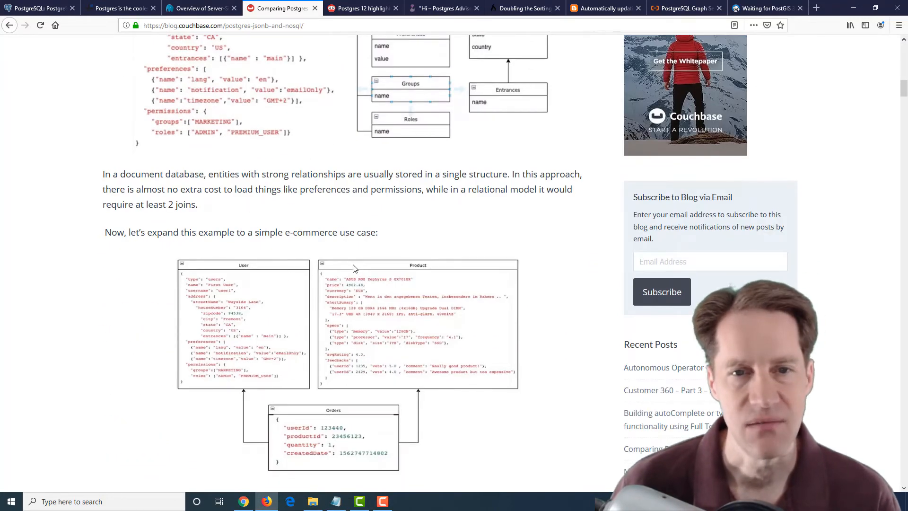
{"action": "scroll", "scroll_direction": "down", "scroll_amount": 3}
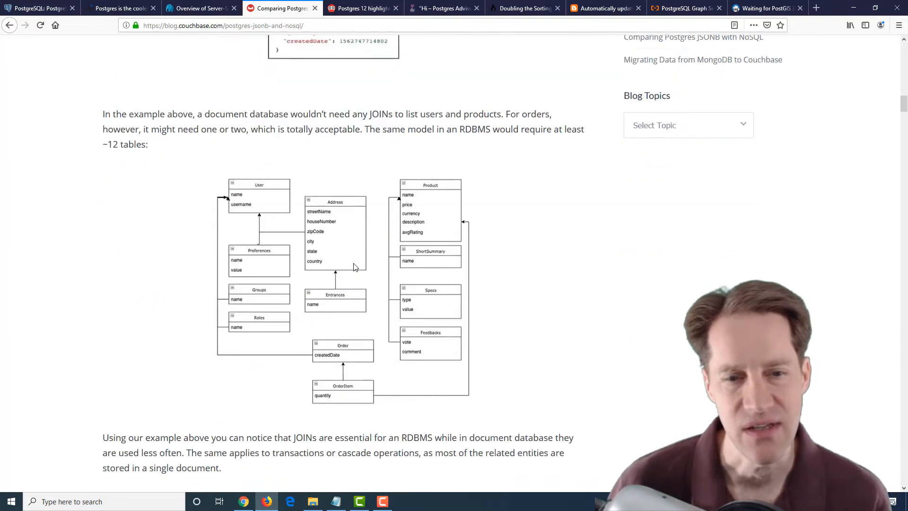
{"action": "scroll", "scroll_direction": "down", "scroll_amount": 3}
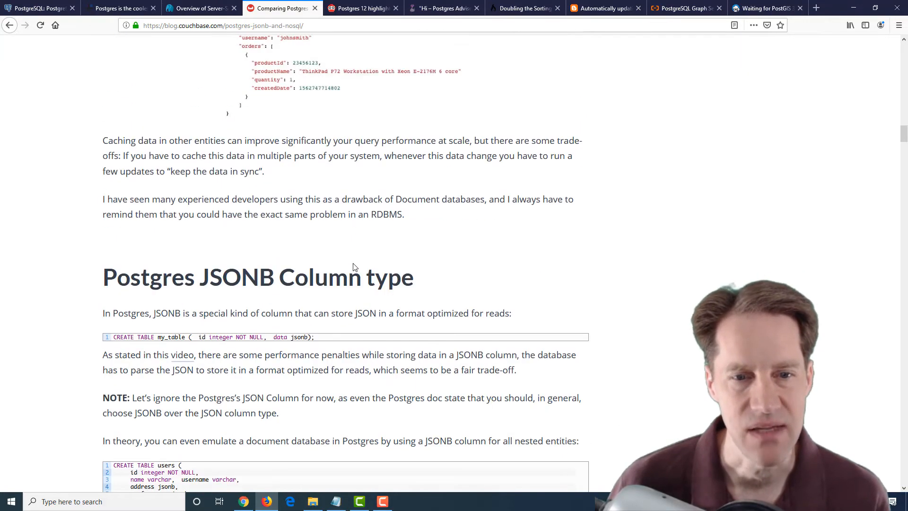
{"action": "scroll", "scroll_direction": "down", "scroll_amount": 3}
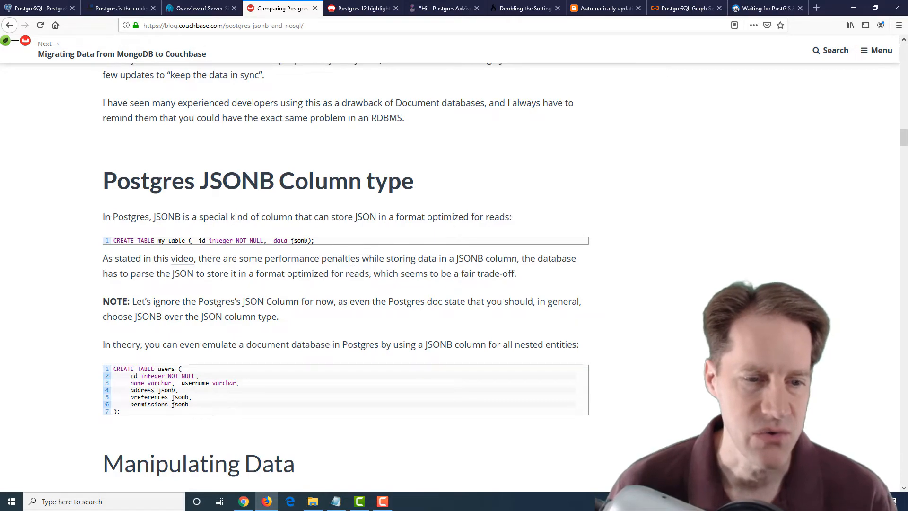
{"action": "scroll", "scroll_direction": "down", "scroll_amount": 3}
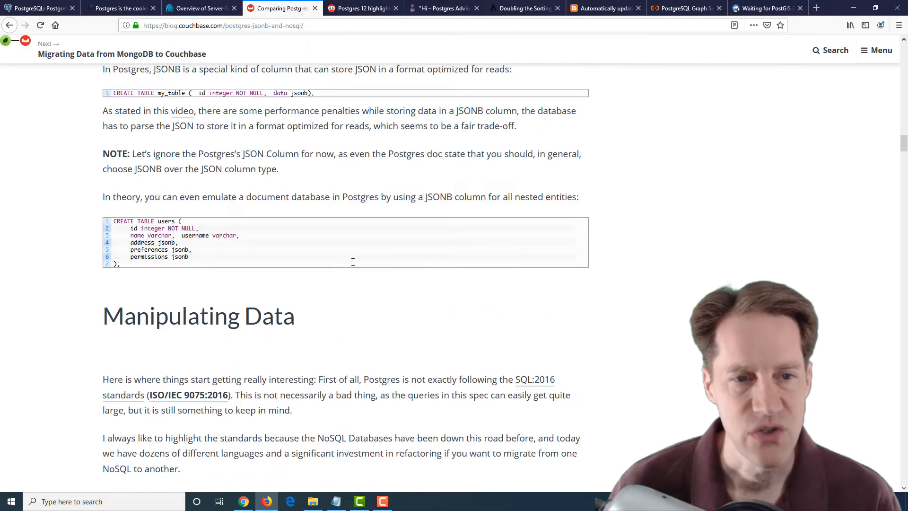
{"action": "scroll", "scroll_direction": "down", "scroll_amount": 3}
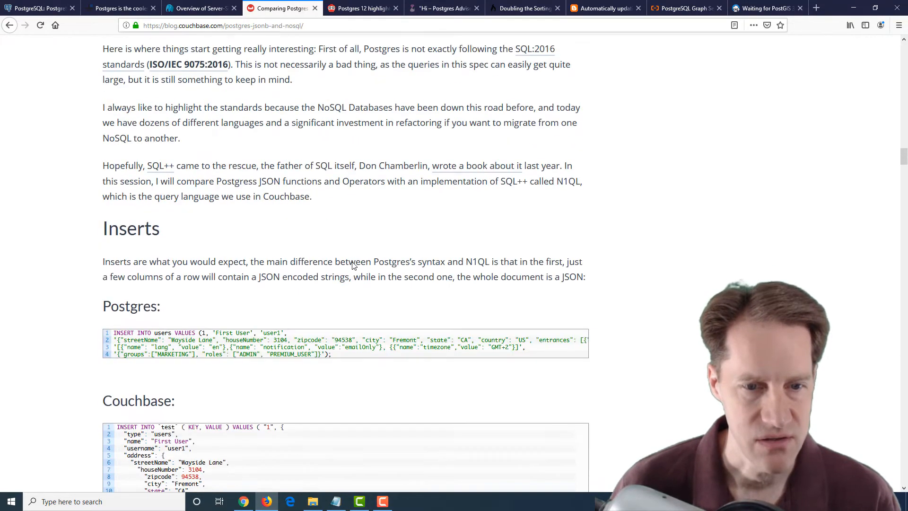
{"action": "scroll", "scroll_direction": "down", "scroll_amount": 3}
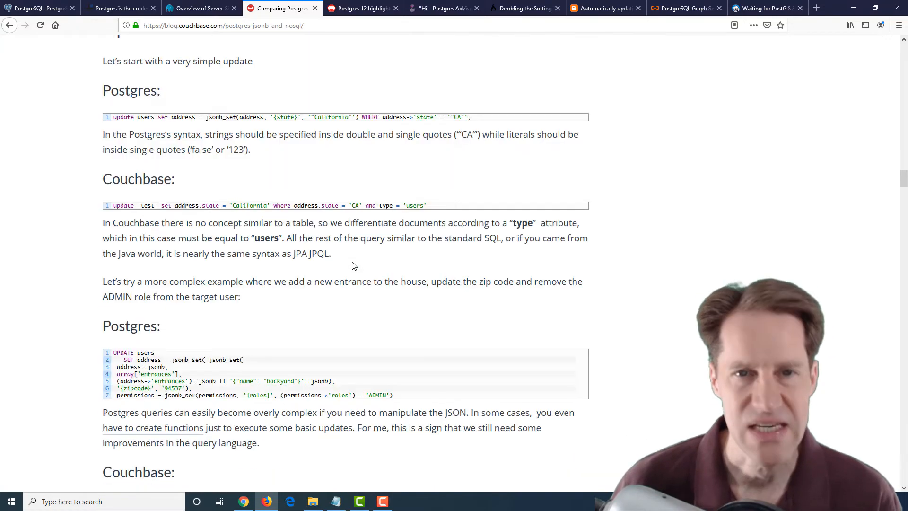
{"action": "scroll", "scroll_direction": "down", "scroll_amount": 3}
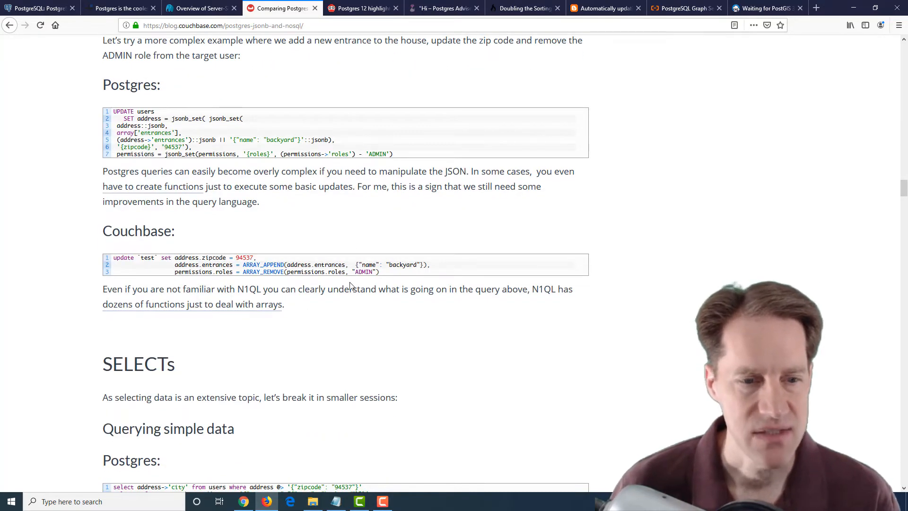
{"action": "scroll", "scroll_direction": "down", "scroll_amount": 3}
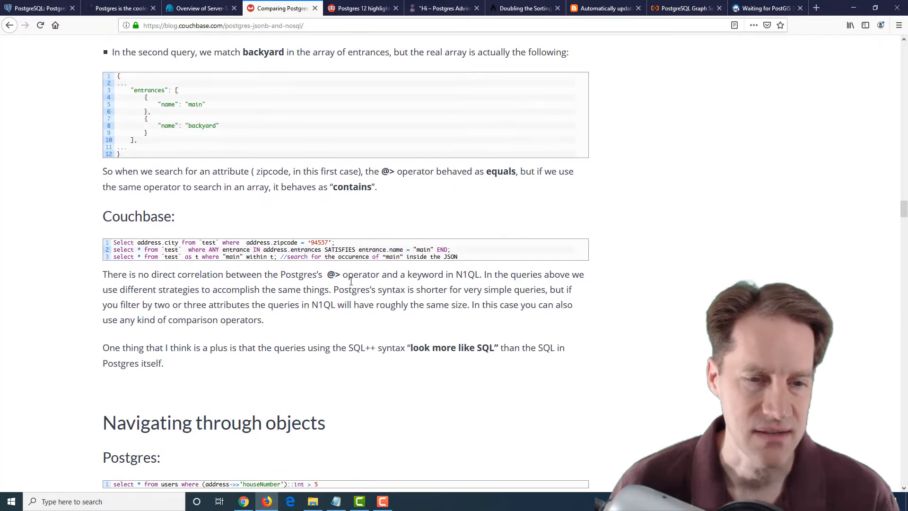
{"action": "scroll", "scroll_direction": "down", "scroll_amount": 3}
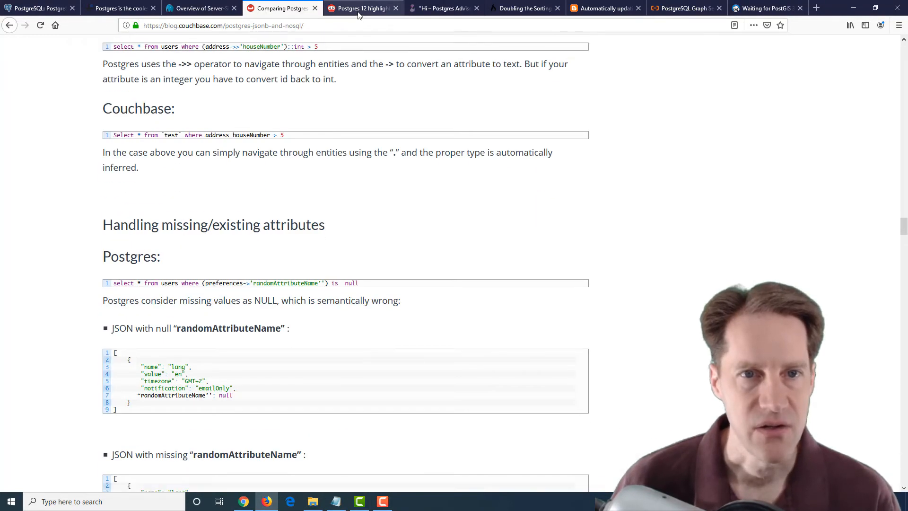
{"action": "left_click", "coordinate": [362, 8]}
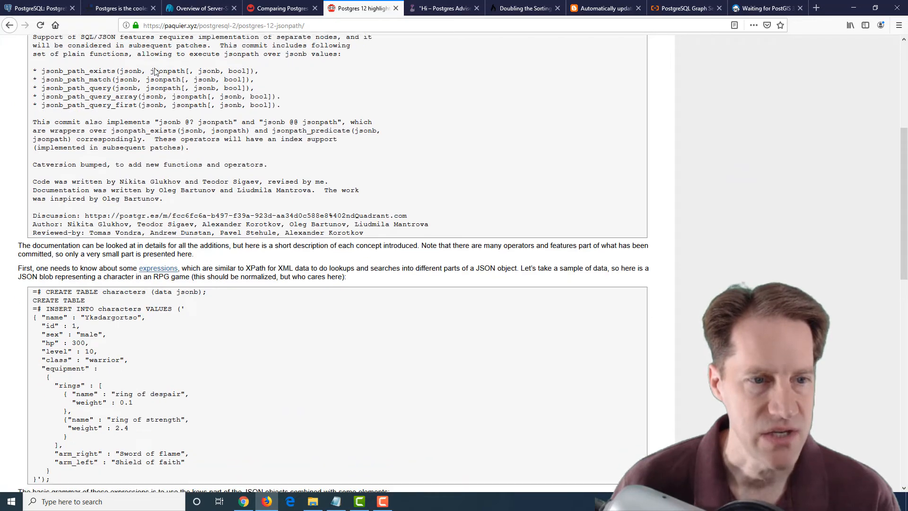
{"action": "scroll", "scroll_direction": "down", "scroll_amount": 3}
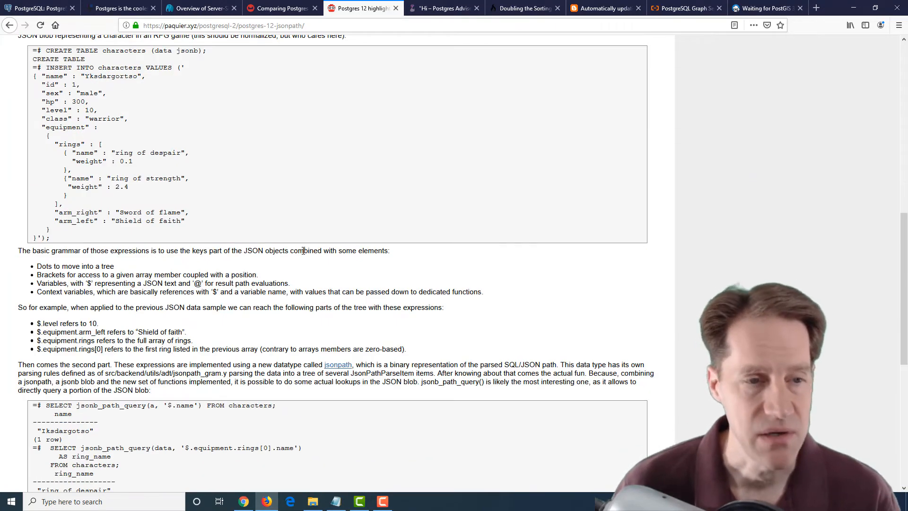
{"action": "scroll", "scroll_direction": "down", "scroll_amount": 3}
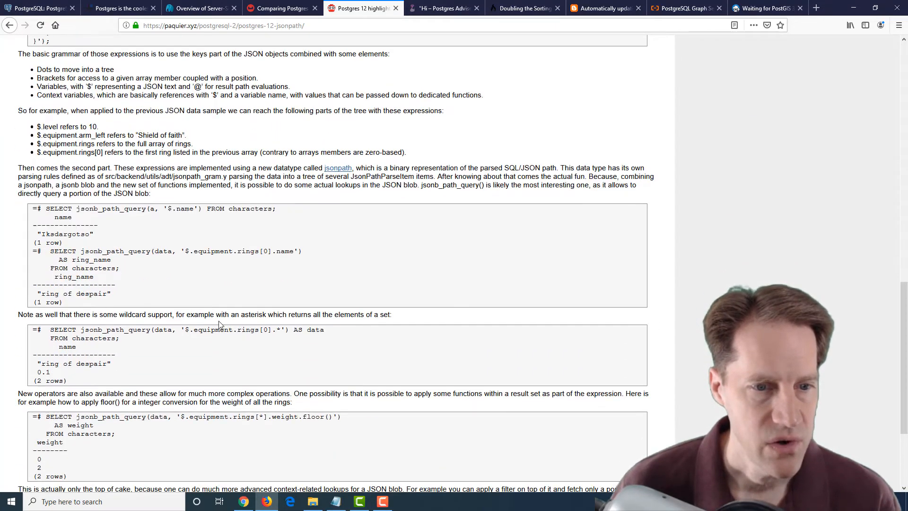
{"action": "scroll", "scroll_direction": "down", "scroll_amount": 3}
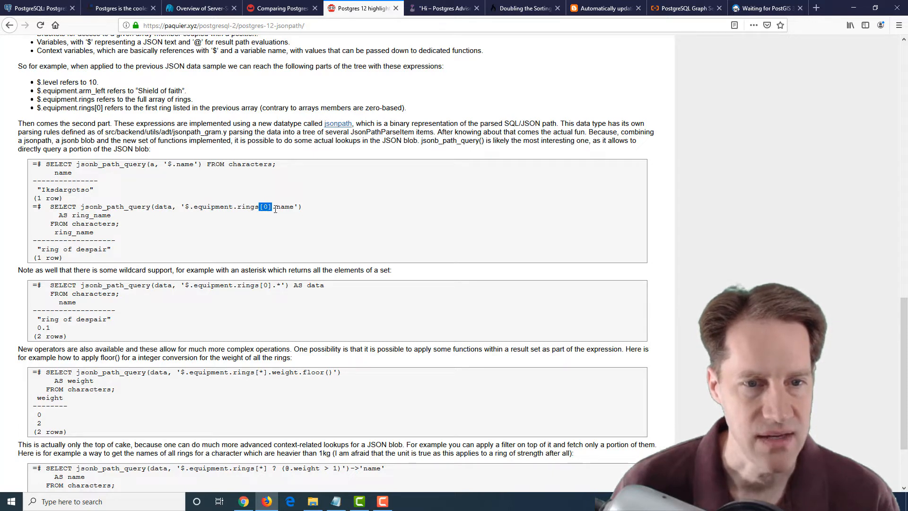
{"action": "left_click_drag", "start_coordinate": [275, 207], "coordinate": [191, 206]}
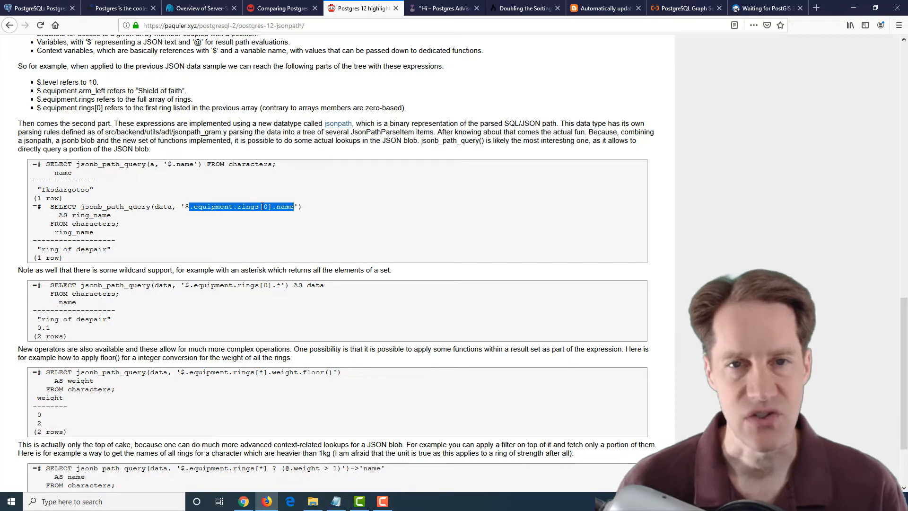
{"action": "left_click", "coordinate": [282, 8]}
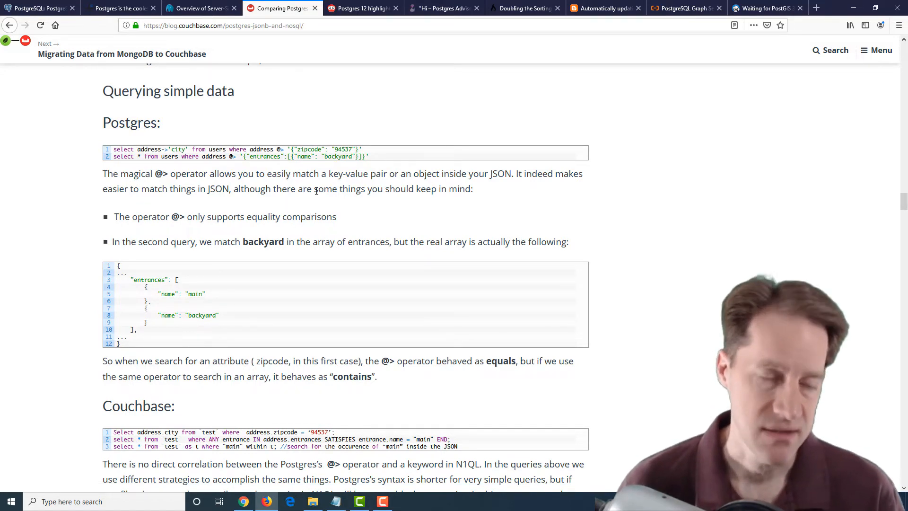
Switch to the Postgres Advisory Locks with asyncio article and read through it.
{"action": "left_click", "coordinate": [443, 7]}
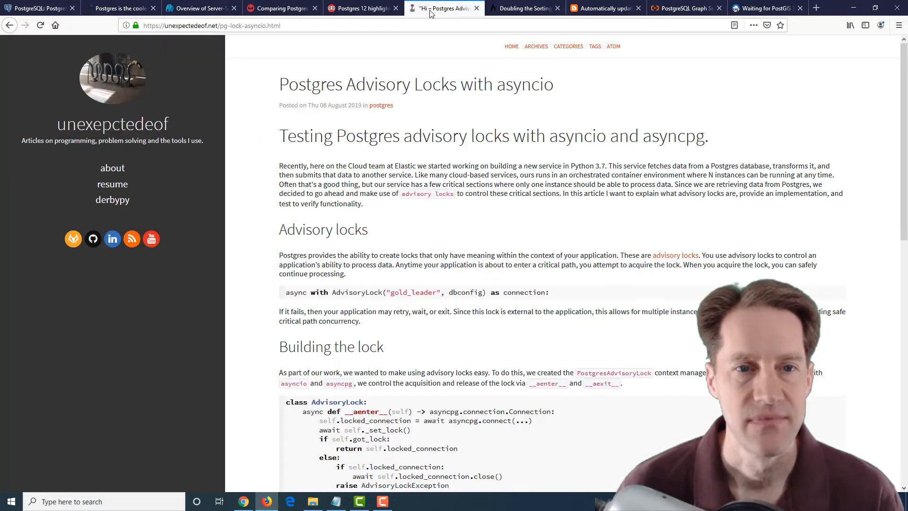
{"action": "mouse_move", "coordinate": [453, 209]}
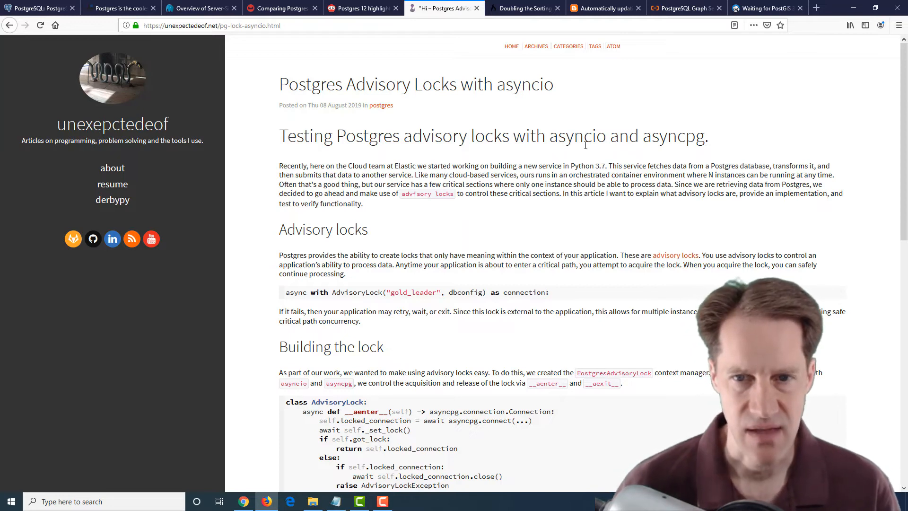
{"action": "mouse_move", "coordinate": [686, 139]}
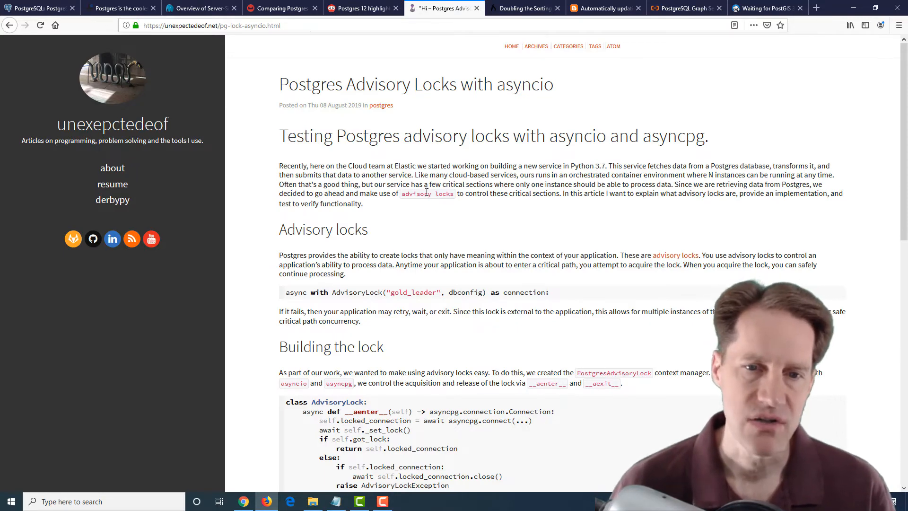
{"action": "scroll", "scroll_direction": "down", "scroll_amount": 3}
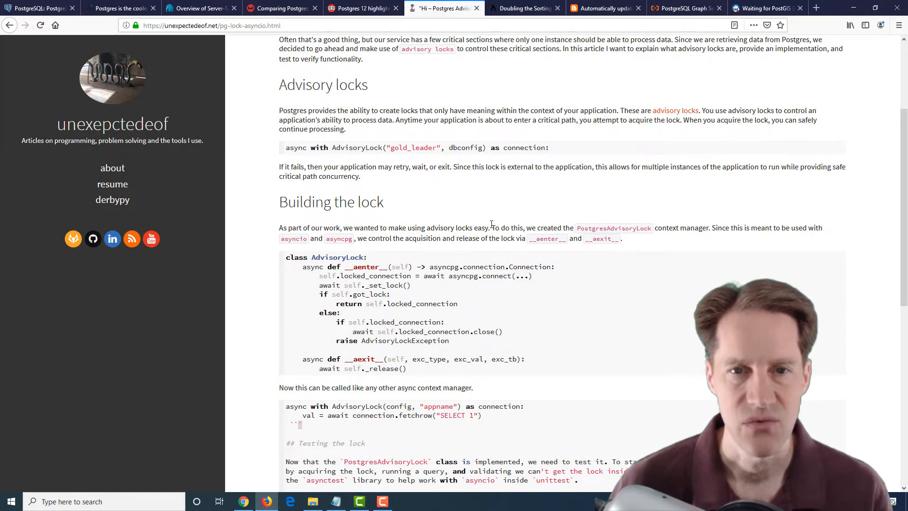
{"action": "mouse_move", "coordinate": [427, 157]}
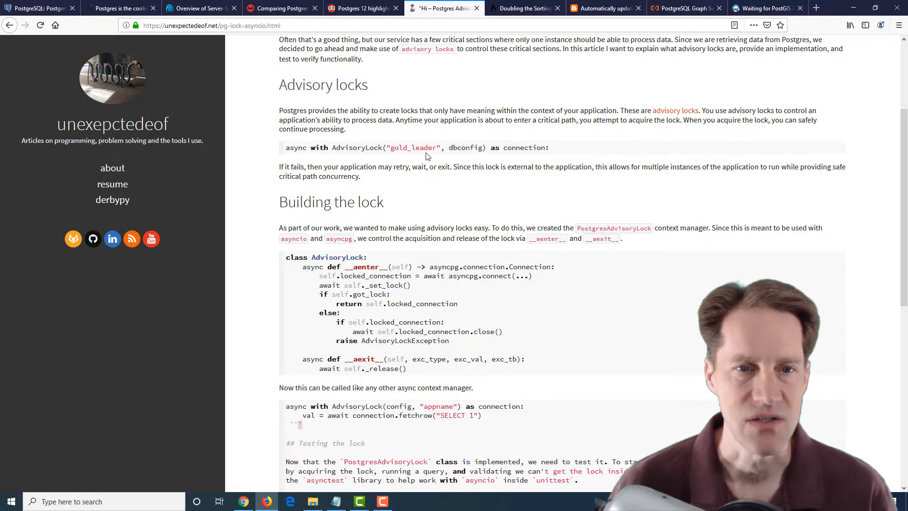
{"action": "scroll", "scroll_direction": "up", "scroll_amount": 3}
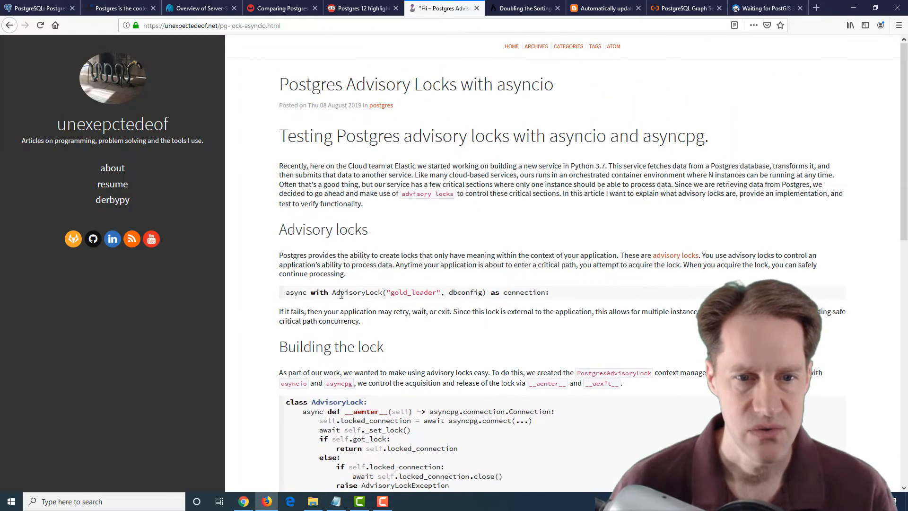
{"action": "mouse_move", "coordinate": [407, 307]}
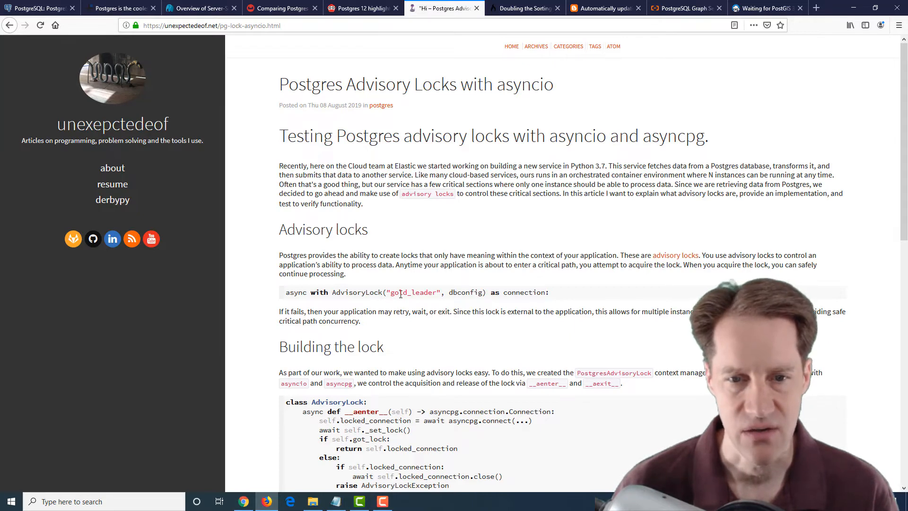
{"action": "mouse_move", "coordinate": [573, 306]}
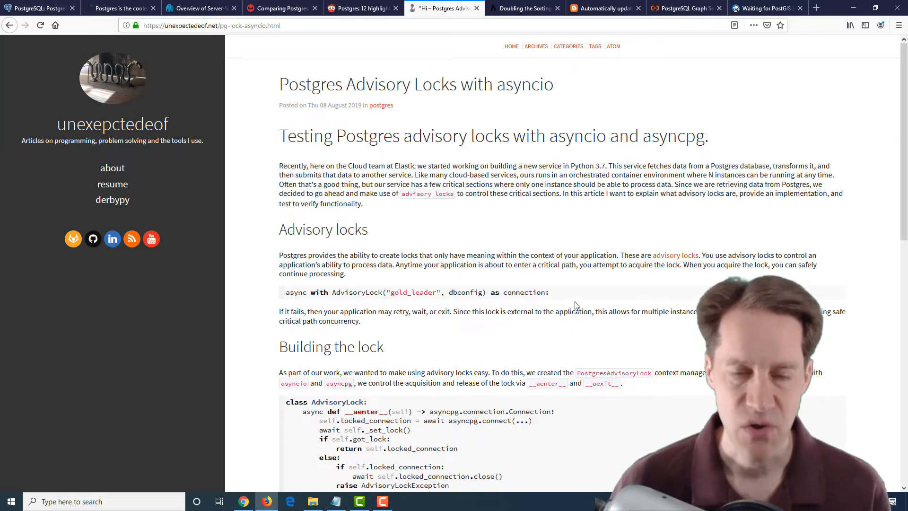
{"action": "scroll", "scroll_direction": "down", "scroll_amount": 3}
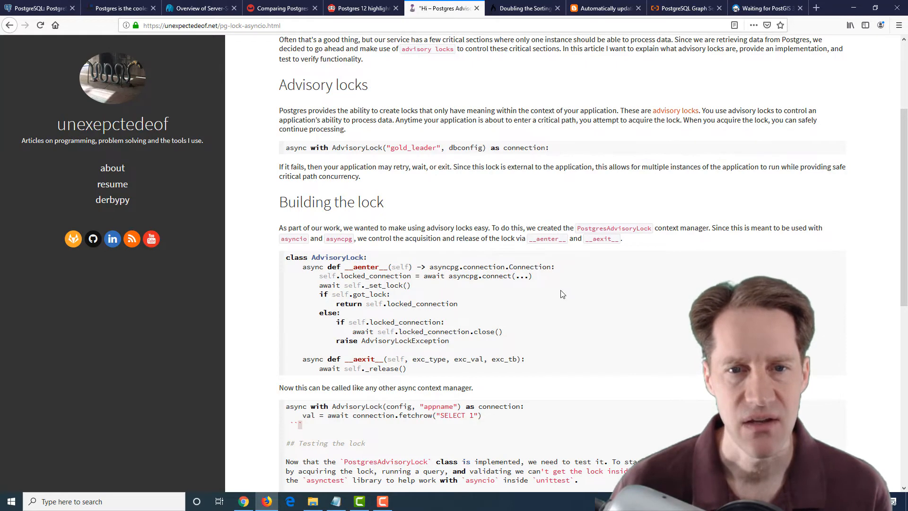
{"action": "scroll", "scroll_direction": "up", "scroll_amount": 3}
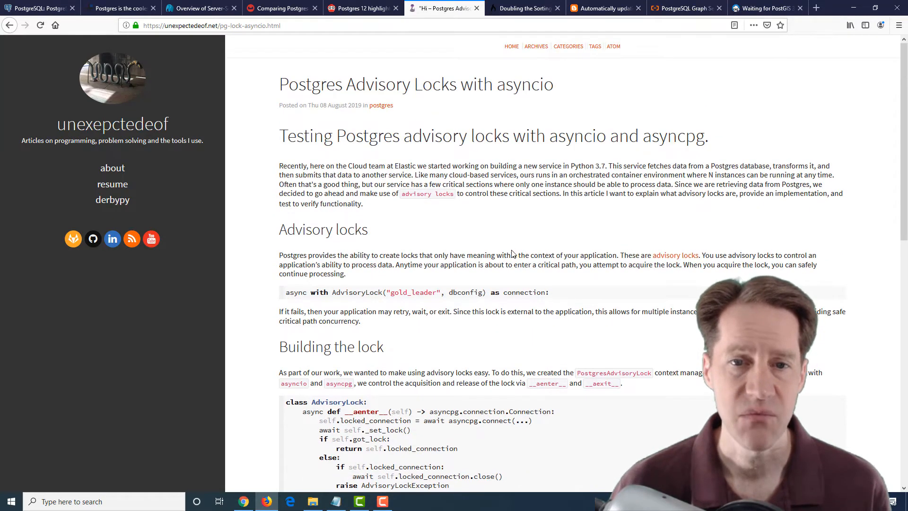
{"action": "scroll", "scroll_direction": "down", "scroll_amount": 3}
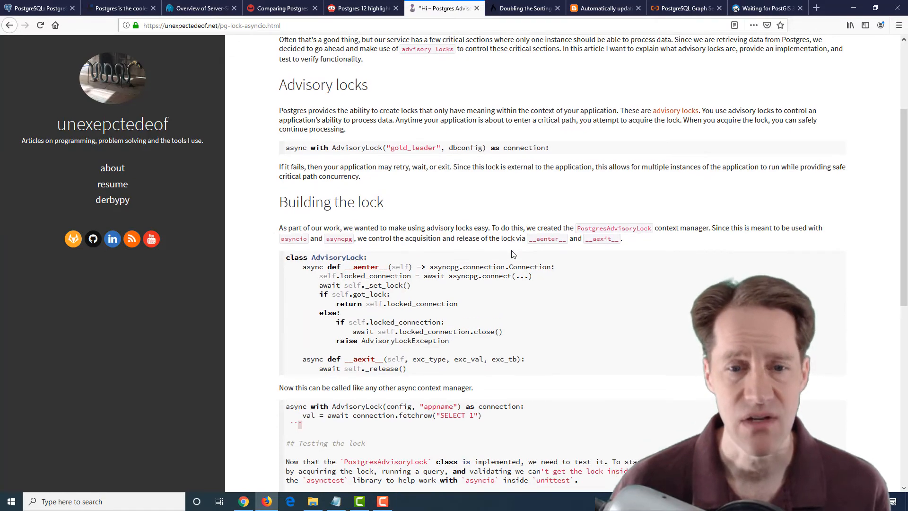
{"action": "scroll", "scroll_direction": "down", "scroll_amount": 3}
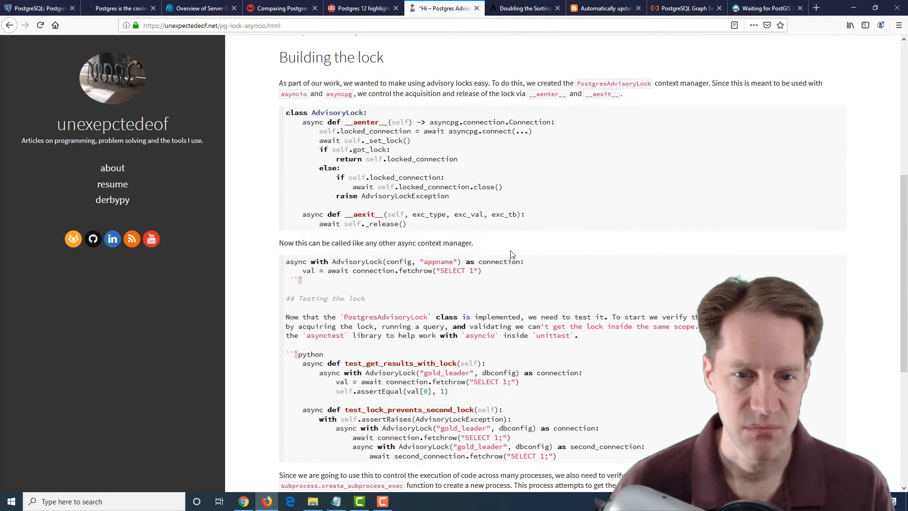
{"action": "scroll", "scroll_direction": "up", "scroll_amount": 3}
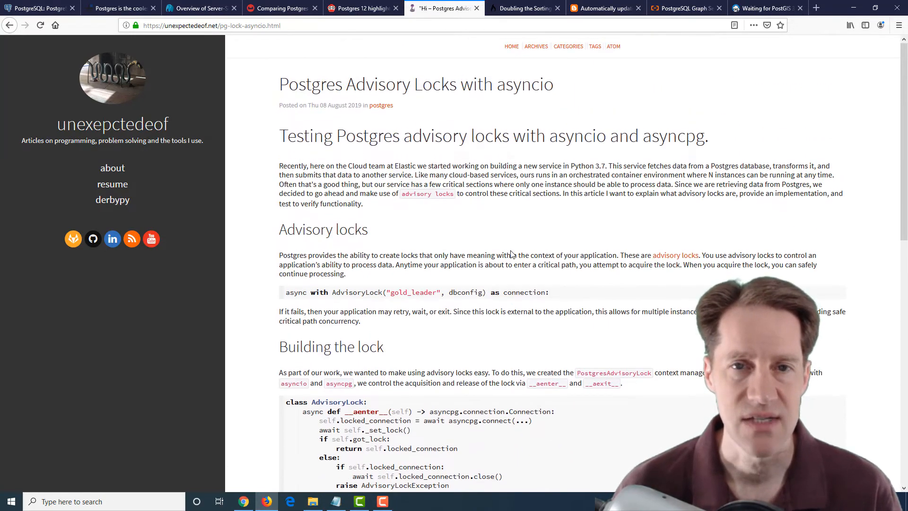
Switch to the brandur.org article on doubling Postgres network-type sorting speed.
{"action": "left_click", "coordinate": [524, 8]}
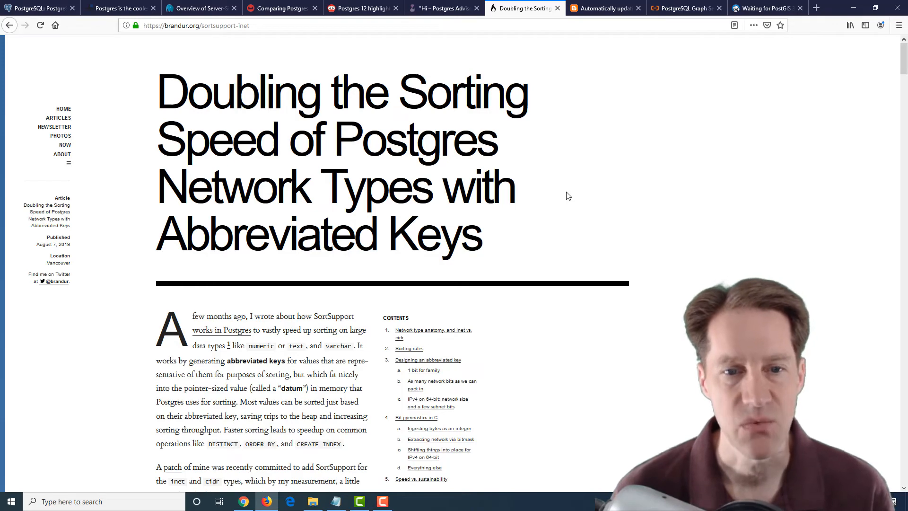
Read down the network-type sorting article into the Bit gymnastics in C section.
{"action": "scroll", "scroll_direction": "down", "scroll_amount": 3}
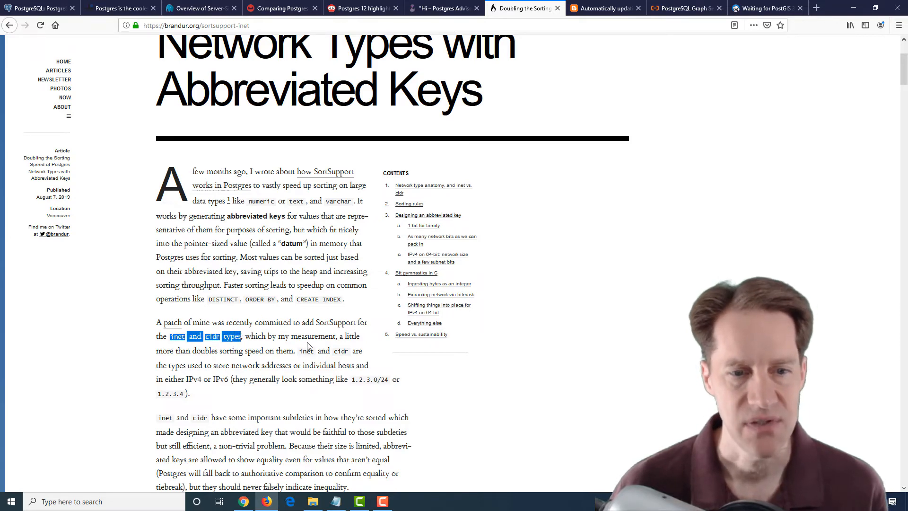
{"action": "scroll", "scroll_direction": "down", "scroll_amount": 3}
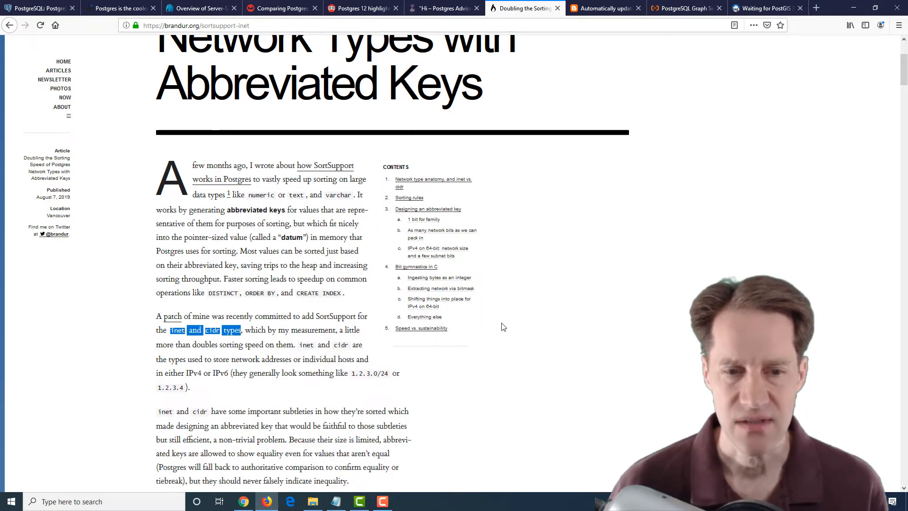
{"action": "scroll", "scroll_direction": "down", "scroll_amount": 3}
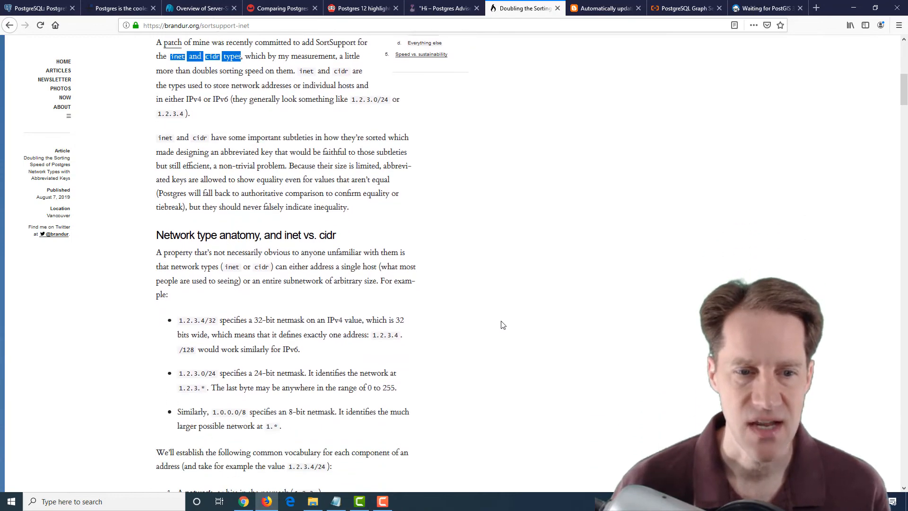
{"action": "scroll", "scroll_direction": "up", "scroll_amount": 3}
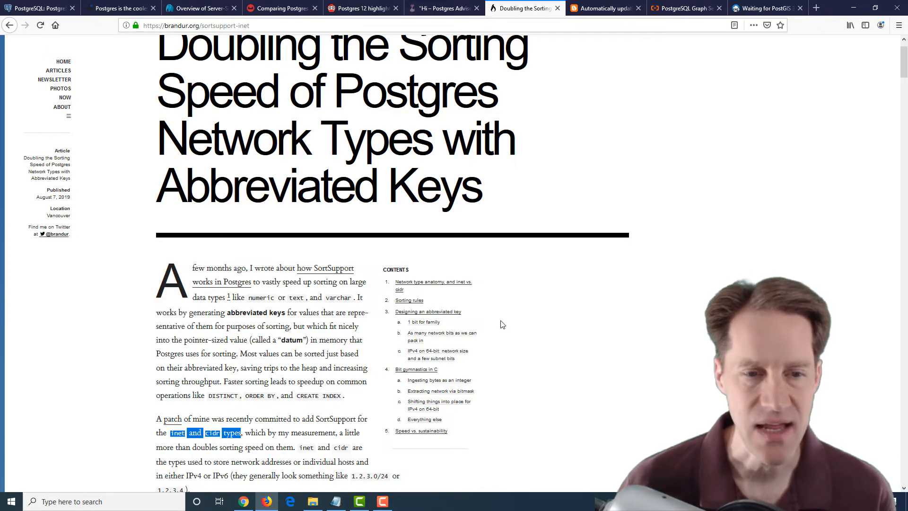
{"action": "scroll", "scroll_direction": "down", "scroll_amount": 3}
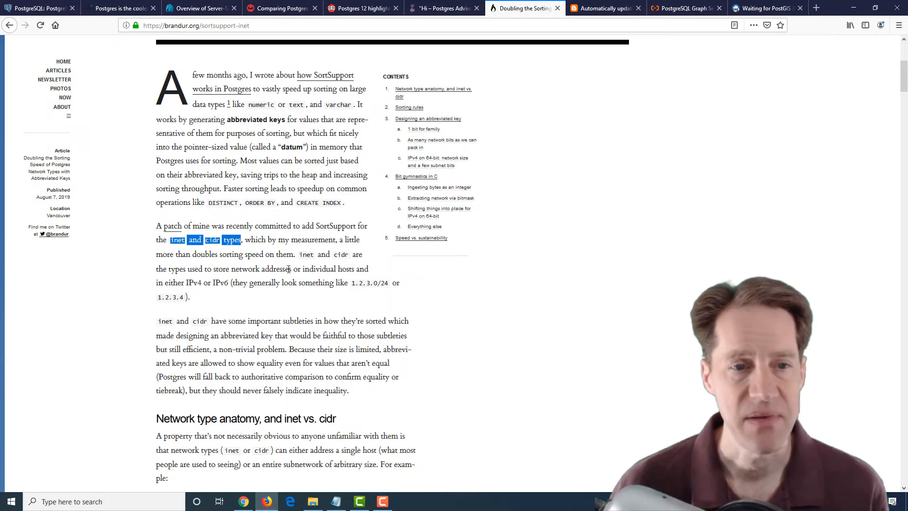
{"action": "mouse_move", "coordinate": [457, 294]}
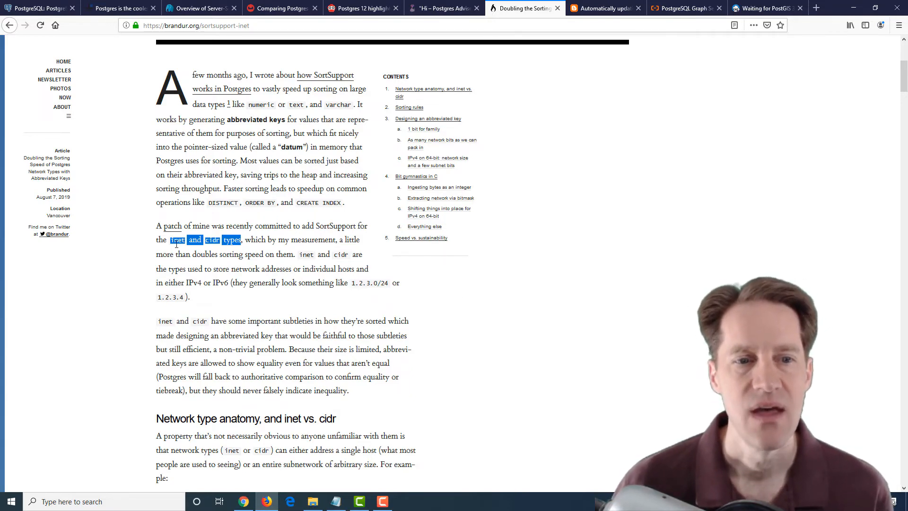
{"action": "scroll", "scroll_direction": "down", "scroll_amount": 3}
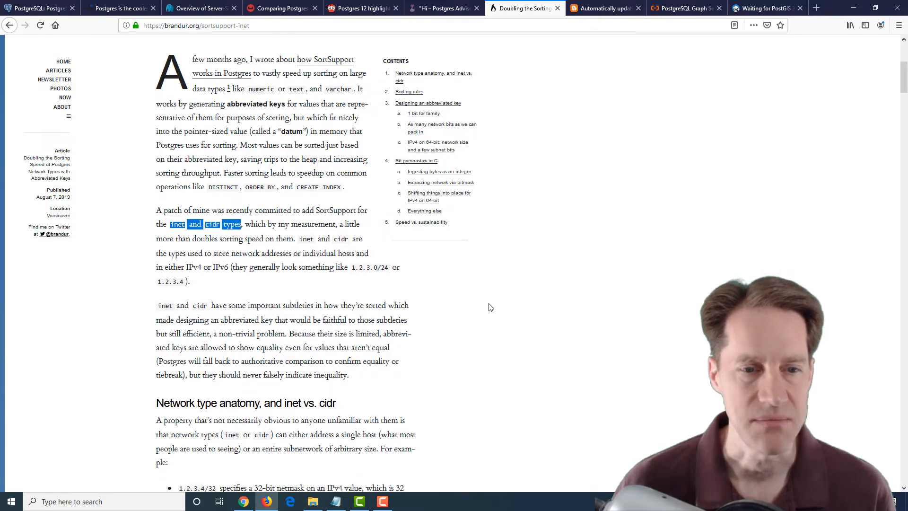
{"action": "scroll", "scroll_direction": "down", "scroll_amount": 3}
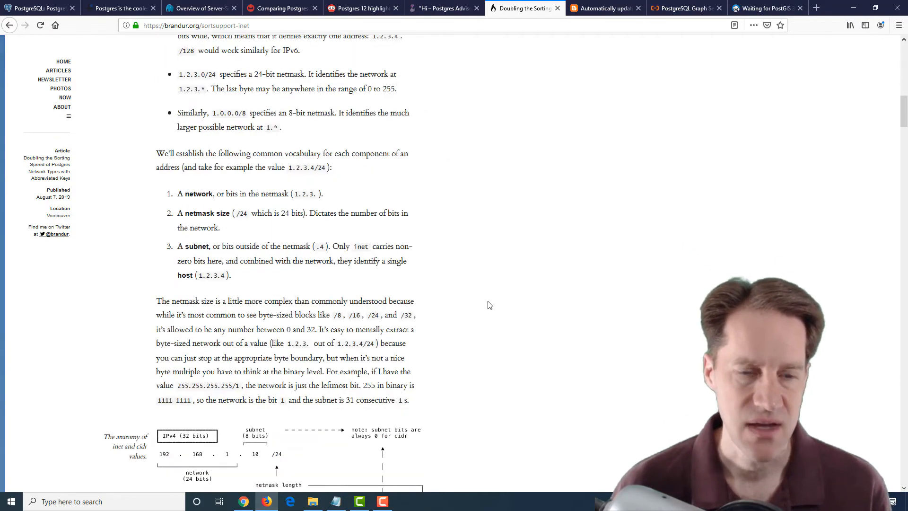
{"action": "scroll", "scroll_direction": "down", "scroll_amount": 3}
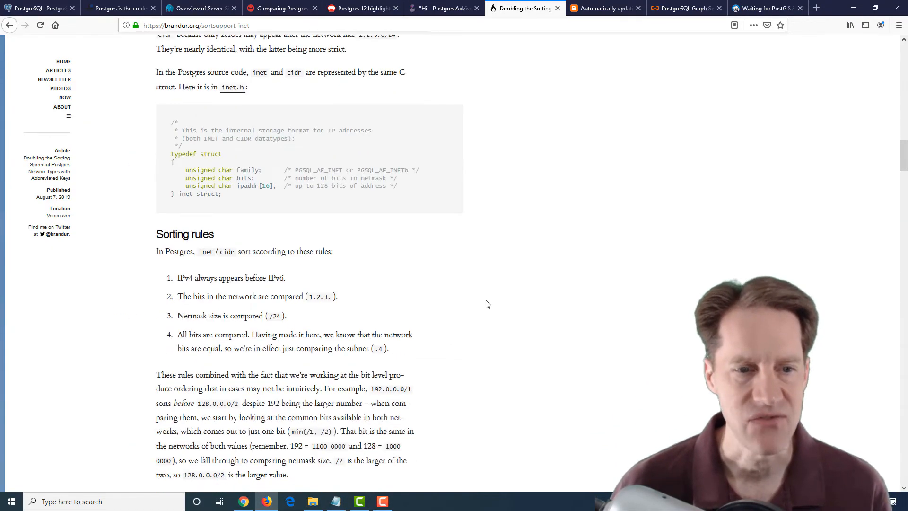
{"action": "scroll", "scroll_direction": "down", "scroll_amount": 3}
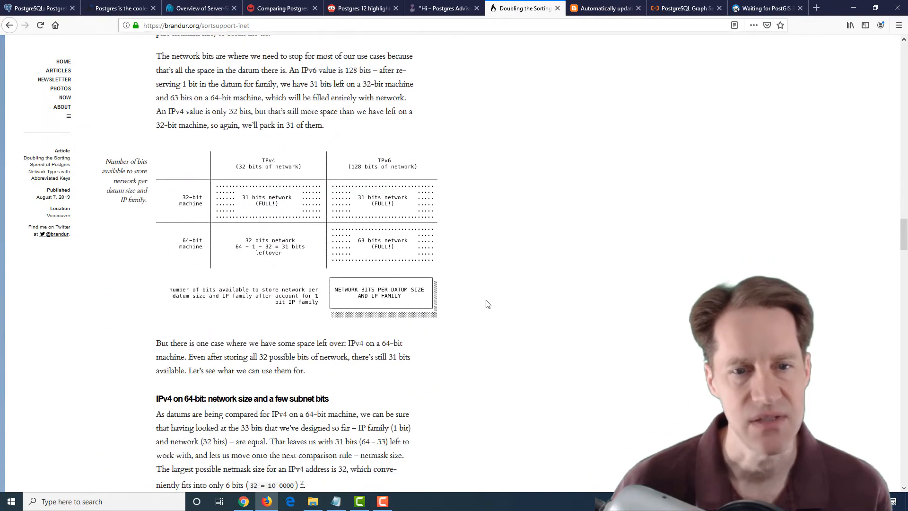
{"action": "scroll", "scroll_direction": "down", "scroll_amount": 3}
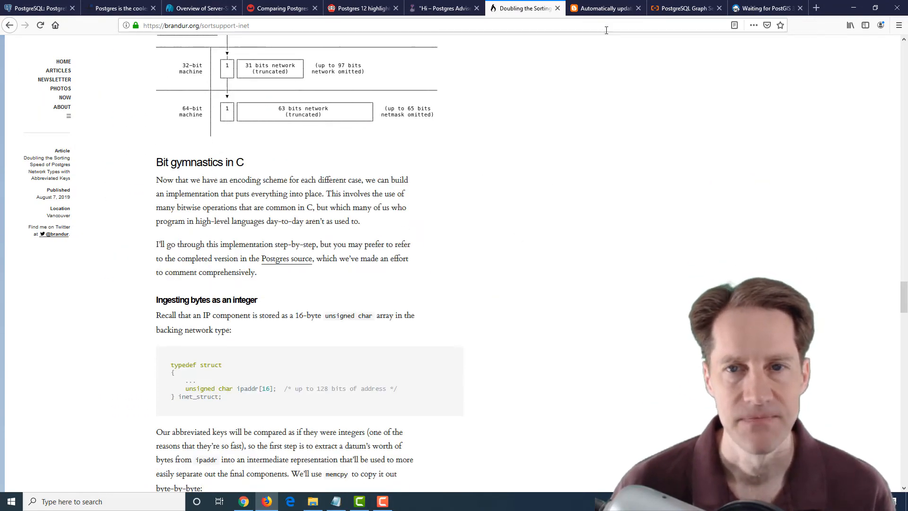
Switch to Tatsuo Ishii's automatically updating materialized views post.
{"action": "left_click", "coordinate": [604, 7]}
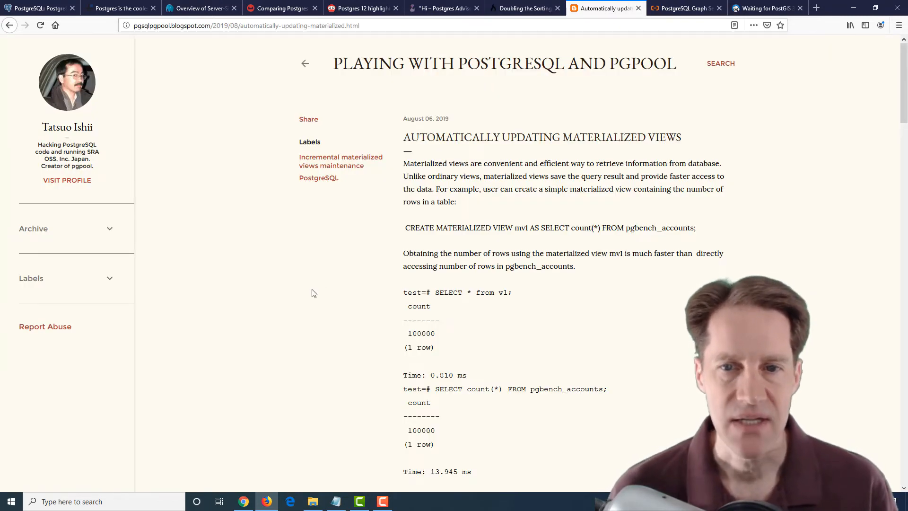
{"action": "mouse_move", "coordinate": [377, 291]}
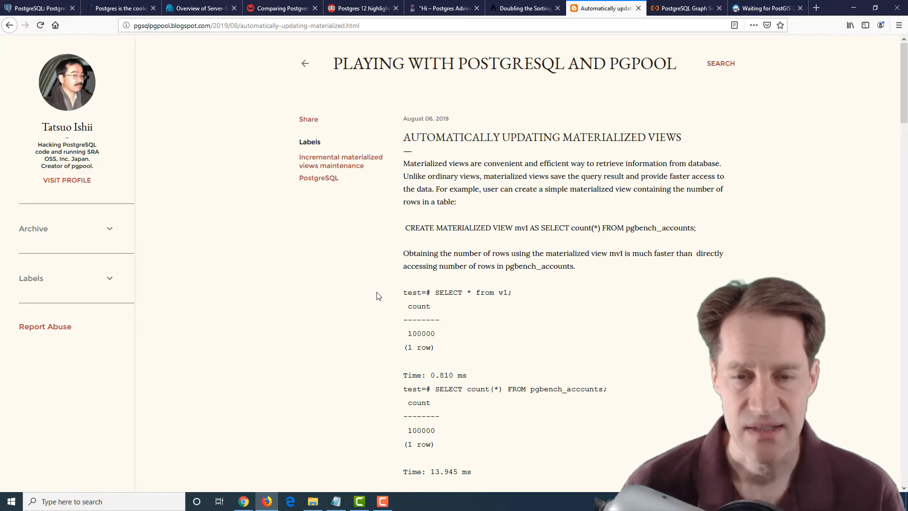
Read the materialized views post through its mv2 demonstration and return to its beginning.
{"action": "scroll", "scroll_direction": "down", "scroll_amount": 3}
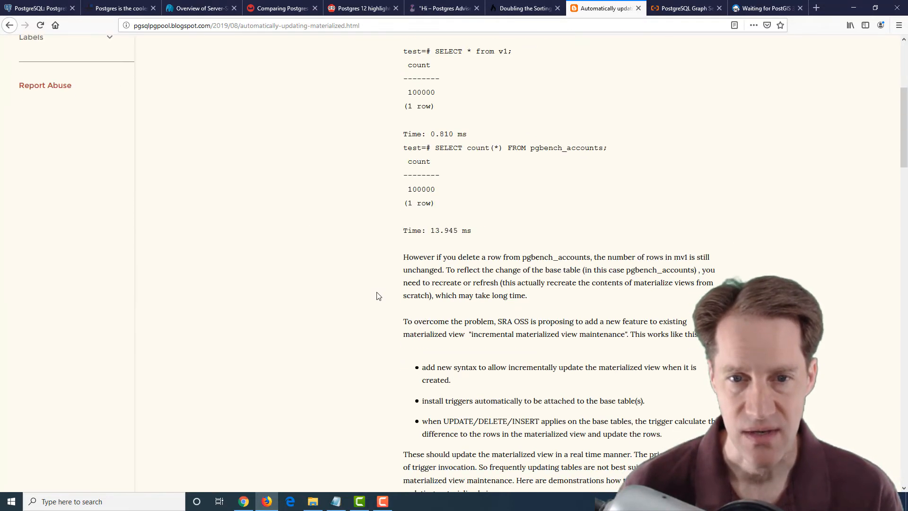
{"action": "scroll", "scroll_direction": "down", "scroll_amount": 3}
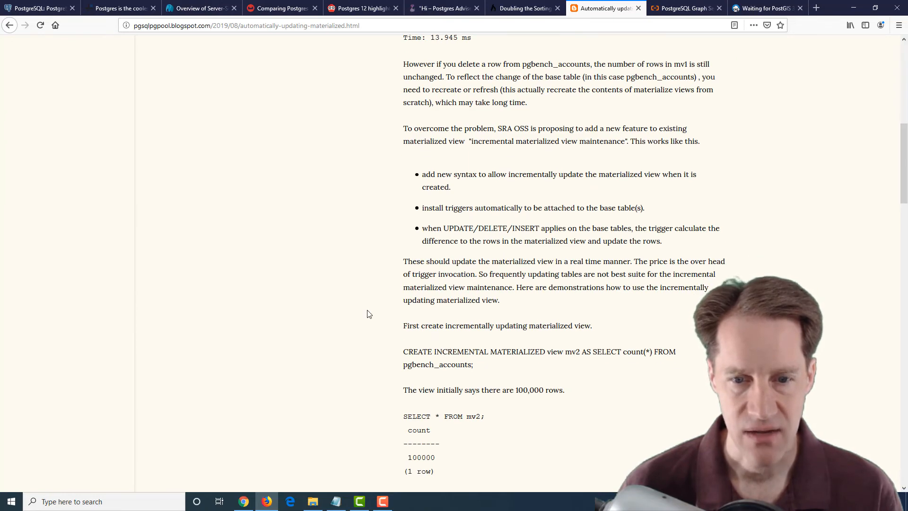
{"action": "scroll", "scroll_direction": "down", "scroll_amount": 3}
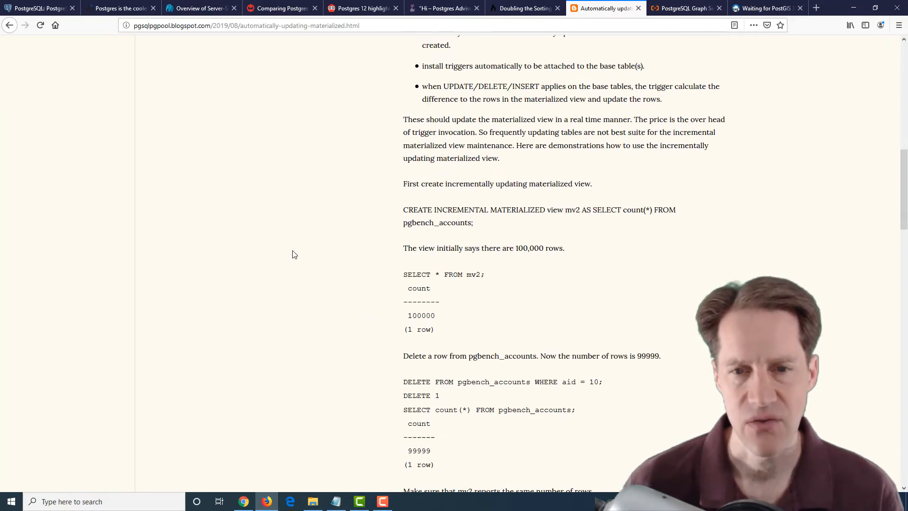
{"action": "scroll", "scroll_direction": "up", "scroll_amount": 3}
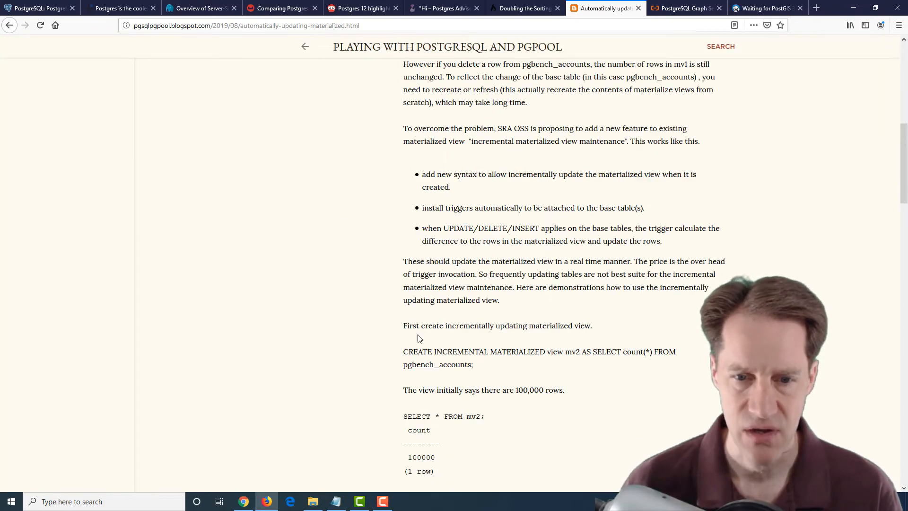
{"action": "mouse_move", "coordinate": [378, 268]}
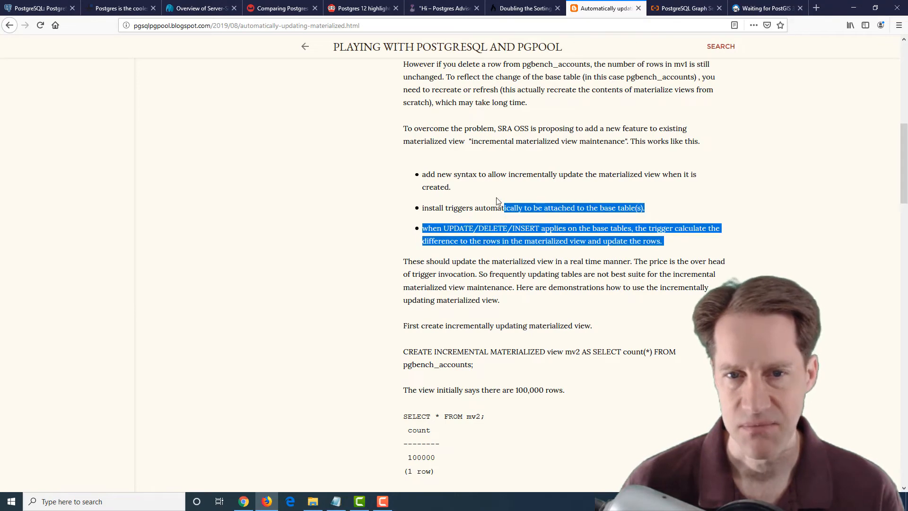
{"action": "left_click", "coordinate": [357, 185]}
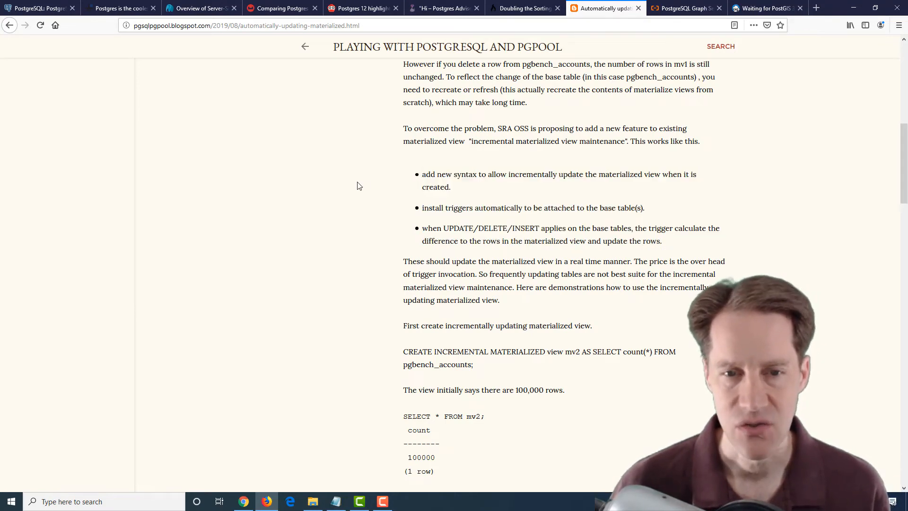
{"action": "mouse_move", "coordinate": [394, 198]}
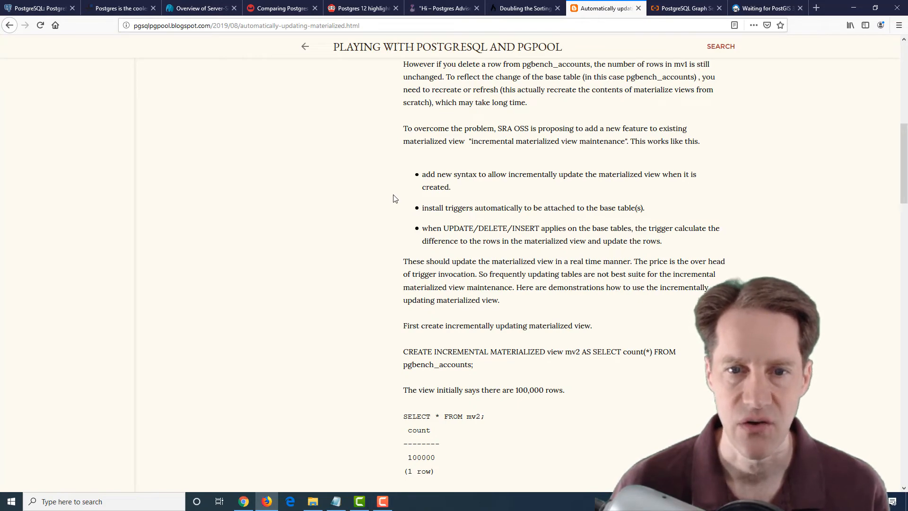
{"action": "scroll", "scroll_direction": "down", "scroll_amount": 3}
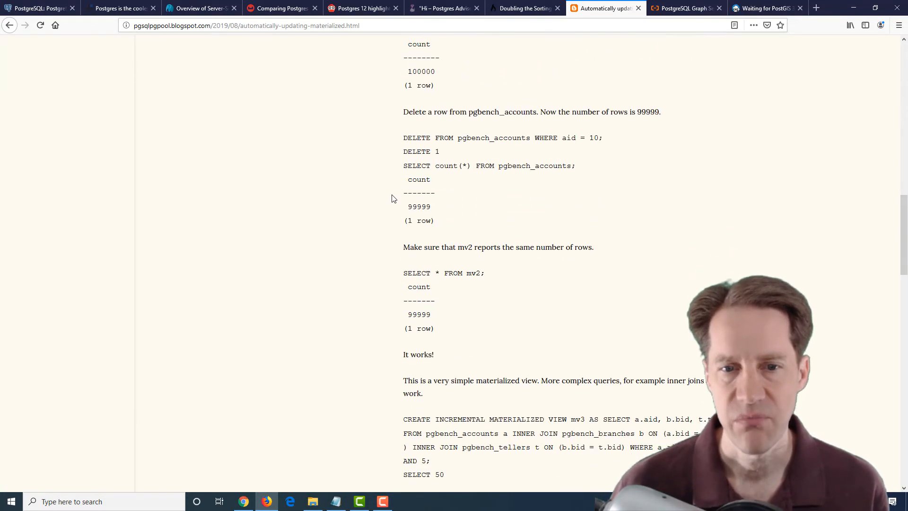
{"action": "scroll", "scroll_direction": "up", "scroll_amount": 3}
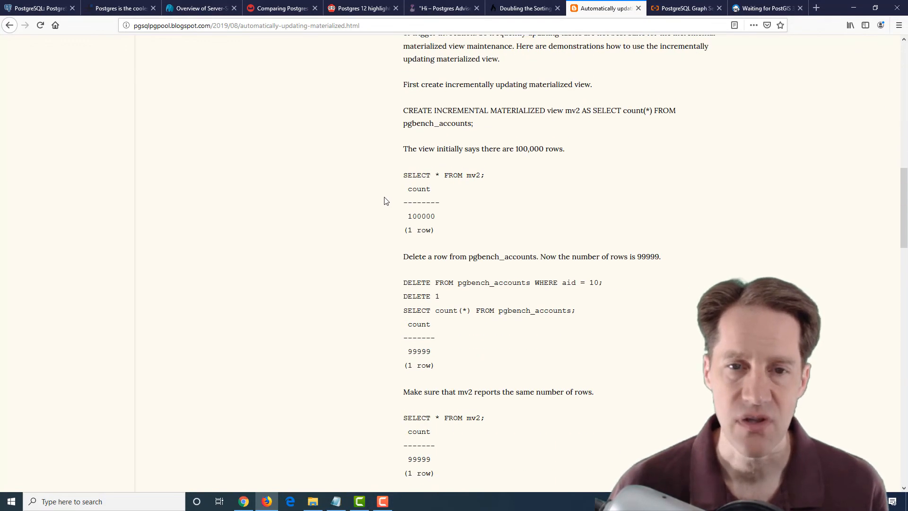
{"action": "scroll", "scroll_direction": "up", "scroll_amount": 3}
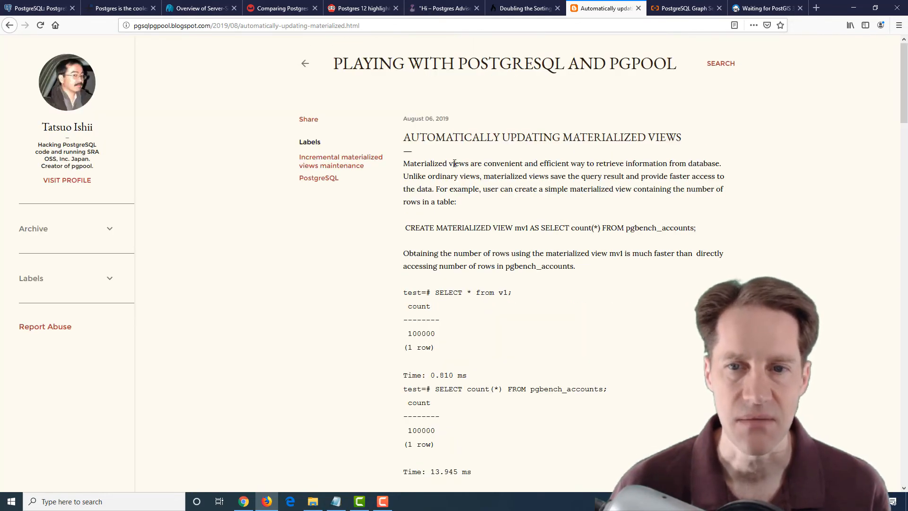
{"action": "mouse_move", "coordinate": [589, 128]}
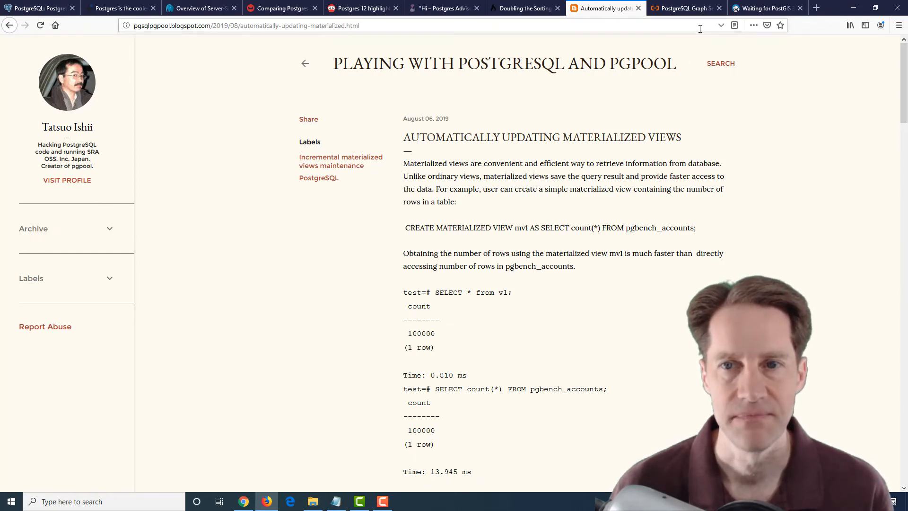
Switch to the Alibaba Cloud PostgreSQL Graph Search Practices article.
{"action": "left_click", "coordinate": [683, 8]}
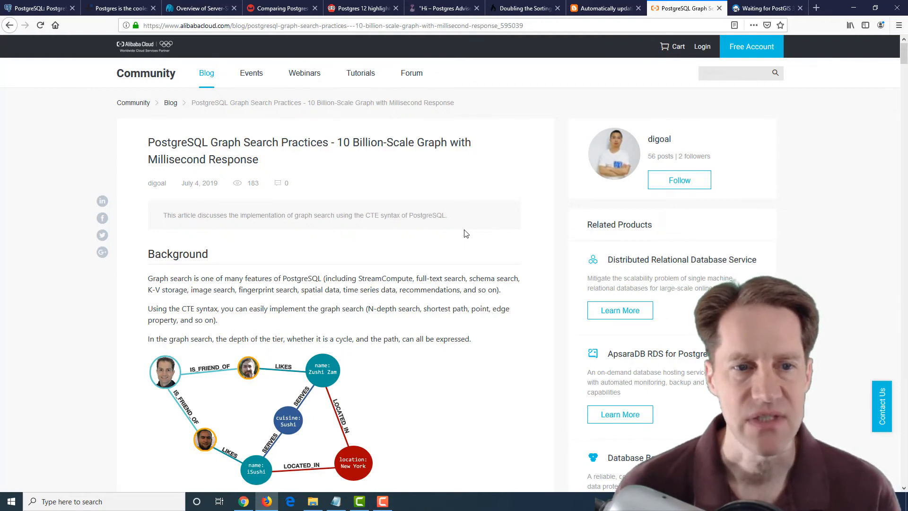
{"action": "mouse_move", "coordinate": [375, 242]}
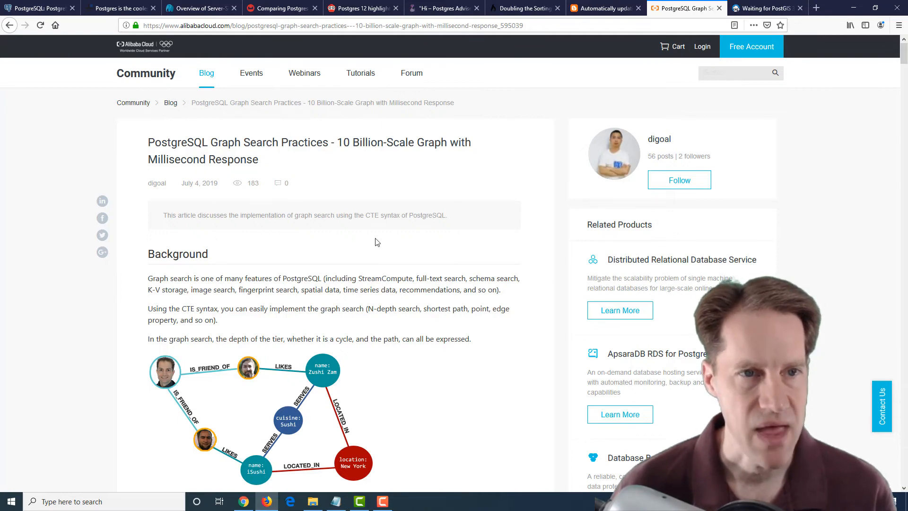
{"action": "mouse_move", "coordinate": [390, 255]}
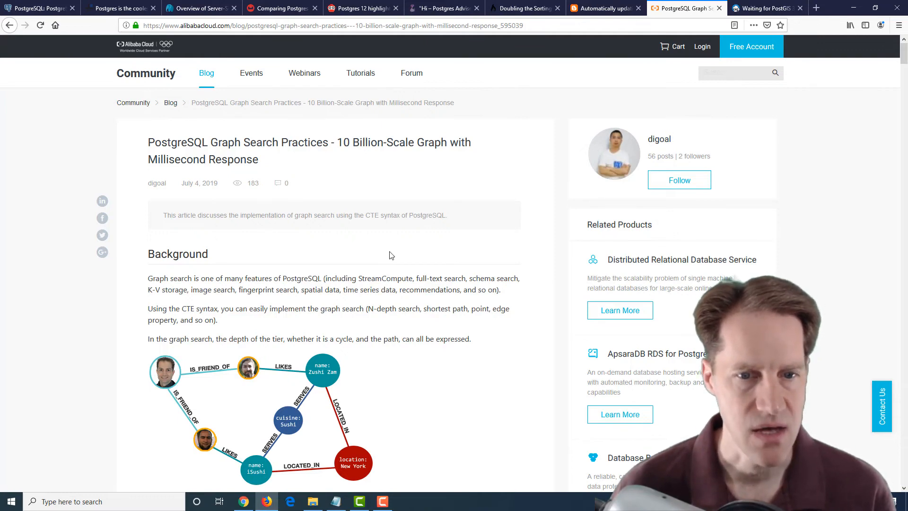
Read the graph search article's background and recursive query examples, returning to the top.
{"action": "scroll", "scroll_direction": "down", "scroll_amount": 3}
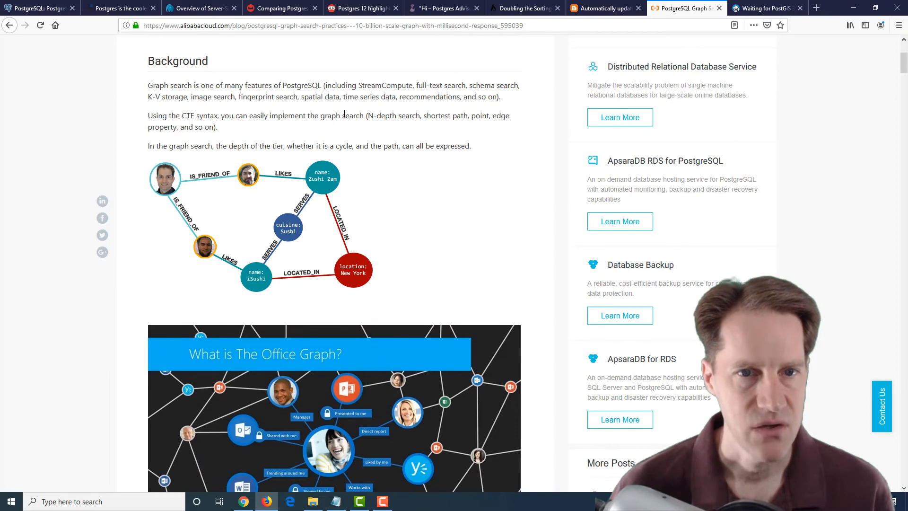
{"action": "scroll", "scroll_direction": "up", "scroll_amount": 3}
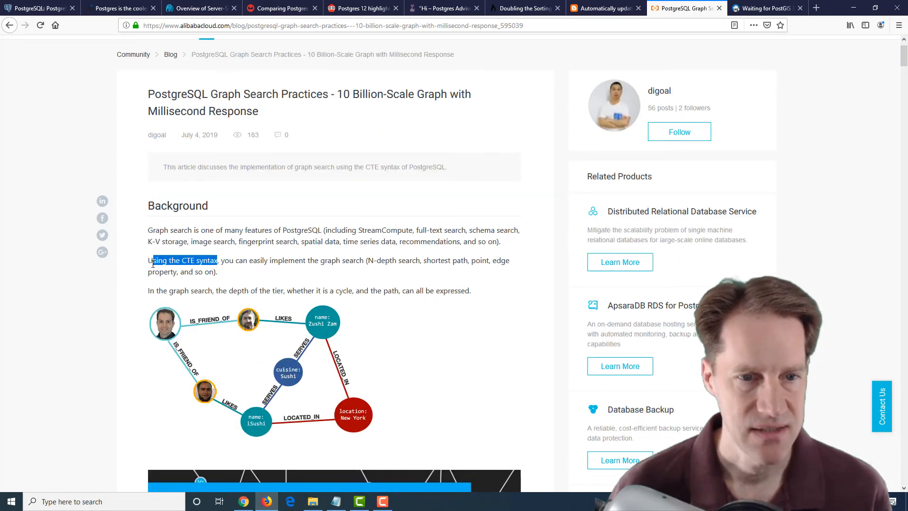
{"action": "mouse_move", "coordinate": [355, 261]}
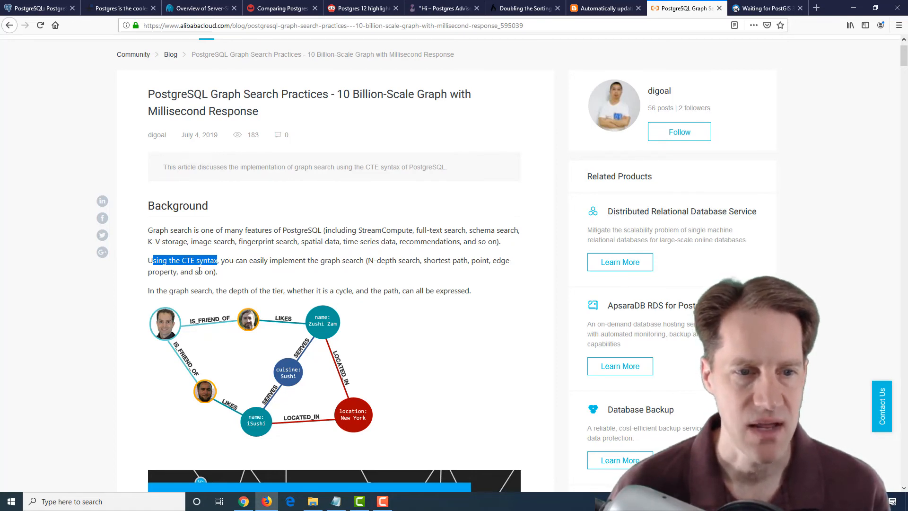
{"action": "scroll", "scroll_direction": "down", "scroll_amount": 3}
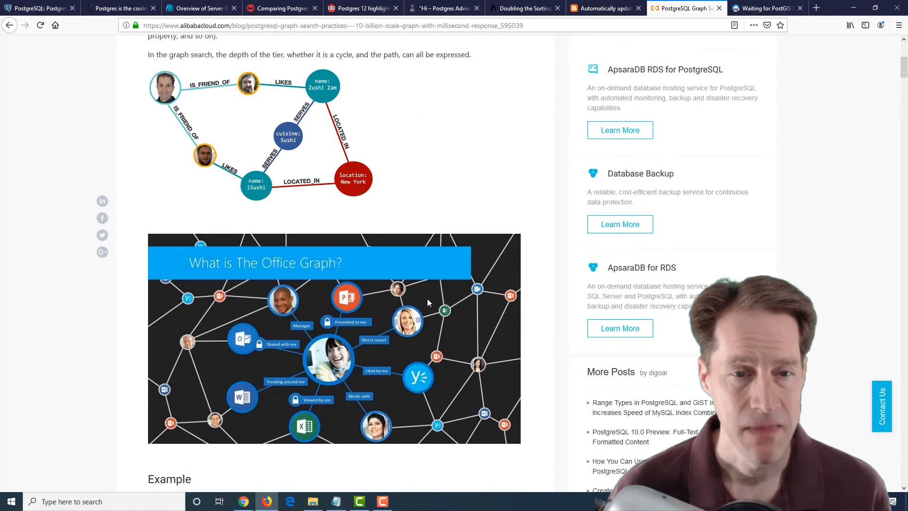
{"action": "scroll", "scroll_direction": "up", "scroll_amount": 3}
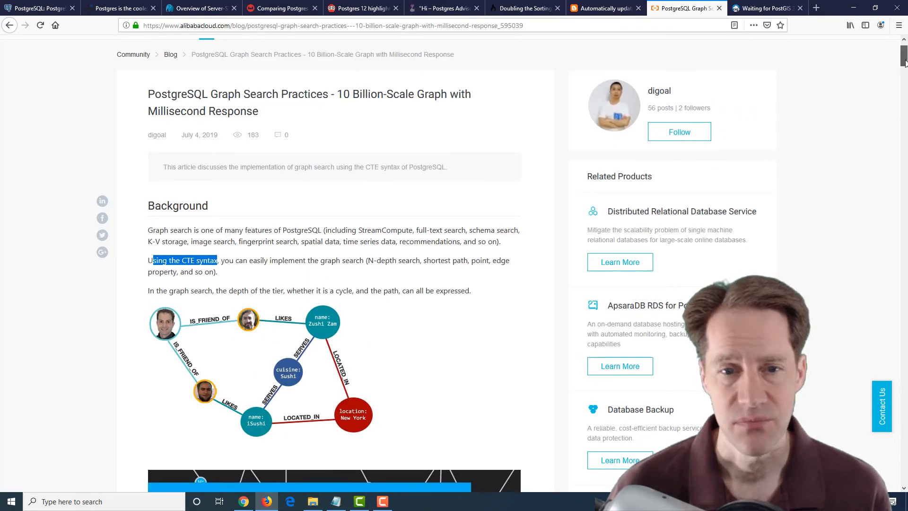
{"action": "scroll", "scroll_direction": "down", "scroll_amount": 3}
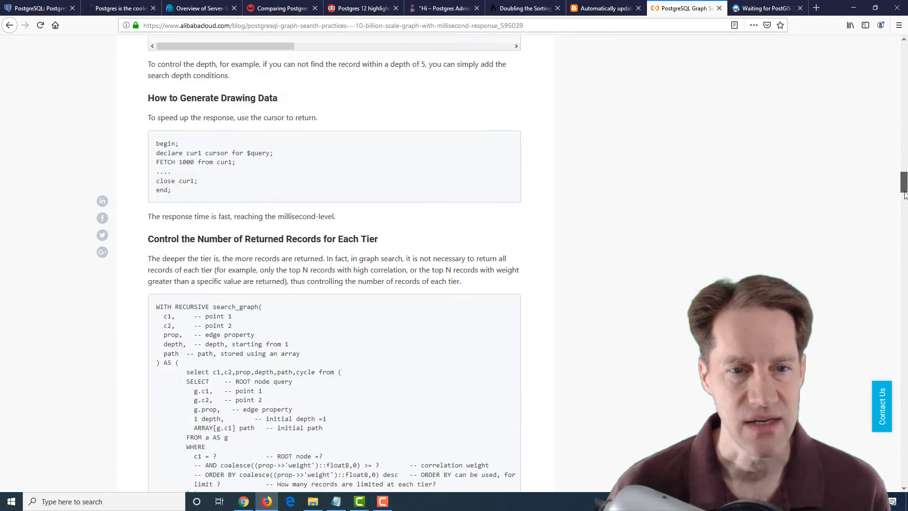
{"action": "scroll", "scroll_direction": "down", "scroll_amount": 3}
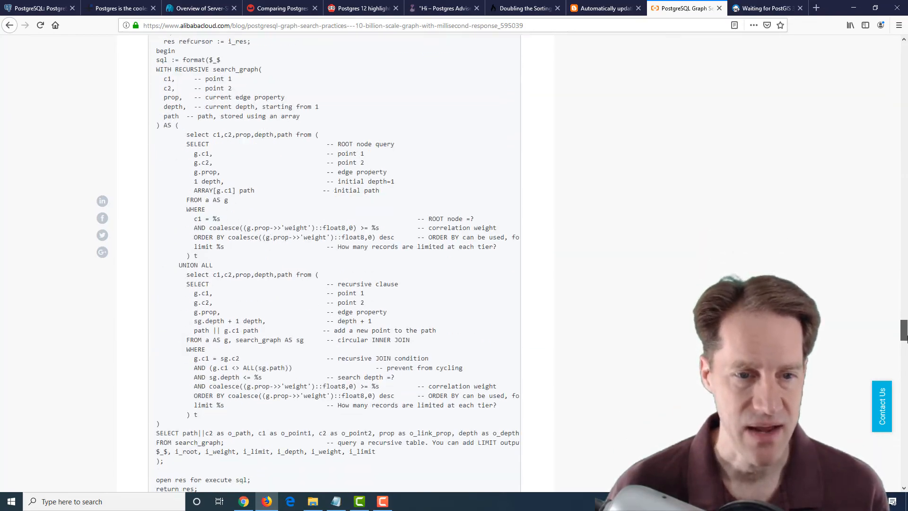
{"action": "scroll", "scroll_direction": "up", "scroll_amount": 3}
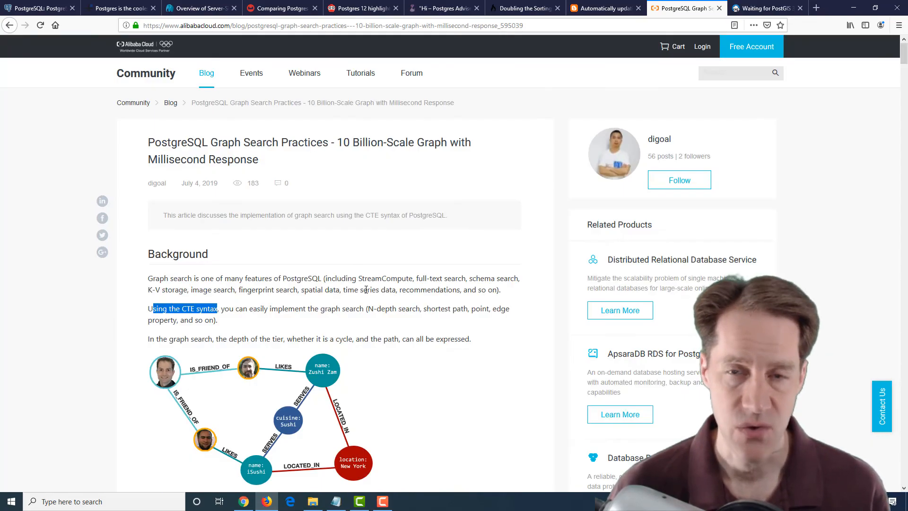
{"action": "scroll", "scroll_direction": "down", "scroll_amount": 3}
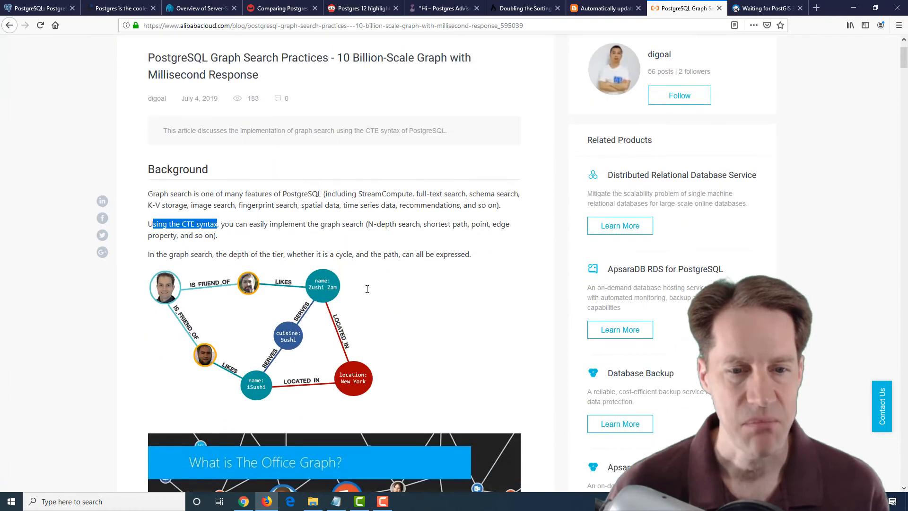
{"action": "scroll", "scroll_direction": "down", "scroll_amount": 3}
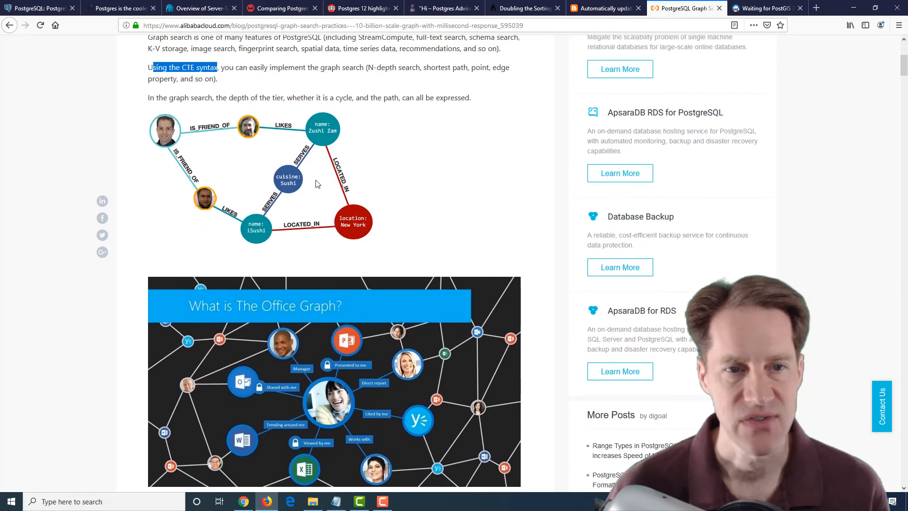
{"action": "mouse_move", "coordinate": [403, 175]}
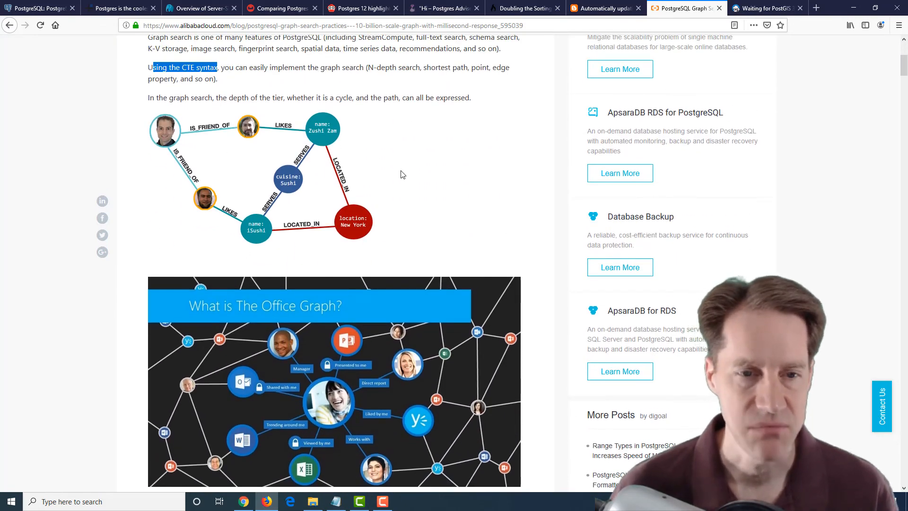
{"action": "scroll", "scroll_direction": "up", "scroll_amount": 3}
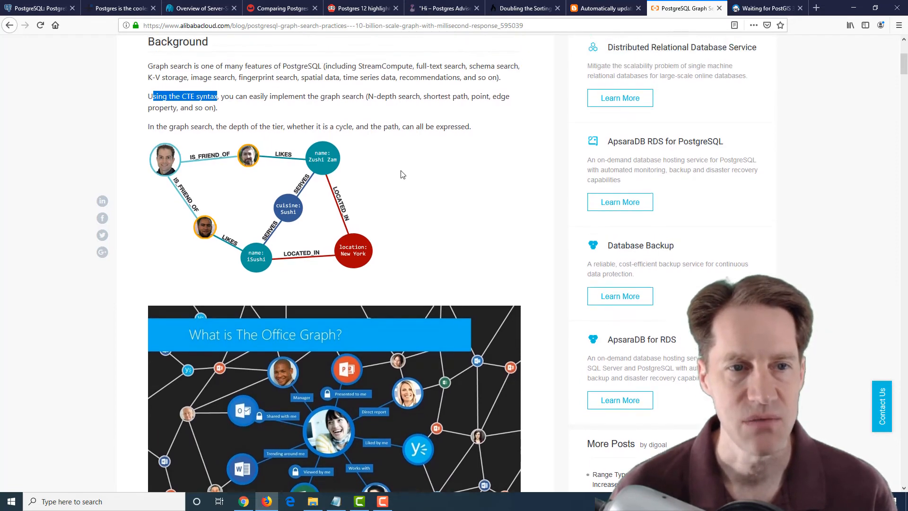
{"action": "scroll", "scroll_direction": "up", "scroll_amount": 3}
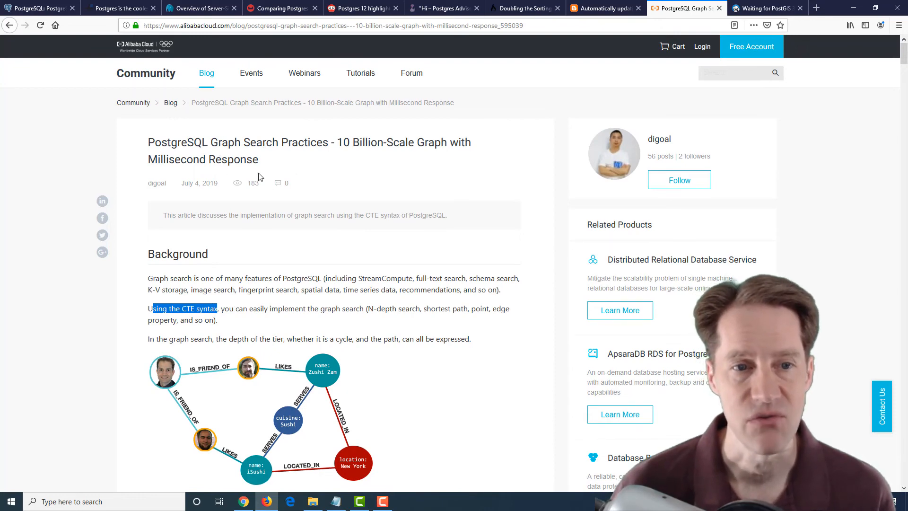
{"action": "mouse_move", "coordinate": [439, 269]}
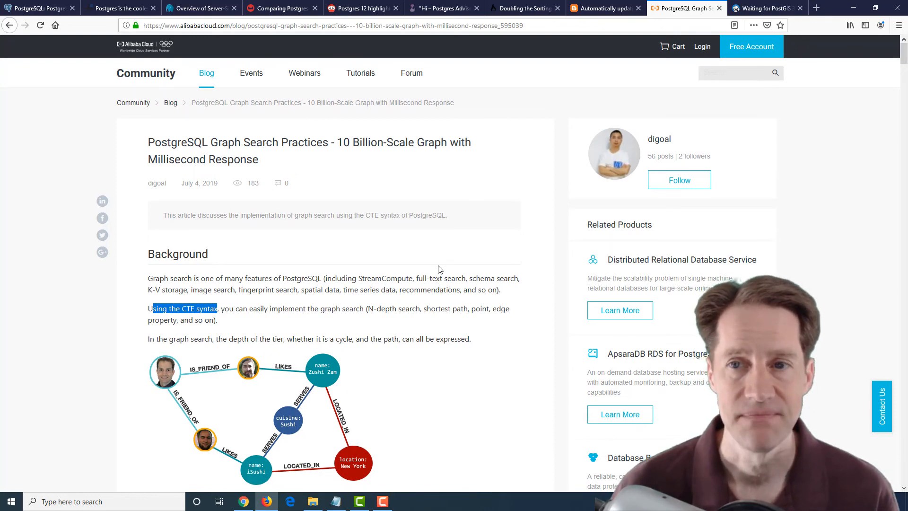
Switch to the Crunchy Data 'Waiting for PostGIS 3: Separate Raster Extension' post.
{"action": "left_click", "coordinate": [764, 7]}
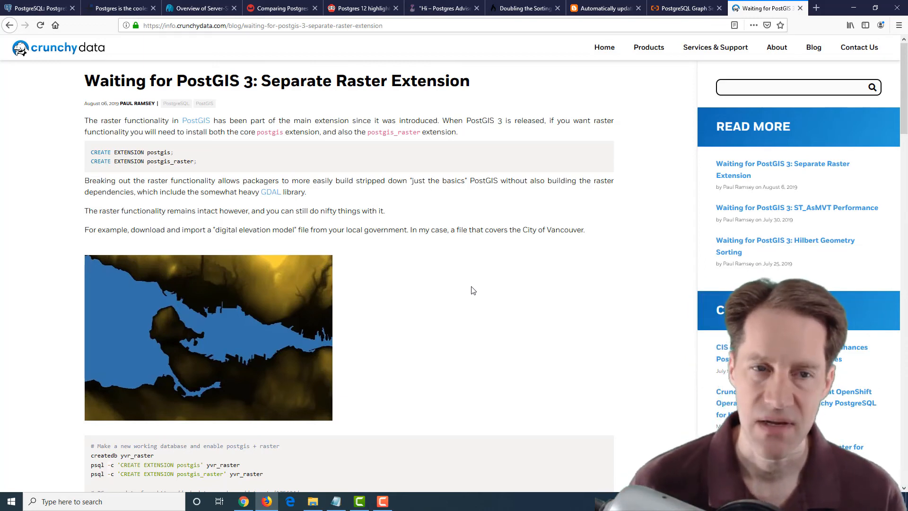
{"action": "mouse_move", "coordinate": [317, 103]}
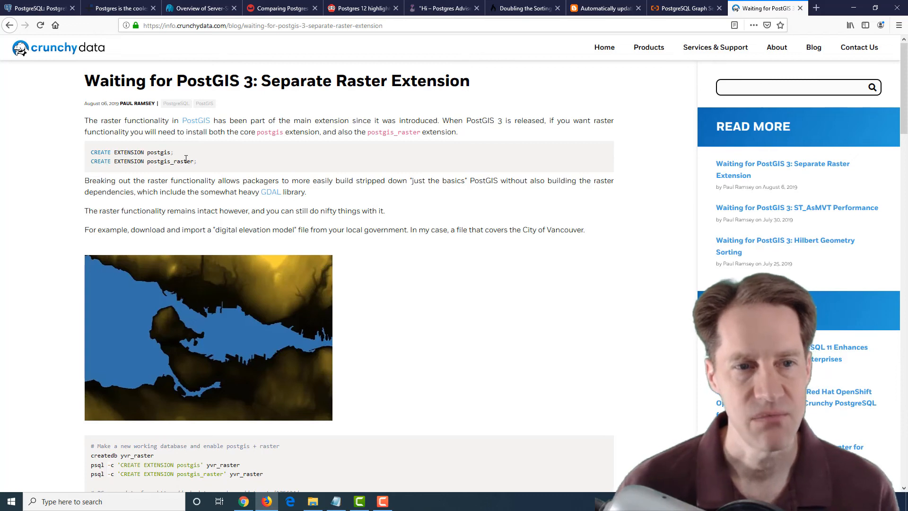
{"action": "mouse_move", "coordinate": [196, 180]}
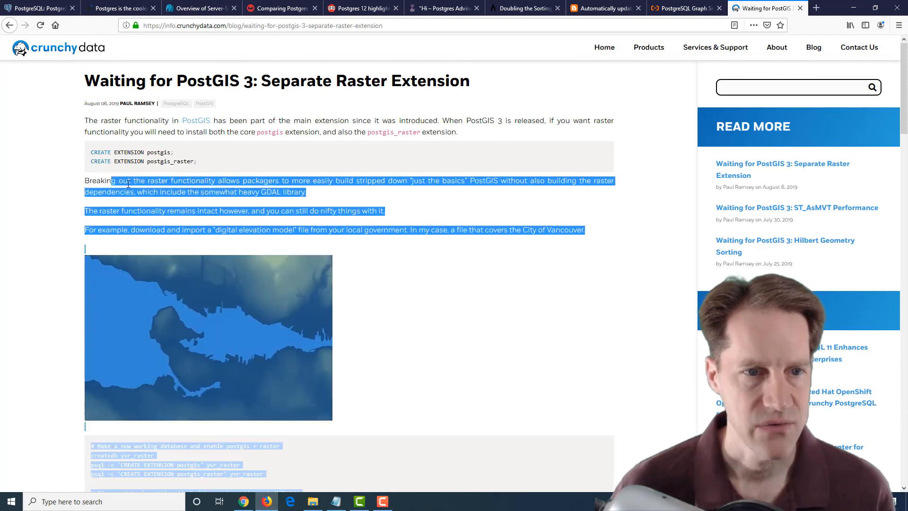
Clear the accidental text selection while reading the PostGIS 3 raster post's intro.
{"action": "left_click", "coordinate": [300, 180]}
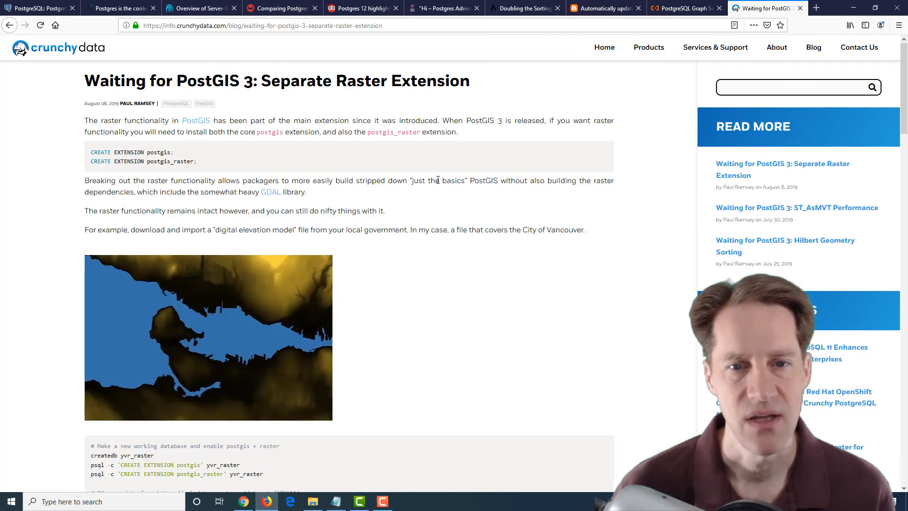
{"action": "mouse_move", "coordinate": [571, 182]}
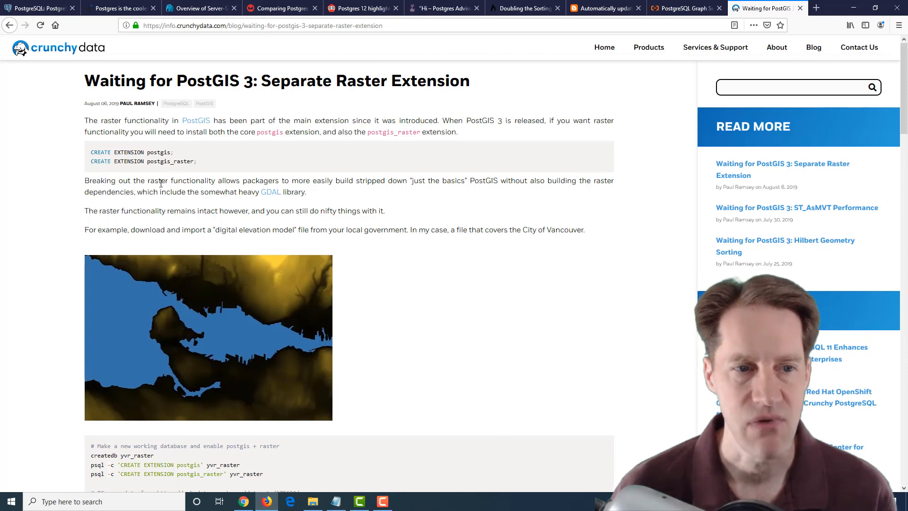
{"action": "mouse_move", "coordinate": [263, 196]}
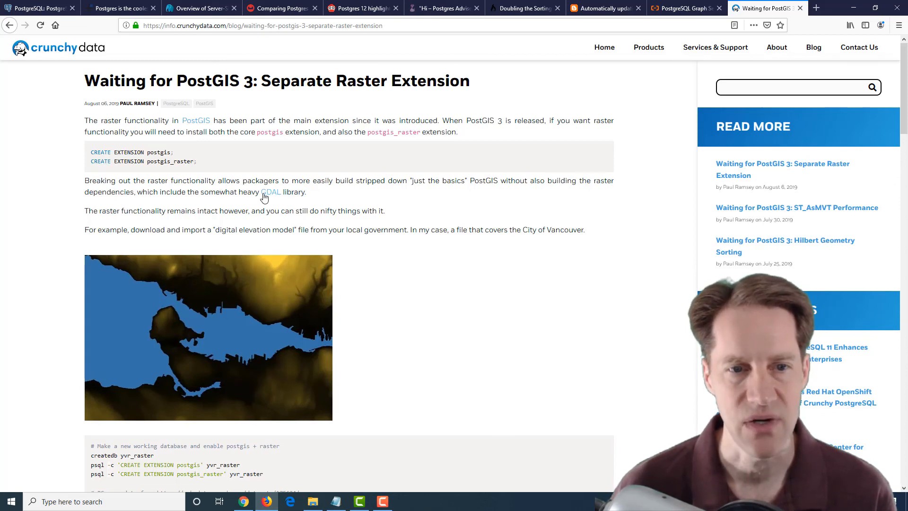
{"action": "mouse_move", "coordinate": [323, 193]}
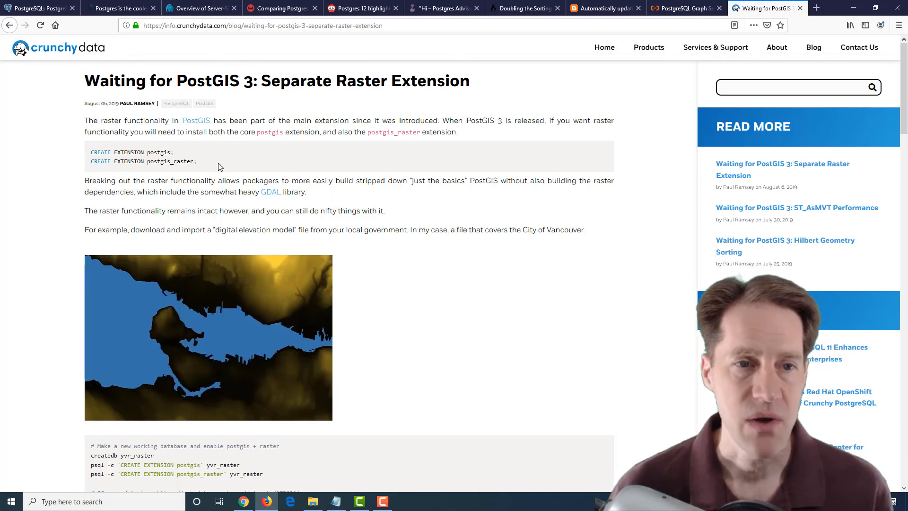
{"action": "mouse_move", "coordinate": [214, 164]}
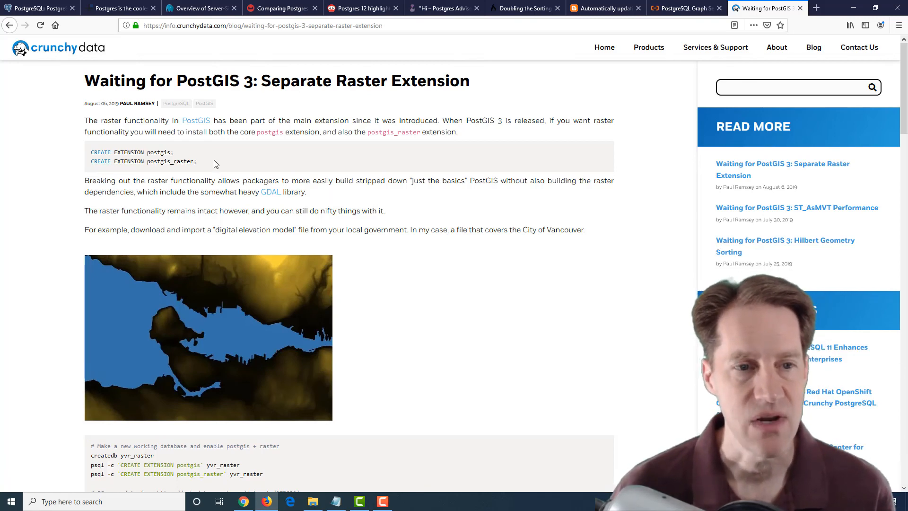